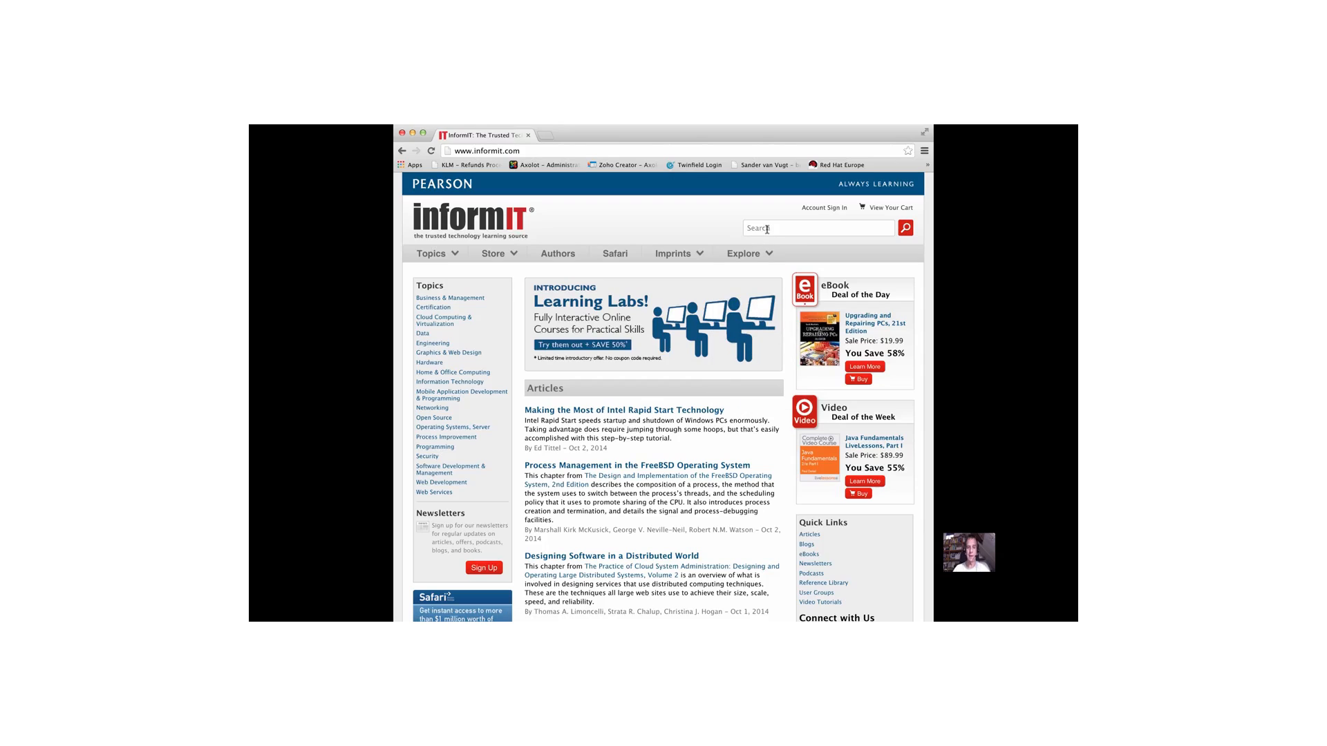
Search InformIT for 'vugt' and open the RHCSA Complete Video Course: Red Hat Enterprise Linux 7 page.
left_click(817, 227)
type("vugt")
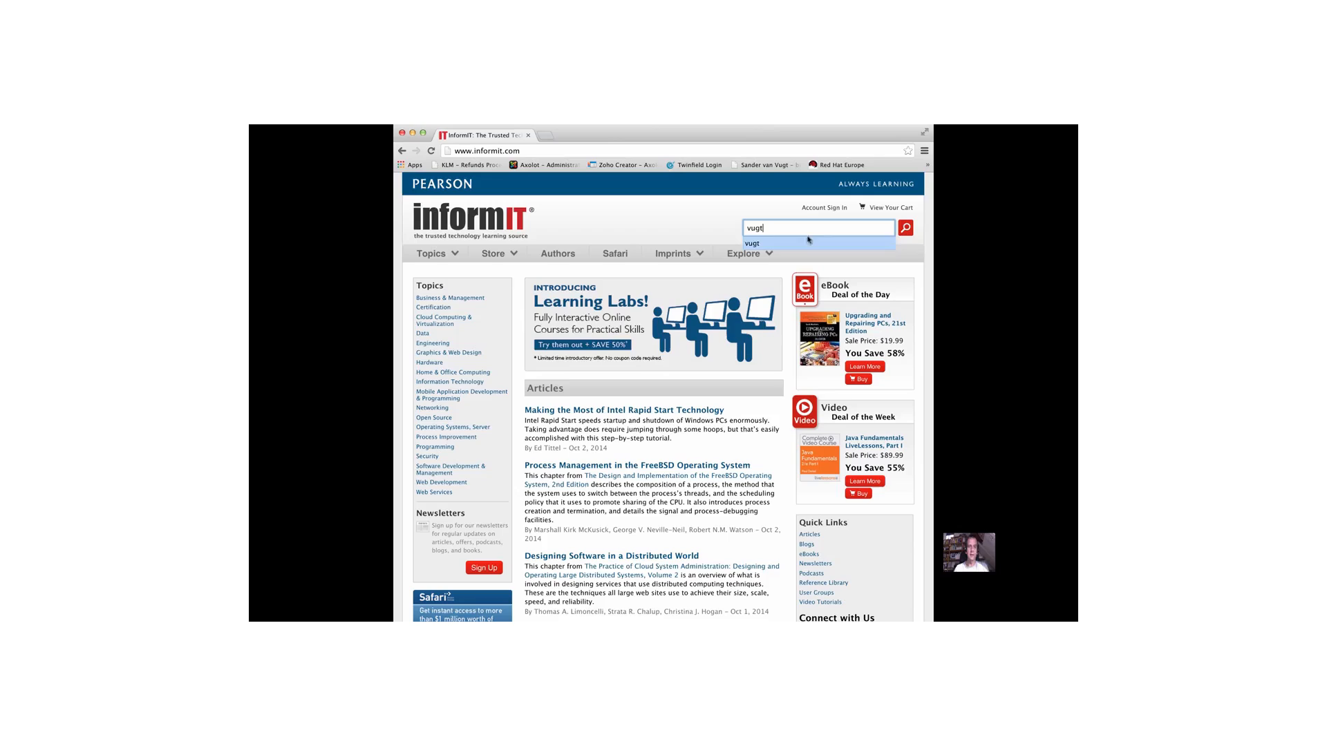
mouse_move(821, 231)
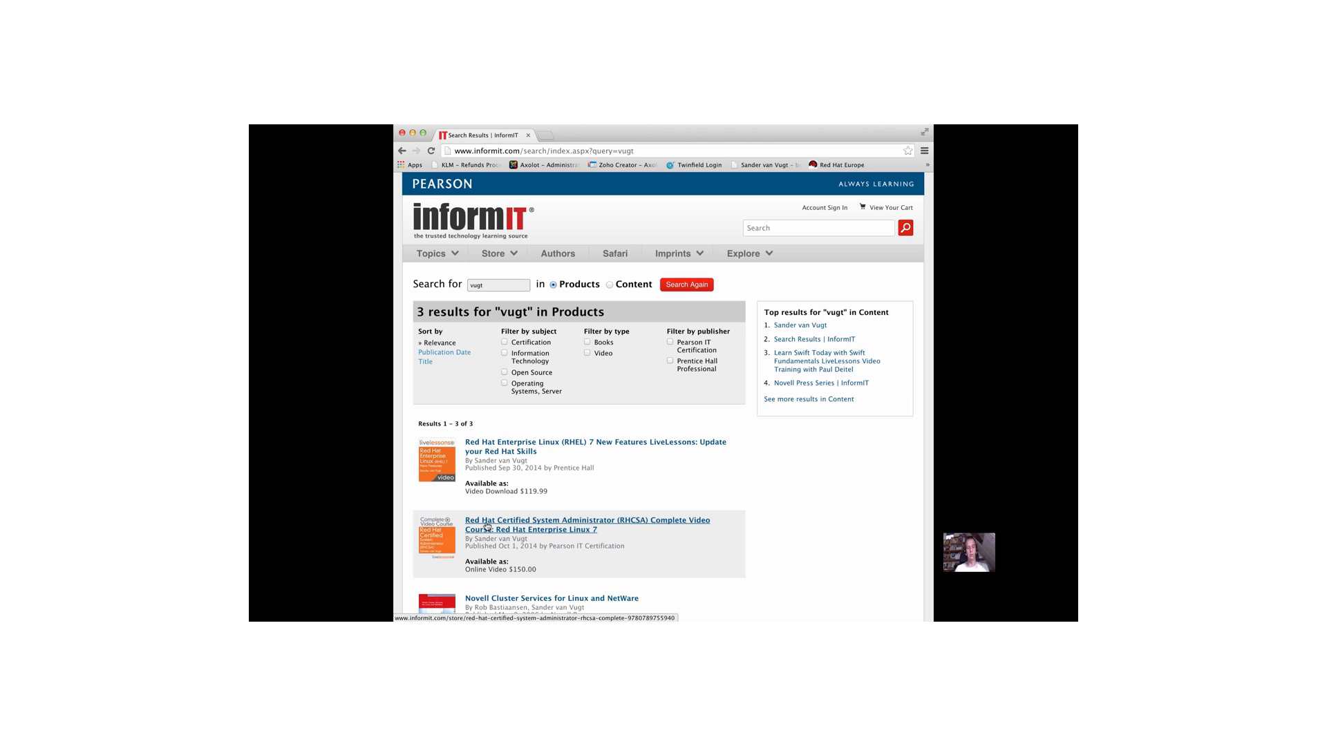
left_click(587, 524)
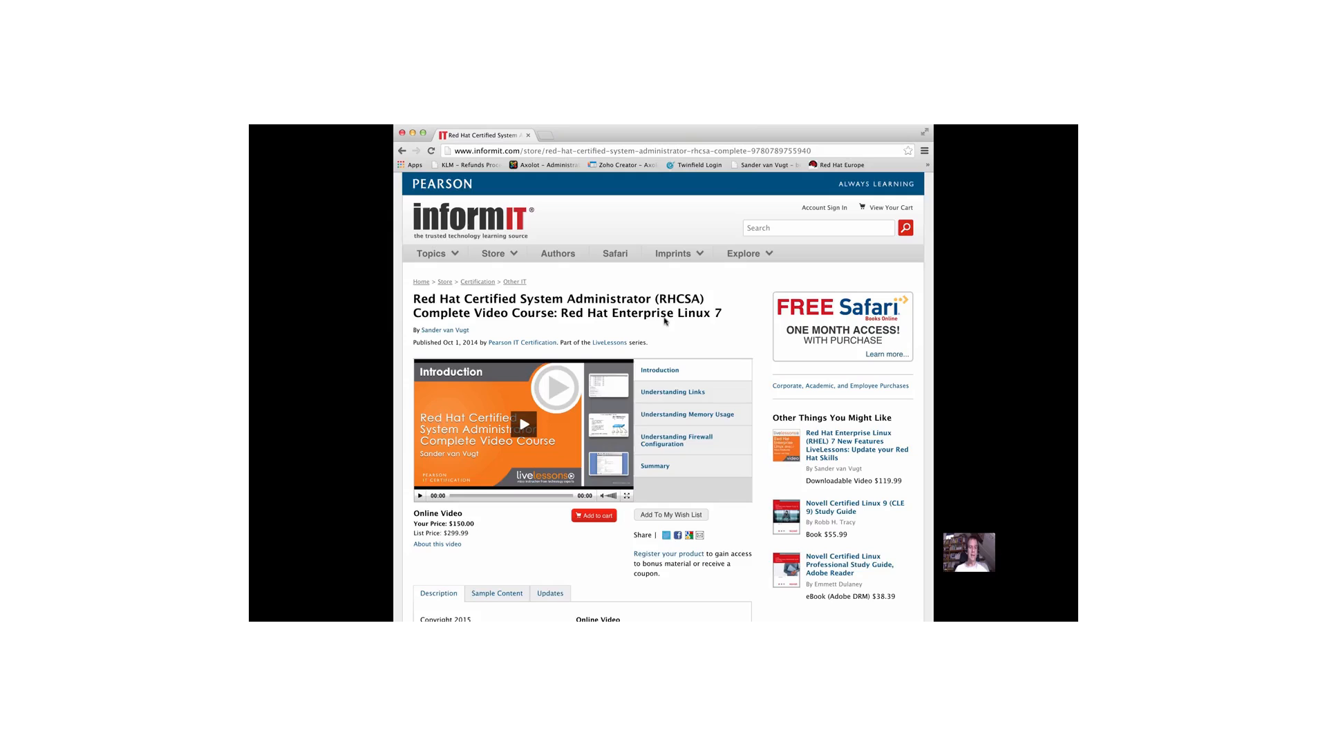
mouse_move(751, 178)
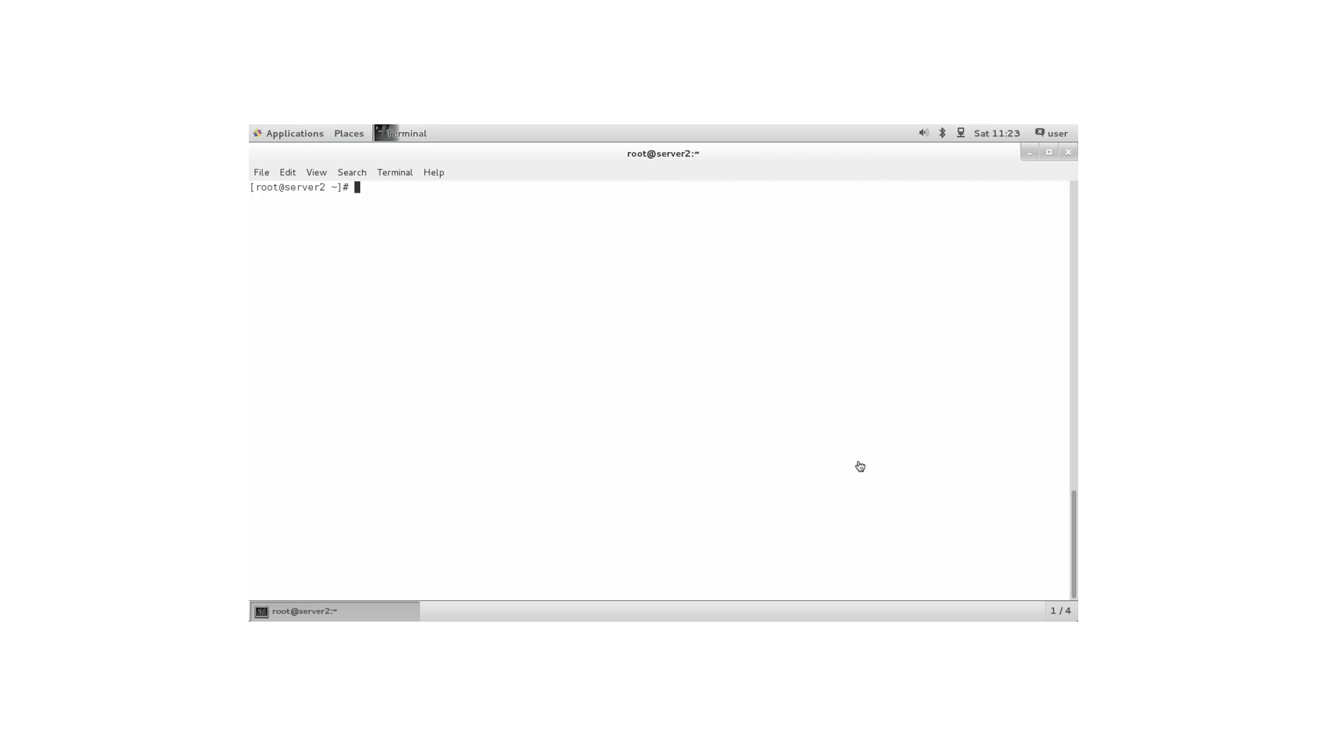
Change to /usr/lib/systemd/system, list its *mount unit files, and begin opening tmp.mount in vi.
type("cd")
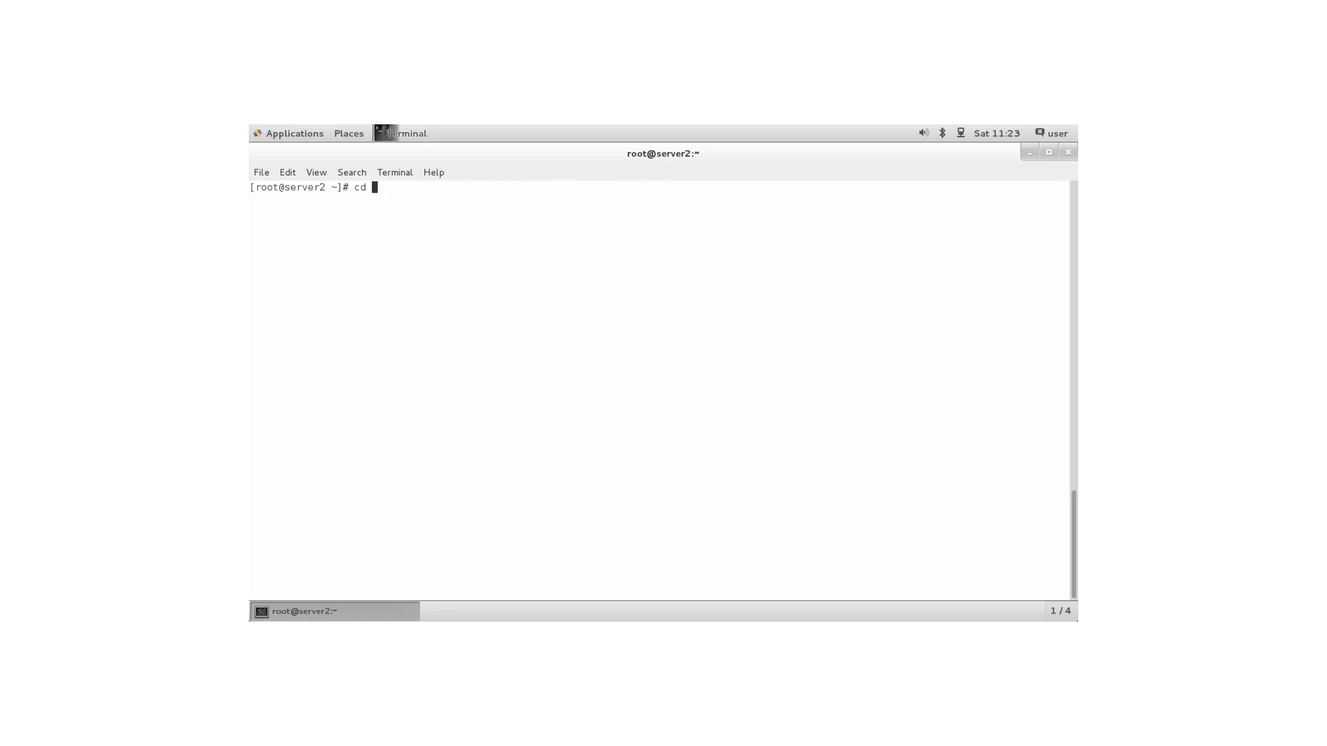
type("/e")
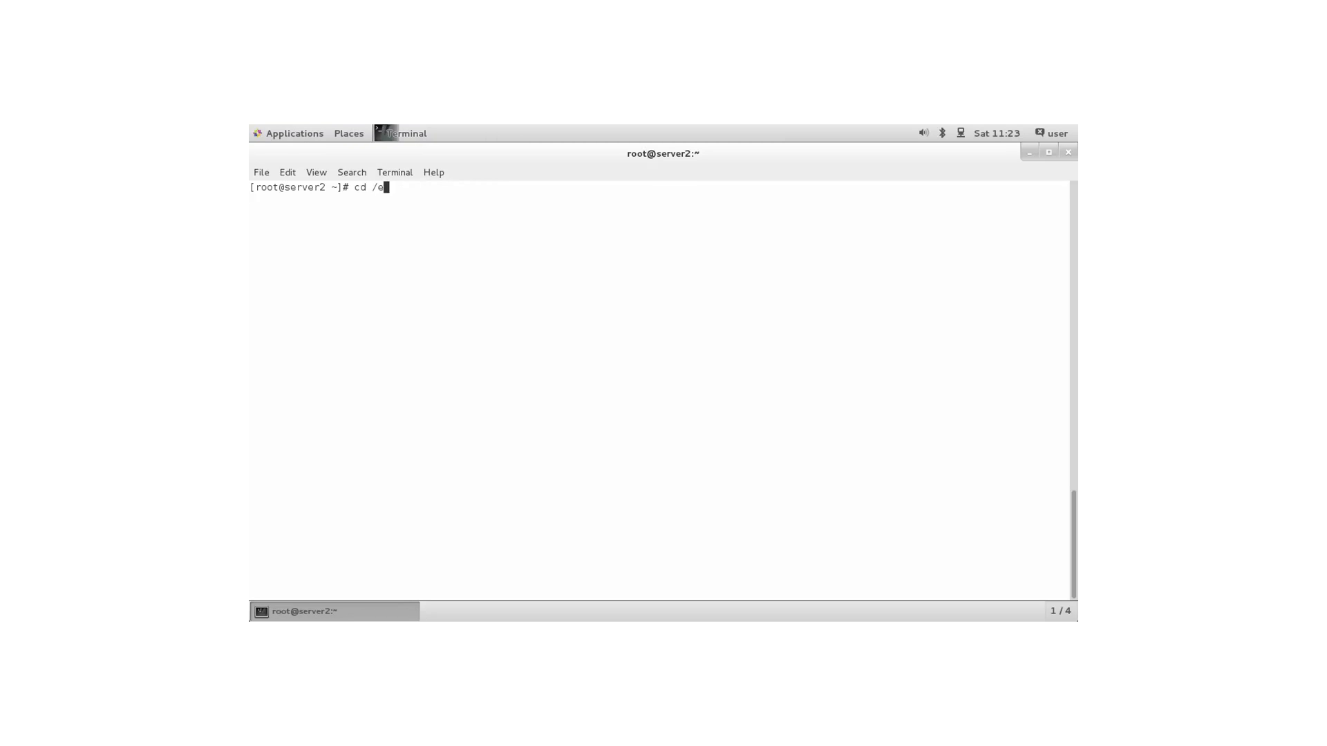
type("usr/l")
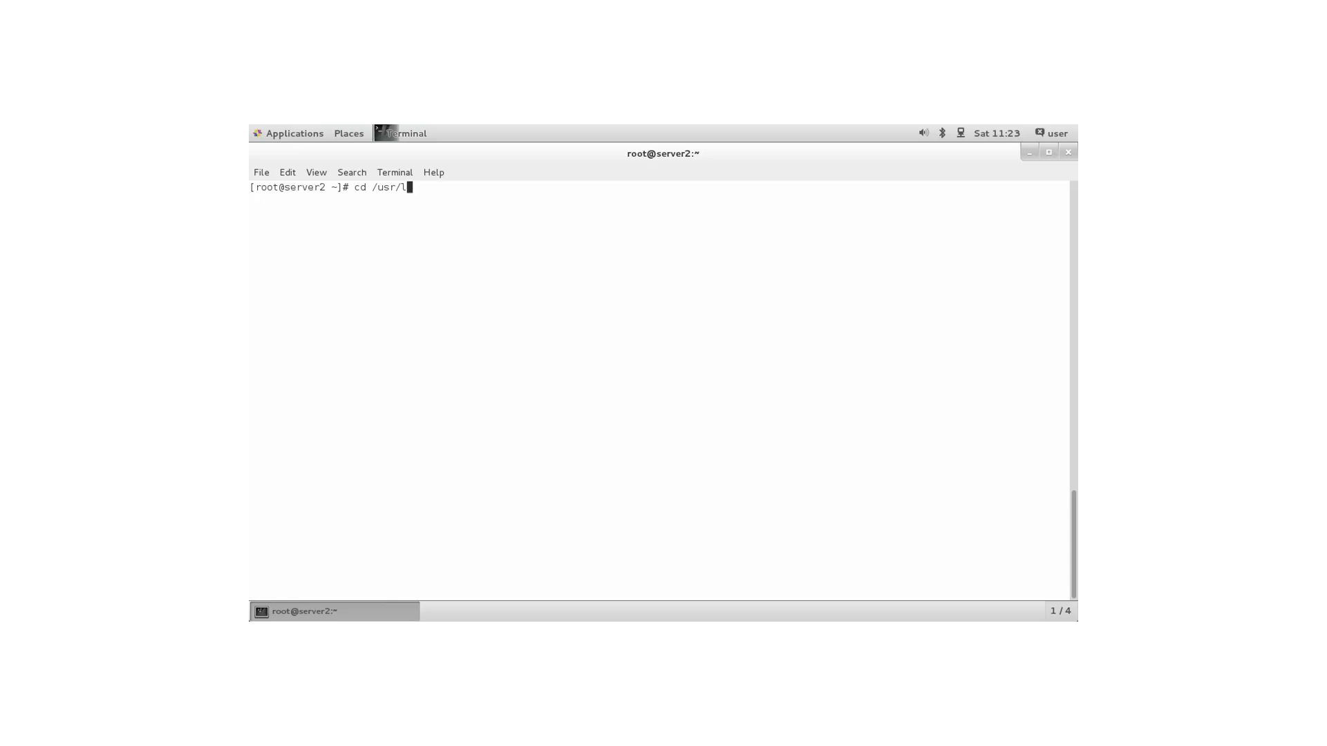
type("ib/syste")
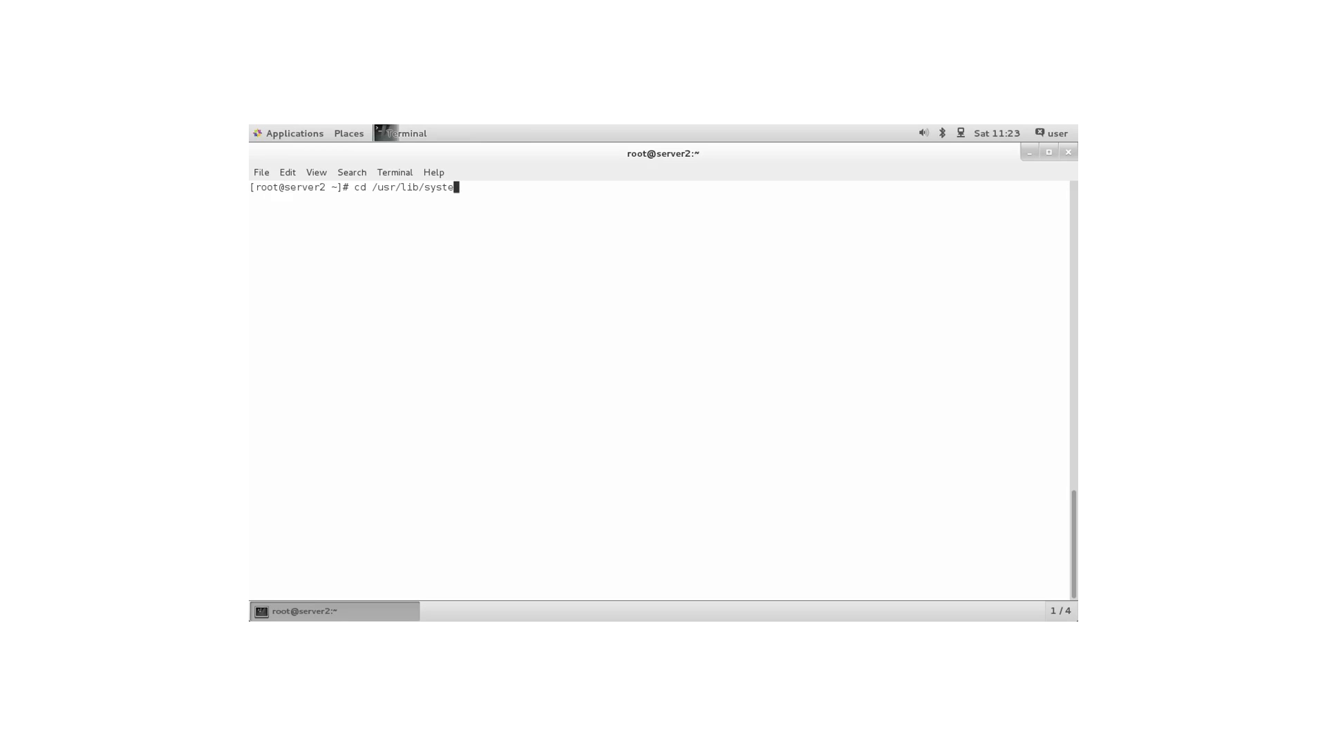
type("md/system")
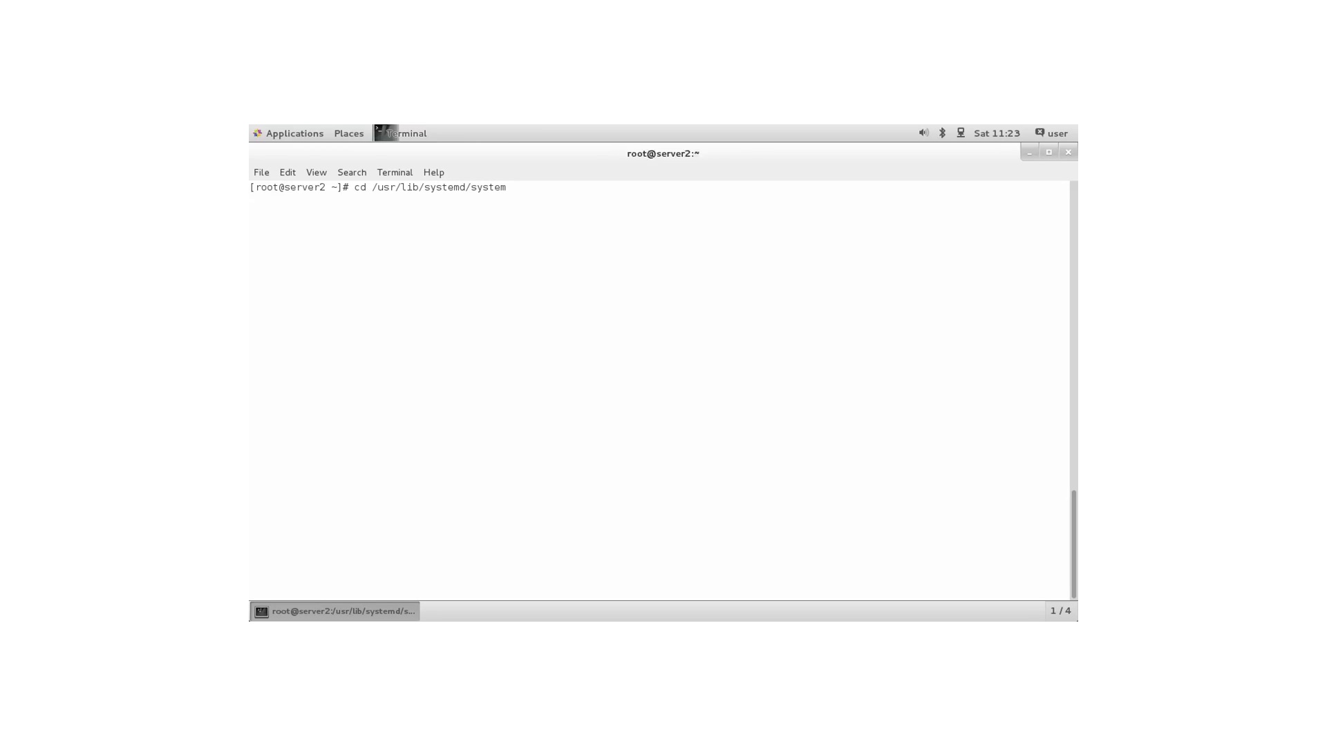
type("ls *mount")
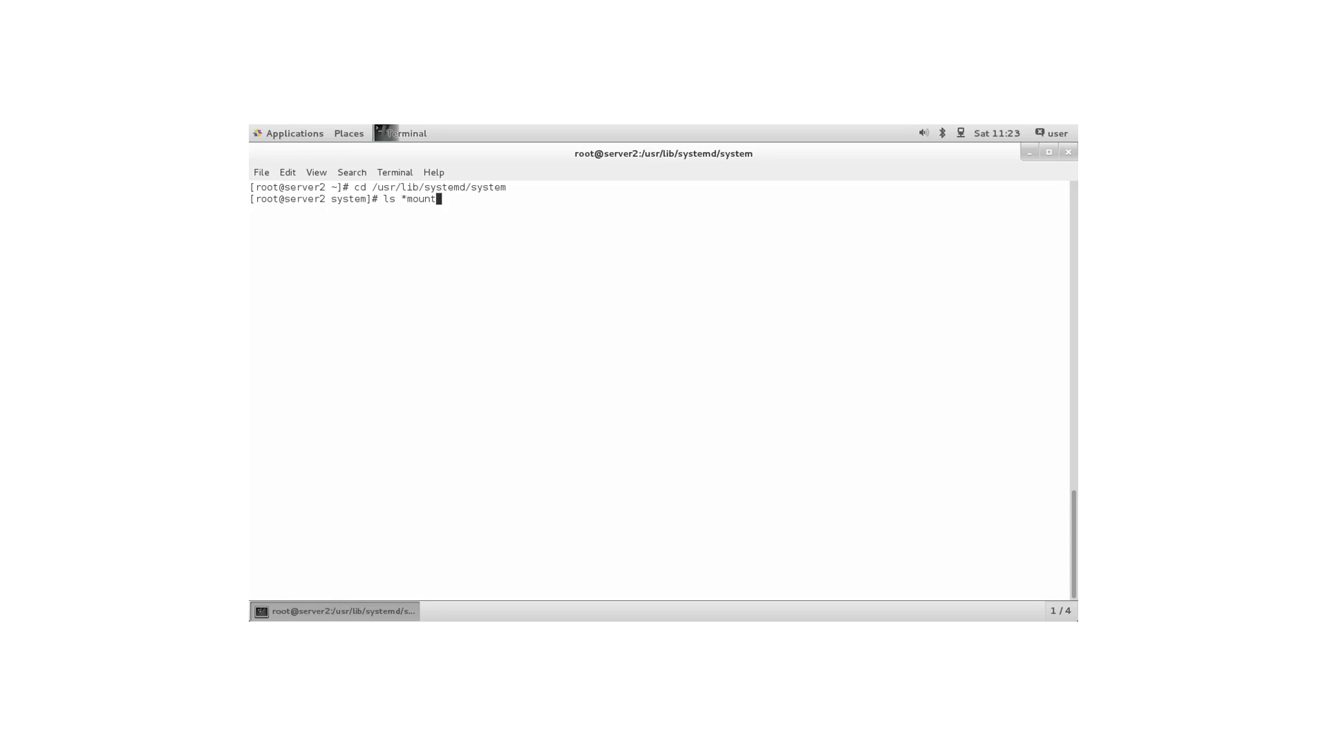
key("Return")
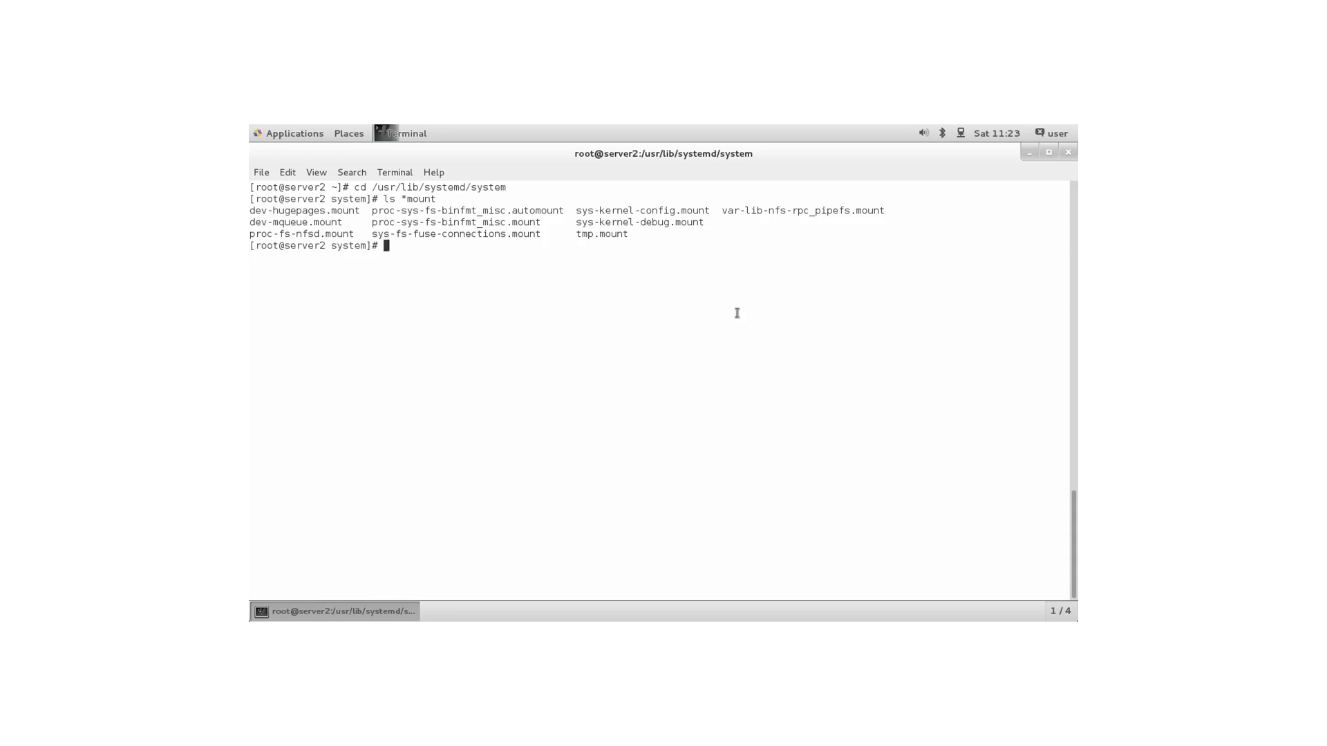
mouse_move(634, 258)
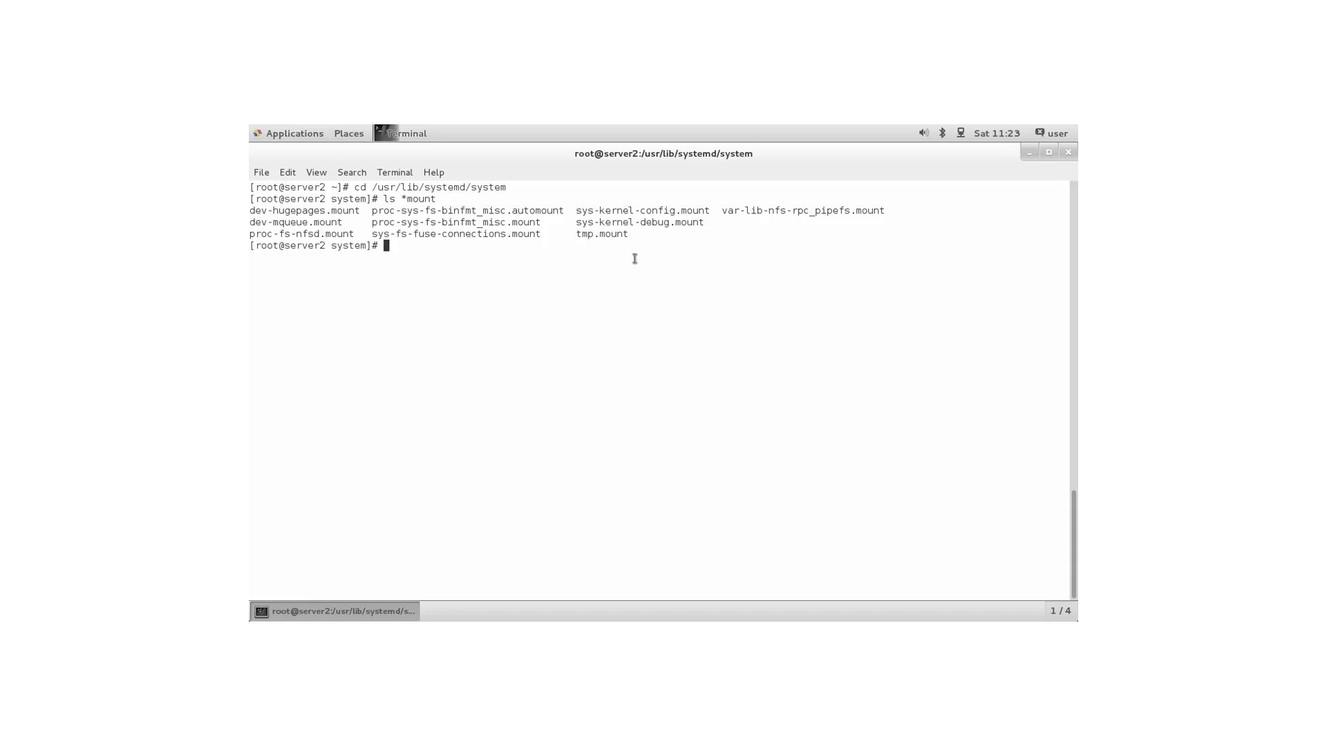
type("vi")
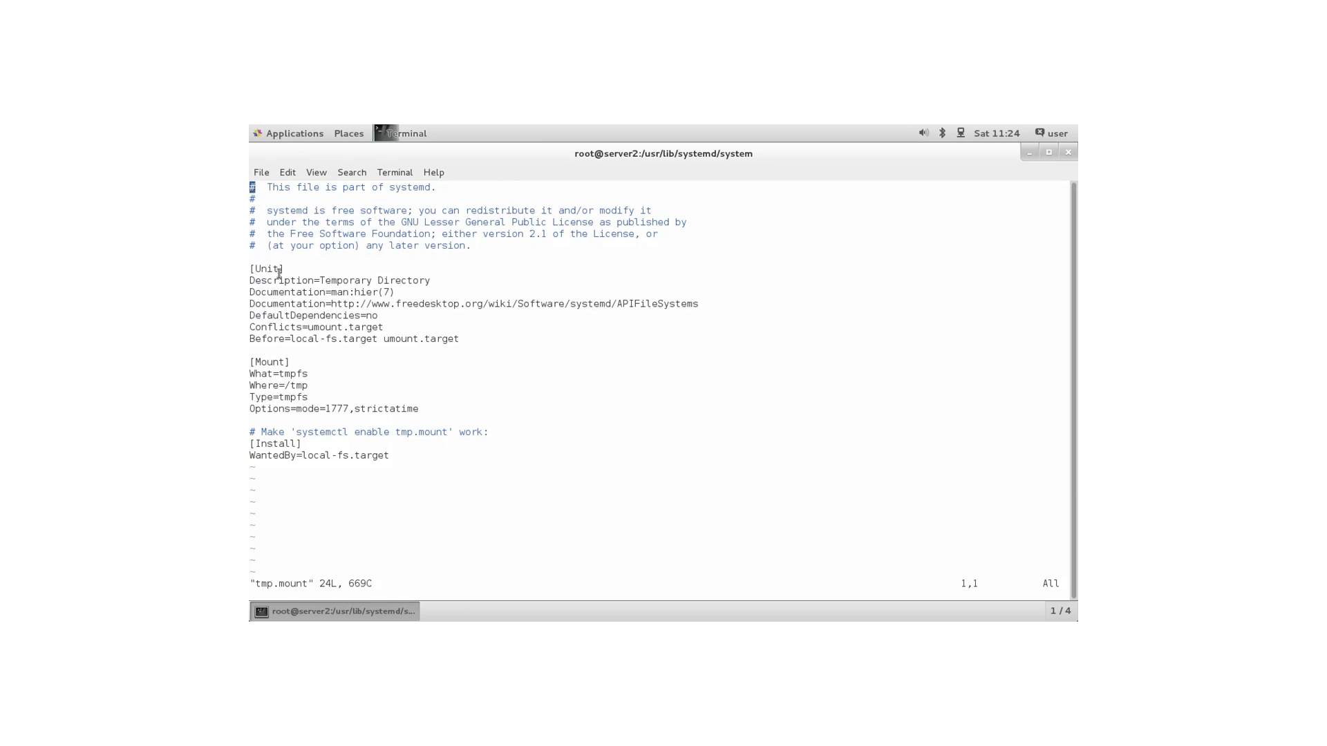
mouse_move(321, 343)
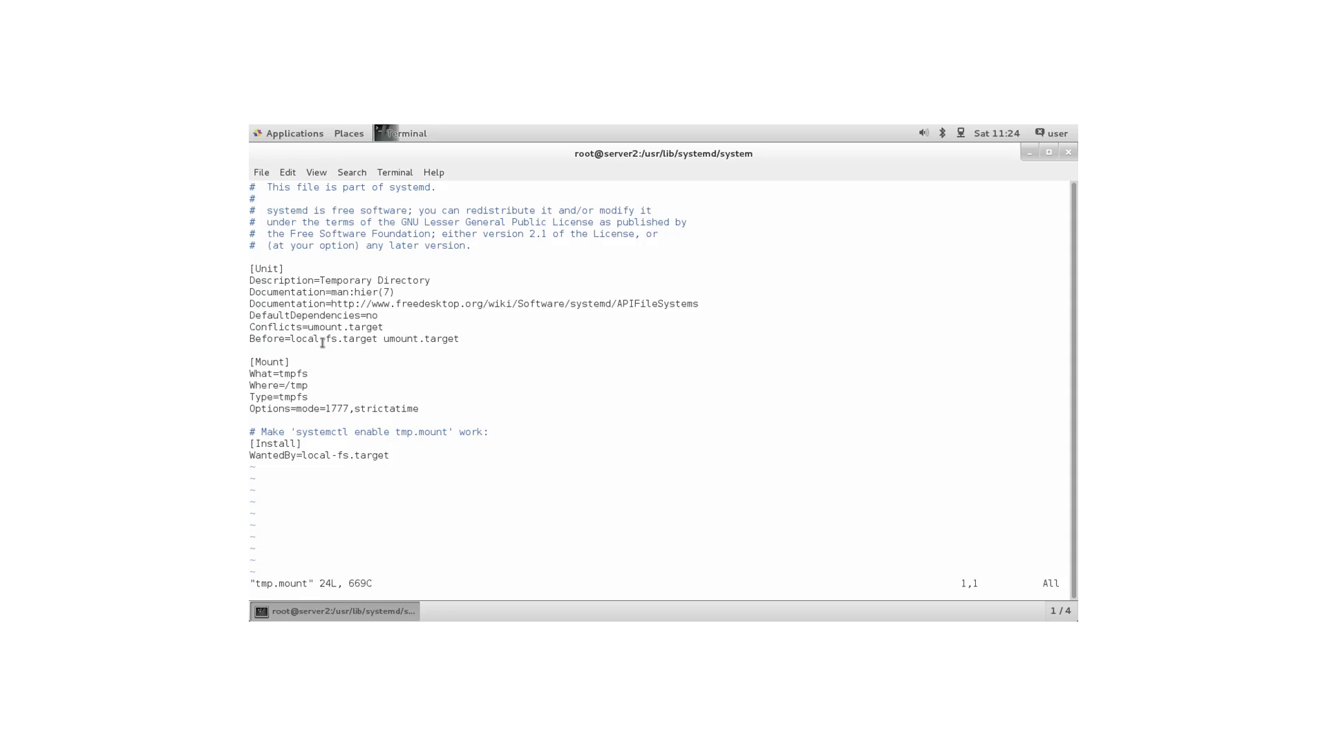
mouse_move(312, 378)
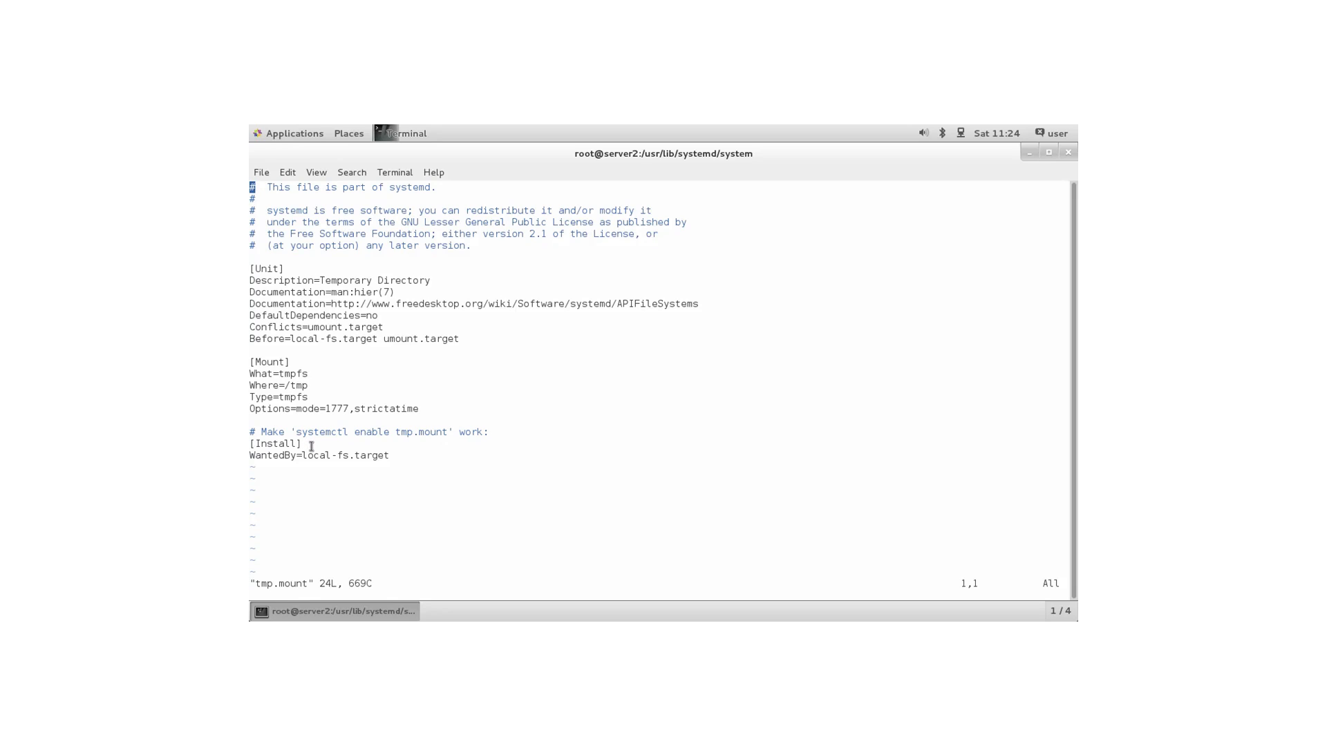
mouse_move(563, 438)
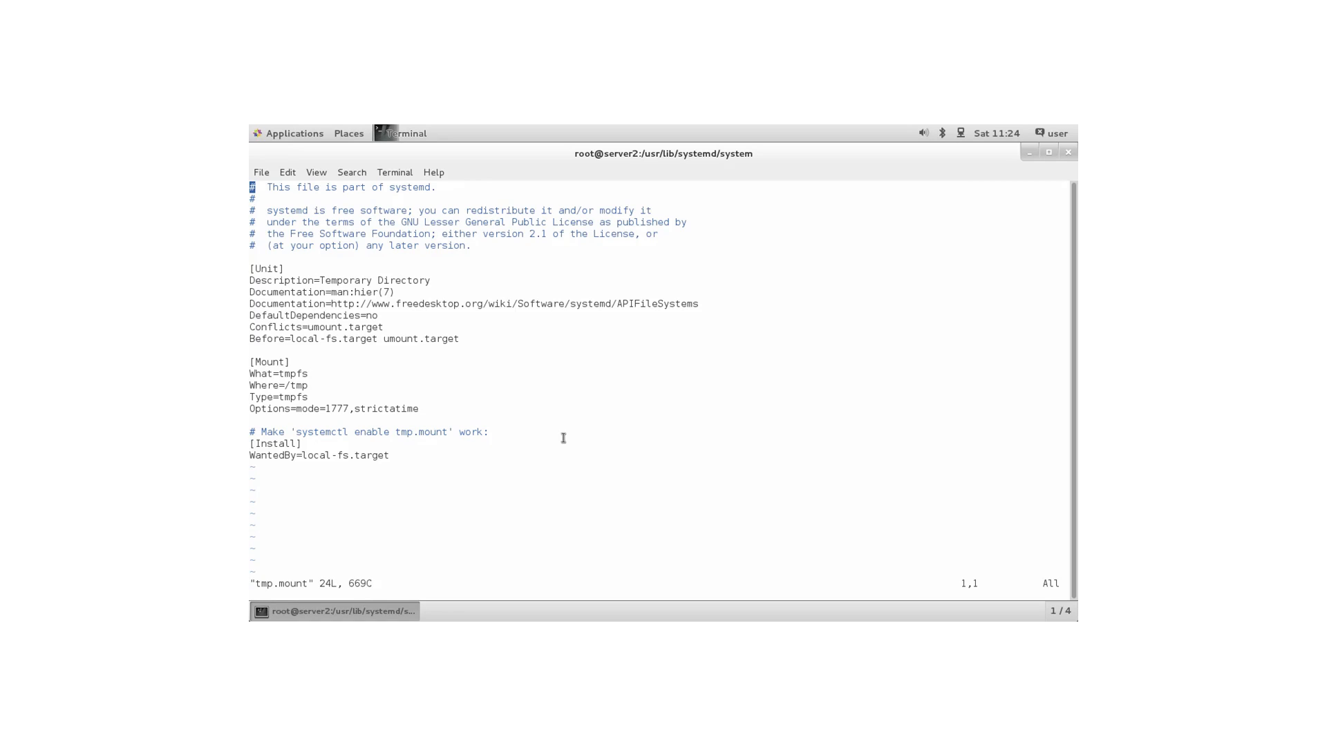
mouse_move(585, 403)
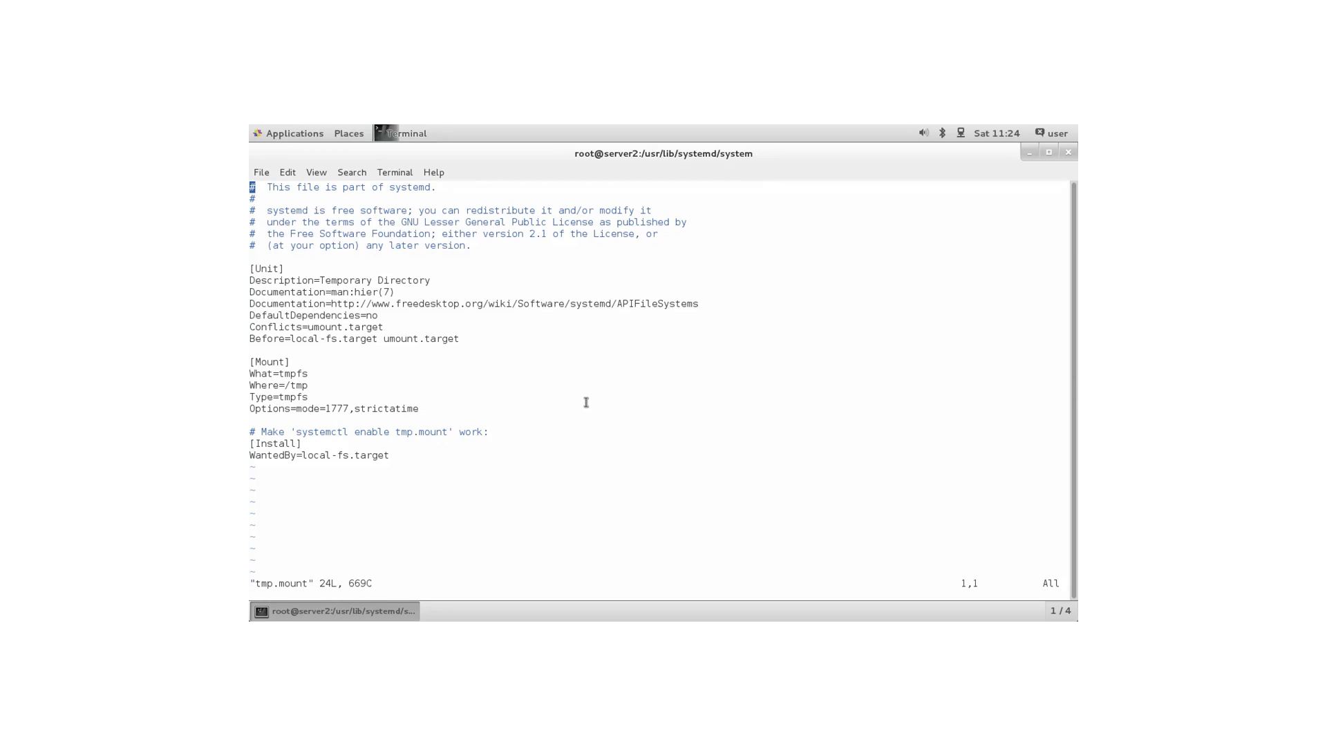
mouse_move(421, 376)
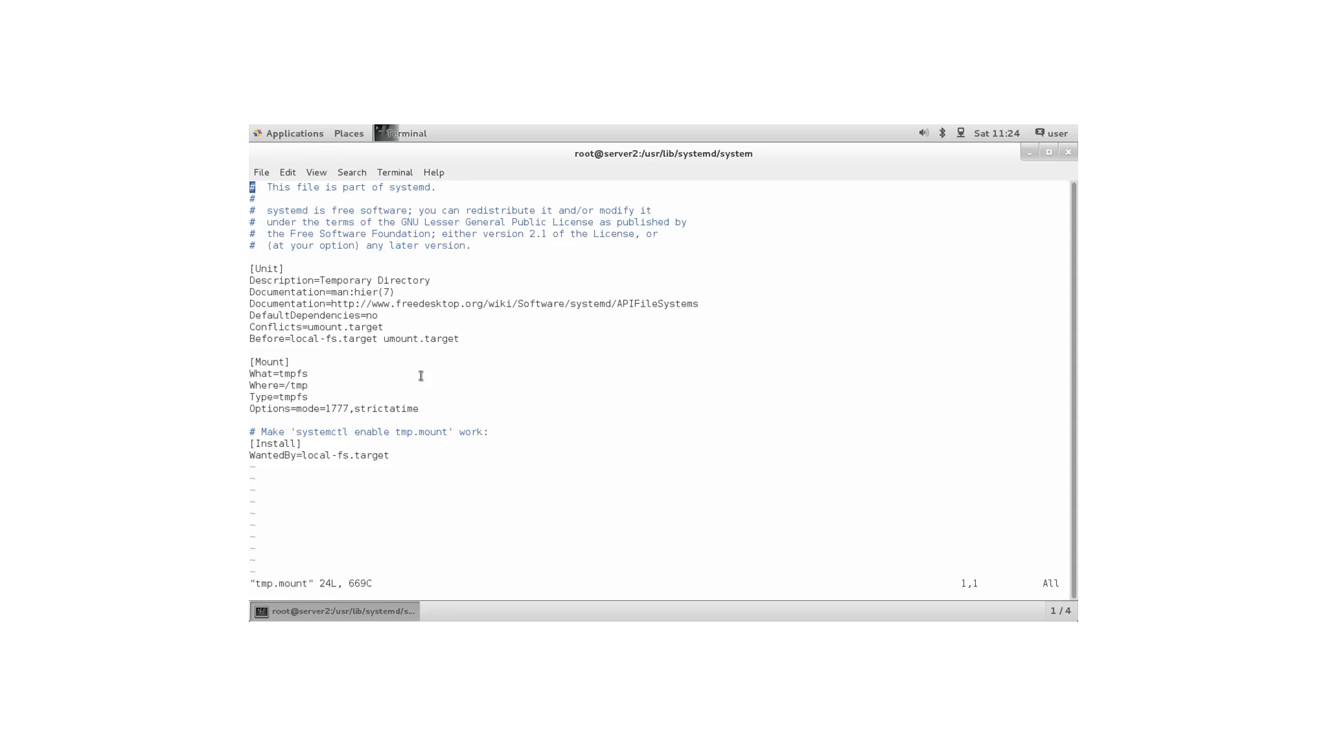
mouse_move(367, 388)
type("systemctl enable tmp")
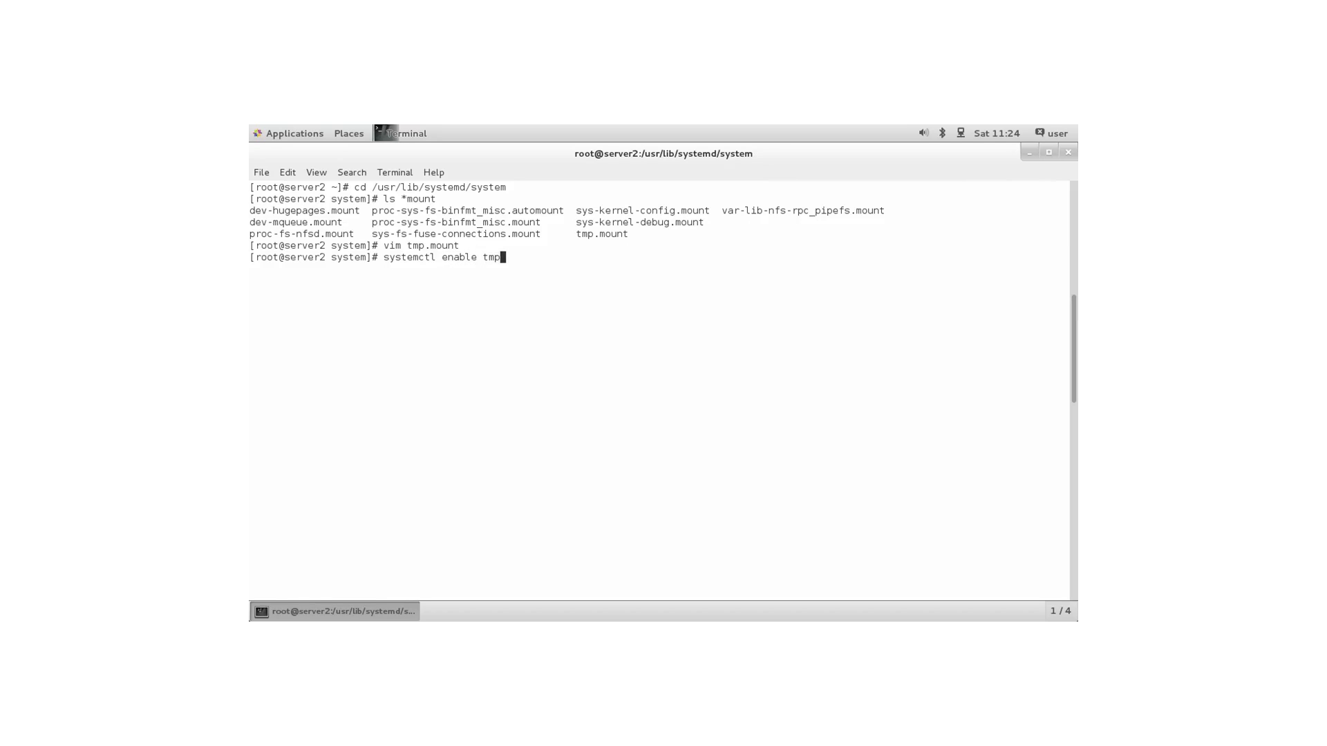
Try enabling tmpfs.mount, which fails, then enable tmp.mount into local-fs.target.wants.
key("Return")
type("systemctl enable tmp.mount")
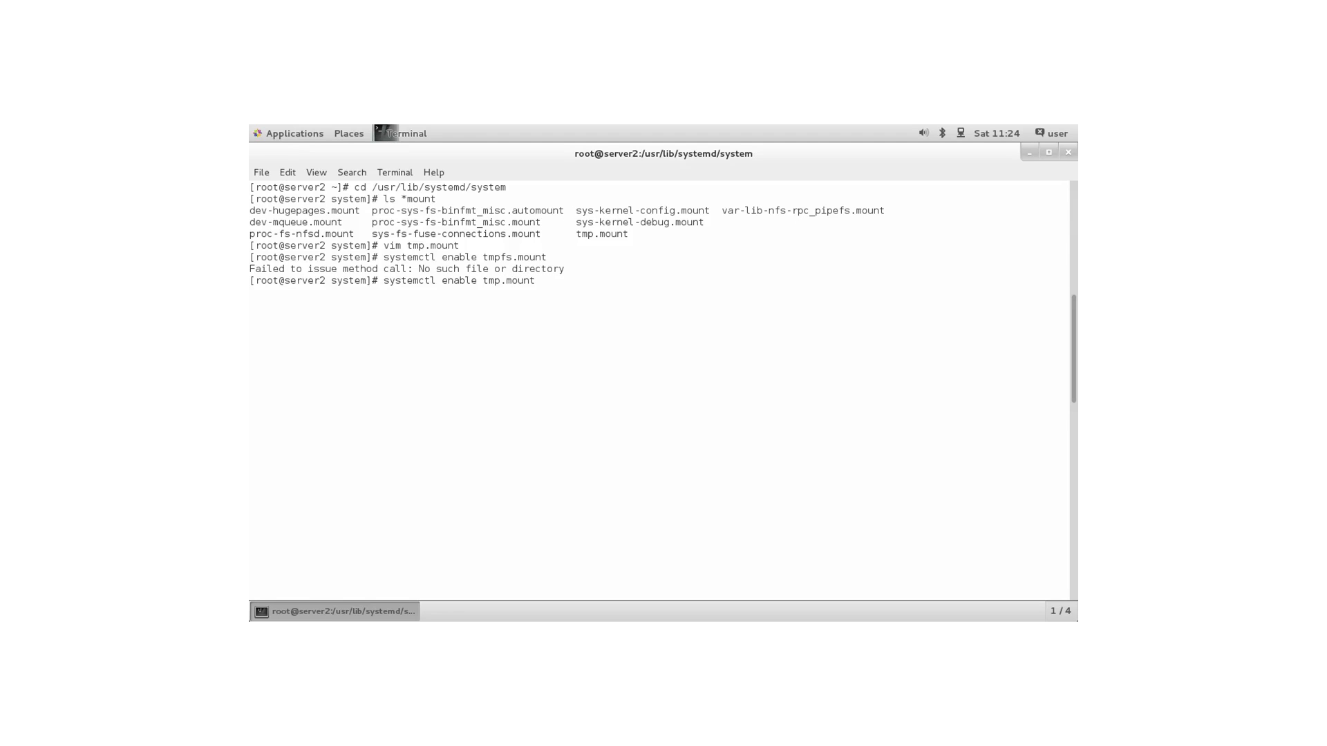
key("Return")
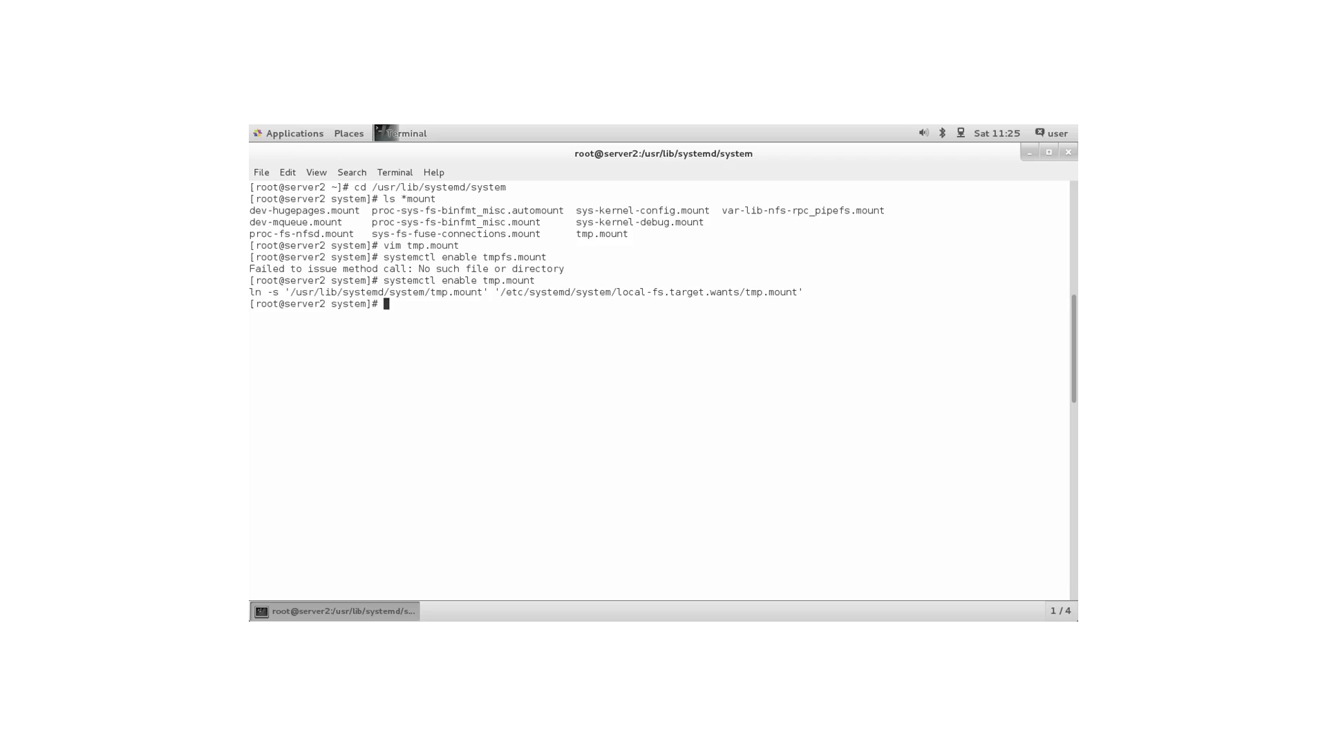
SSH into server1, accepting its host key and logging in with the password.
type("ssh")
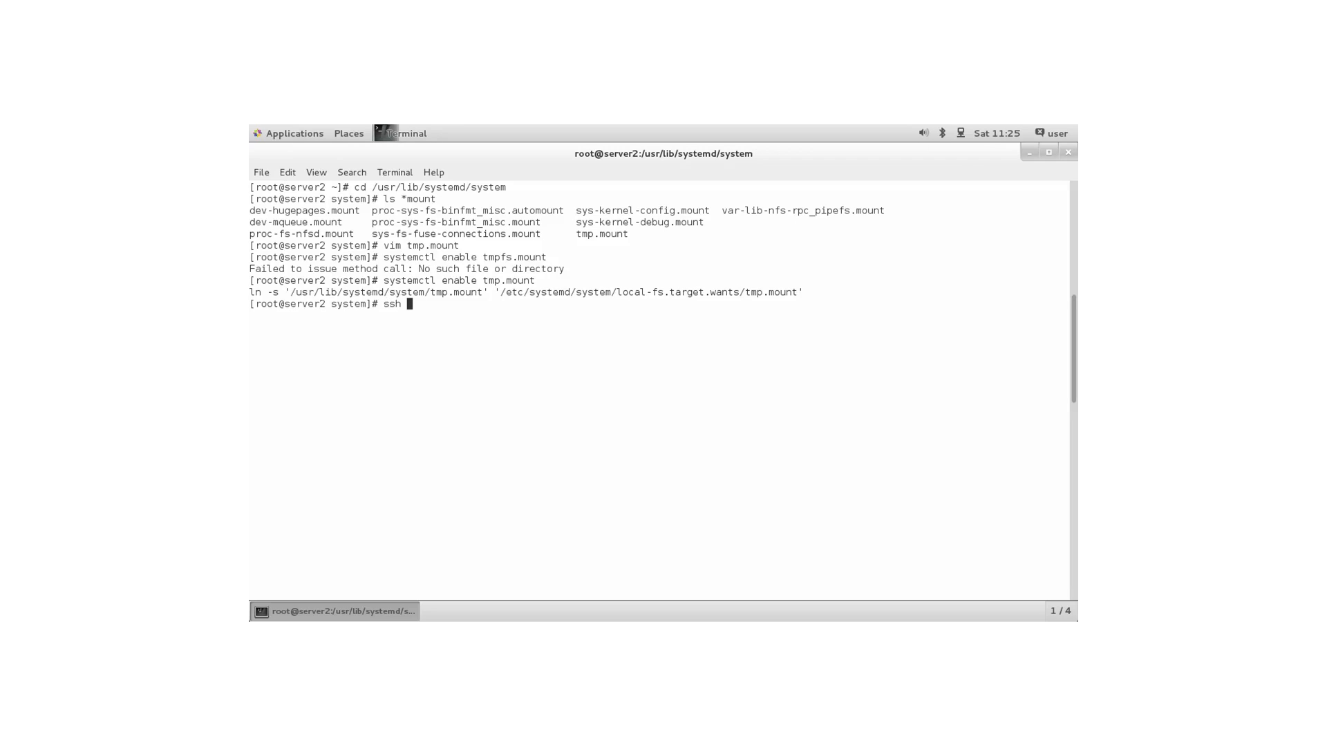
type("server1")
type("y")
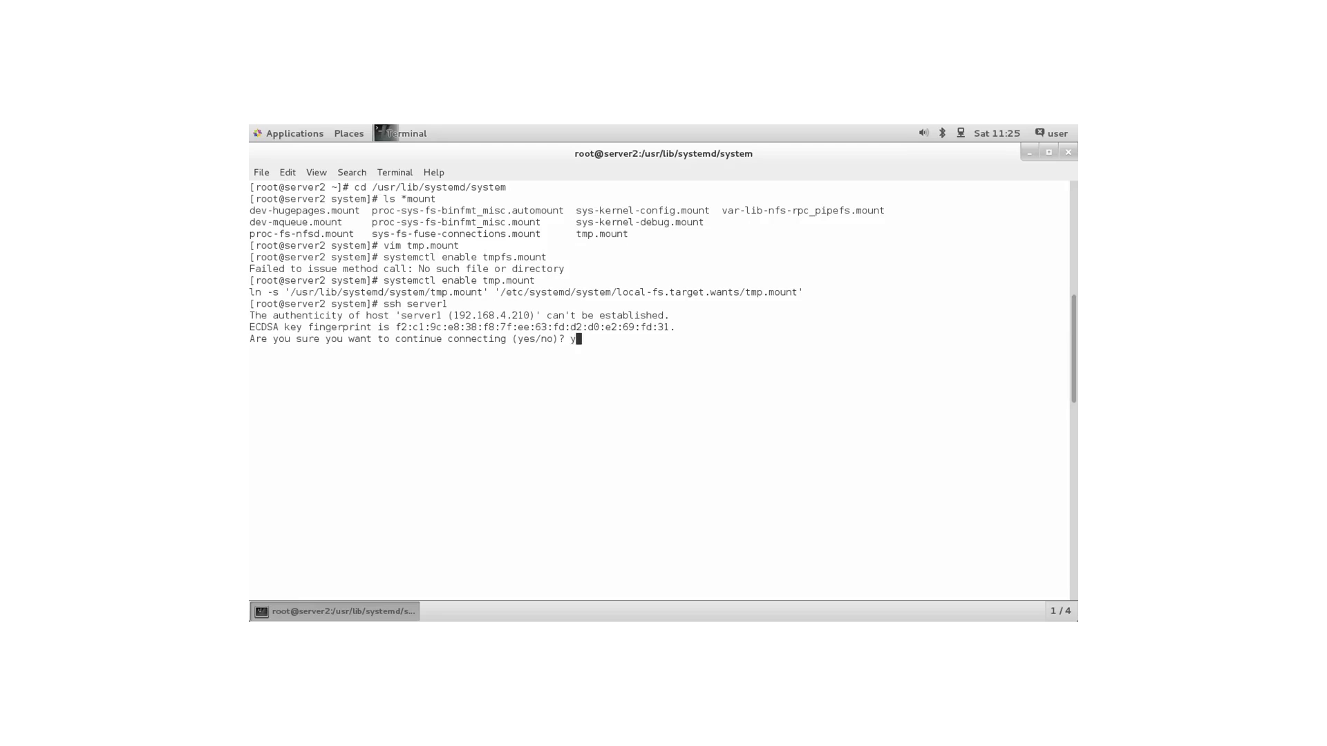
key("Return")
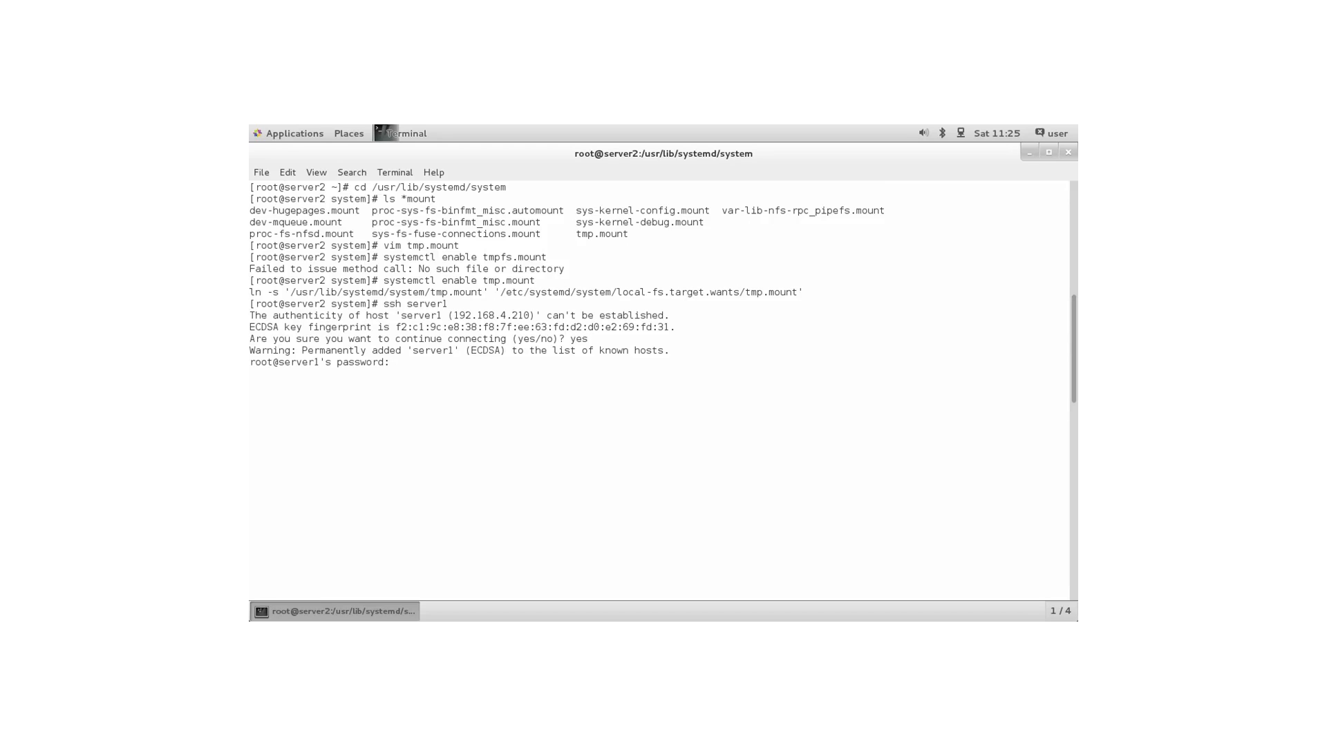
key("Return")
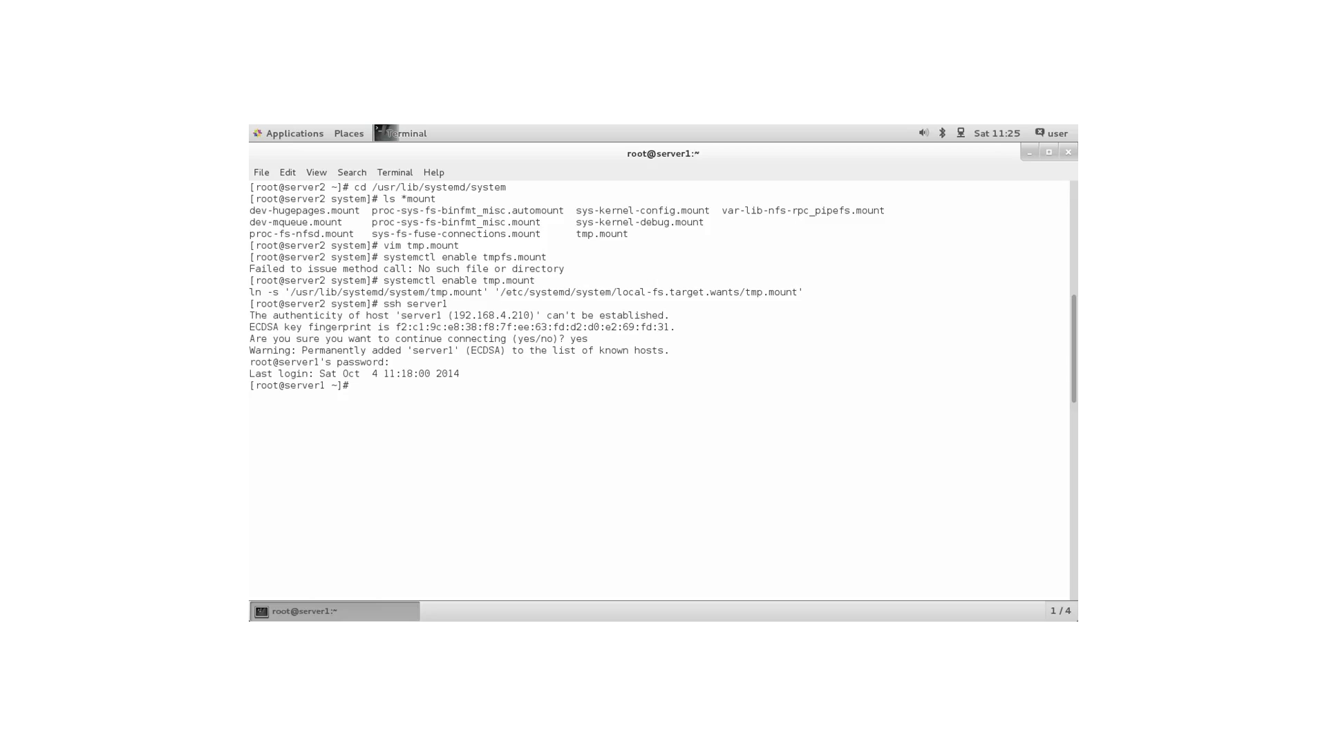
Show /etc/exports and run showmount -e localhost to confirm /nfsexport is shared read-write.
type("cat")
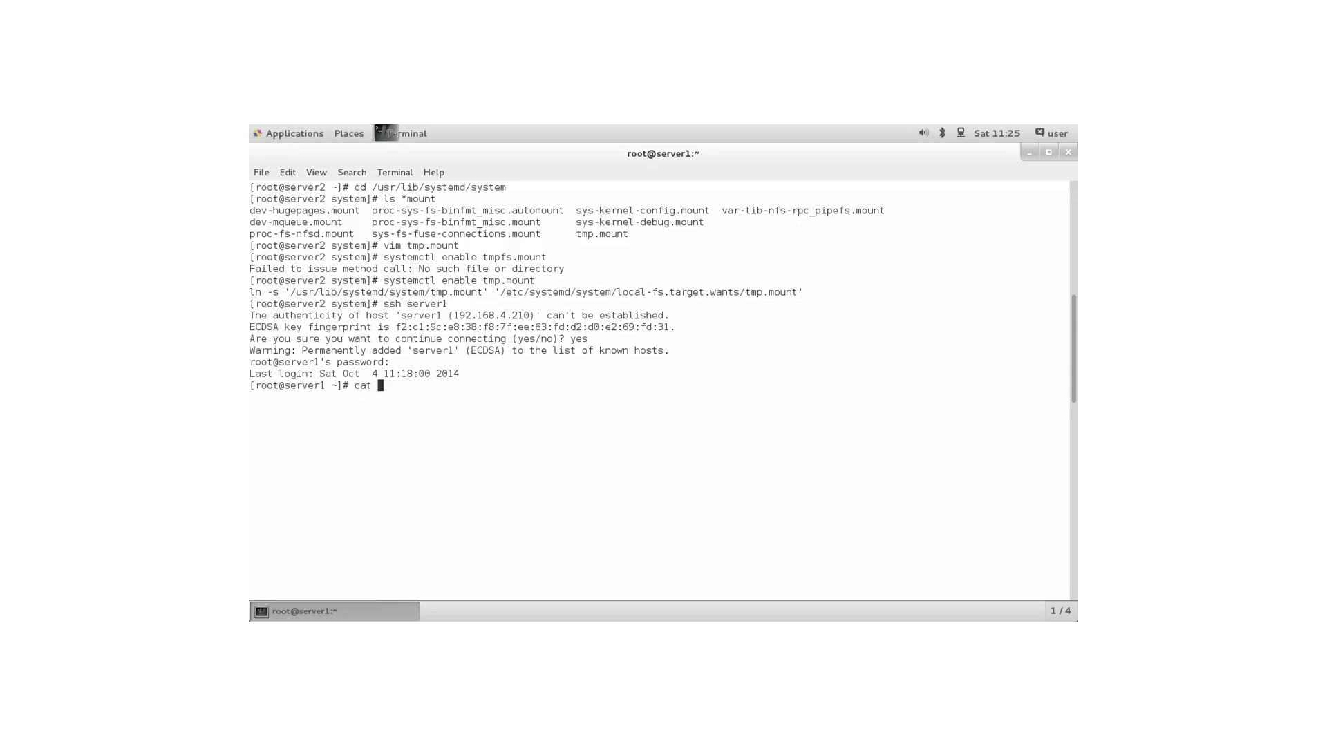
type("/etc/export")
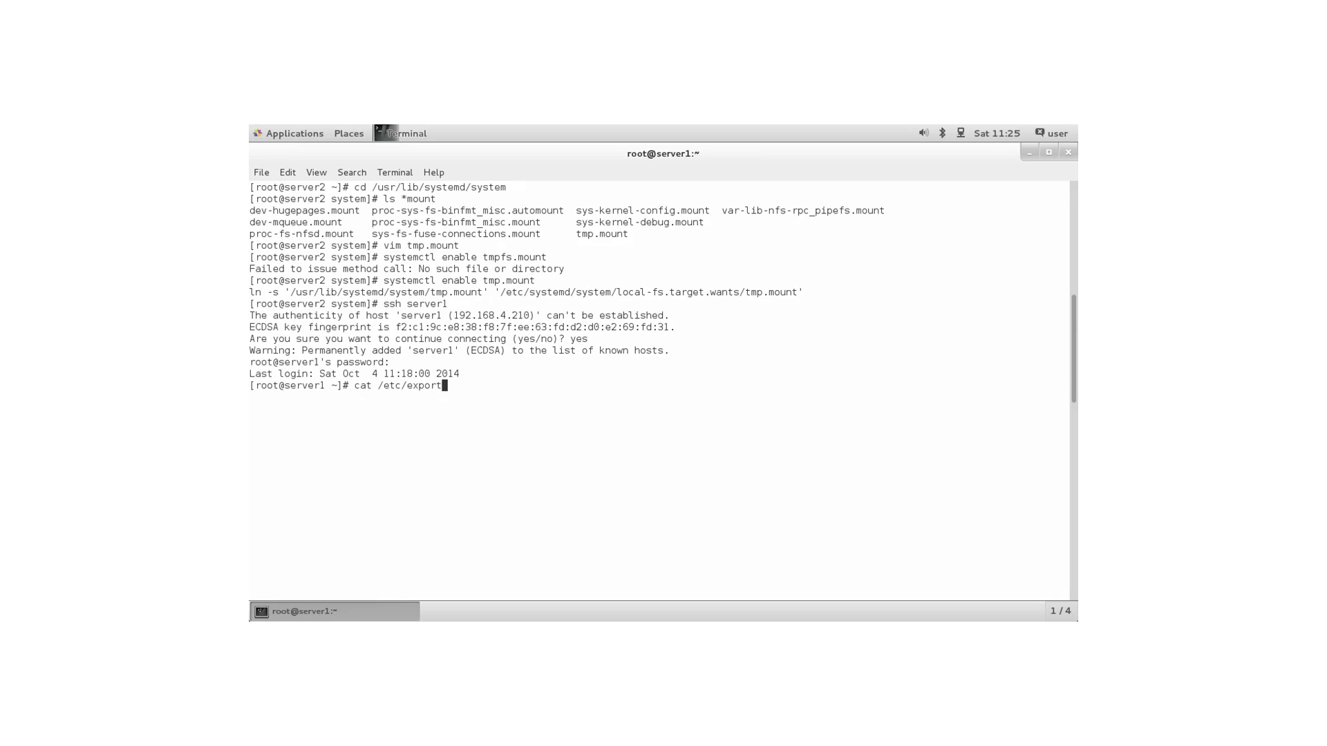
key("Return")
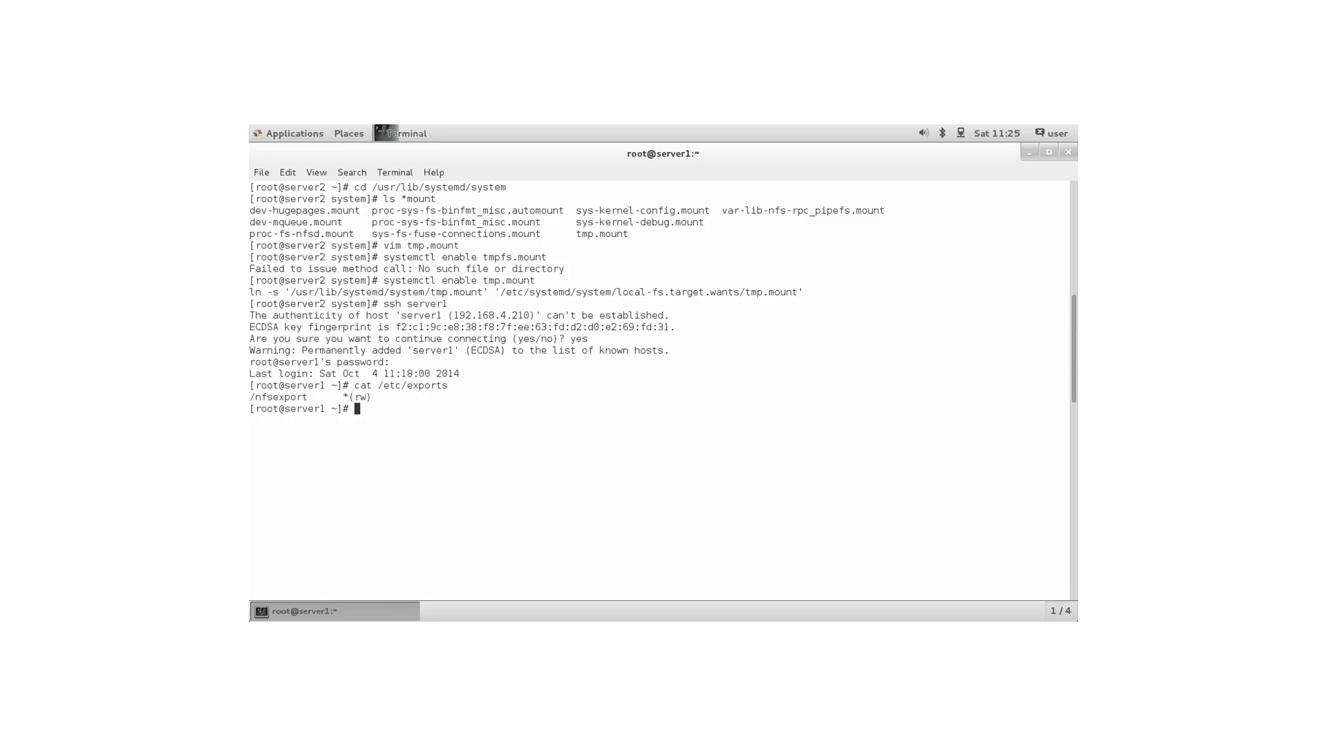
type("showmount")
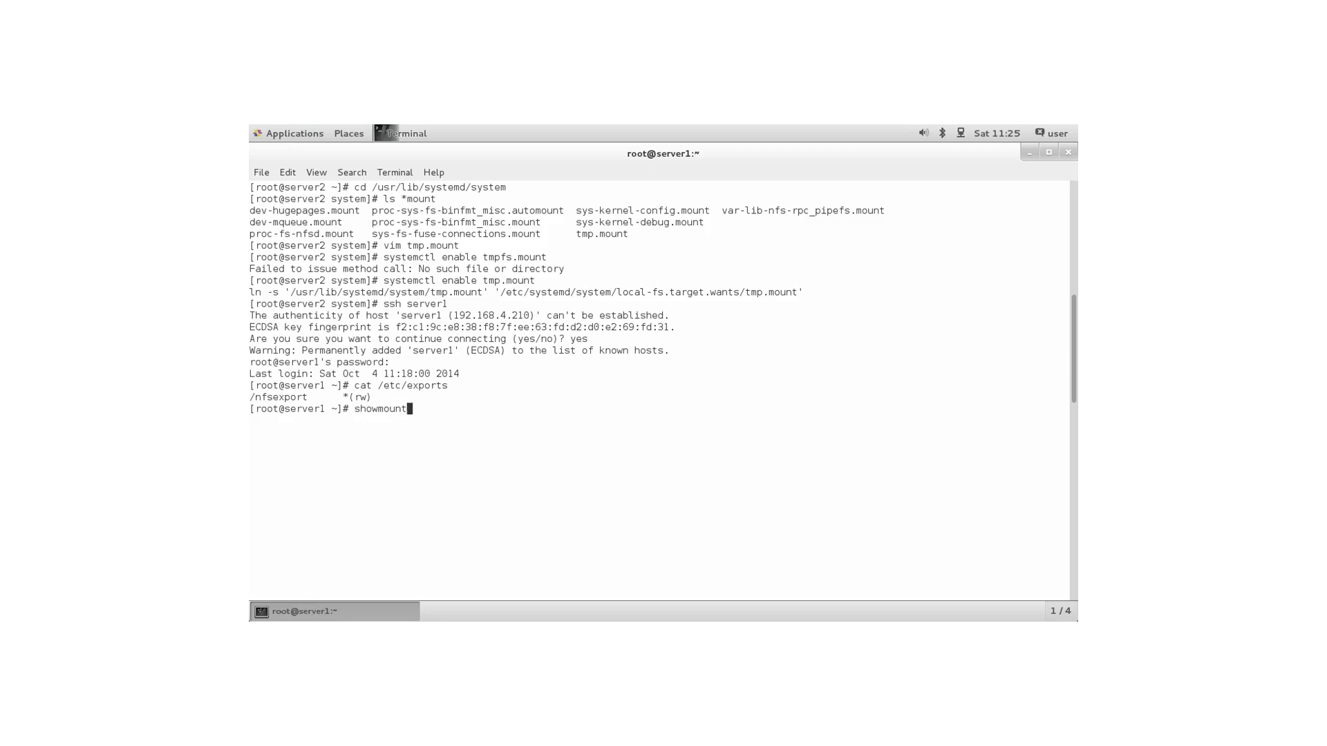
type("-e localho")
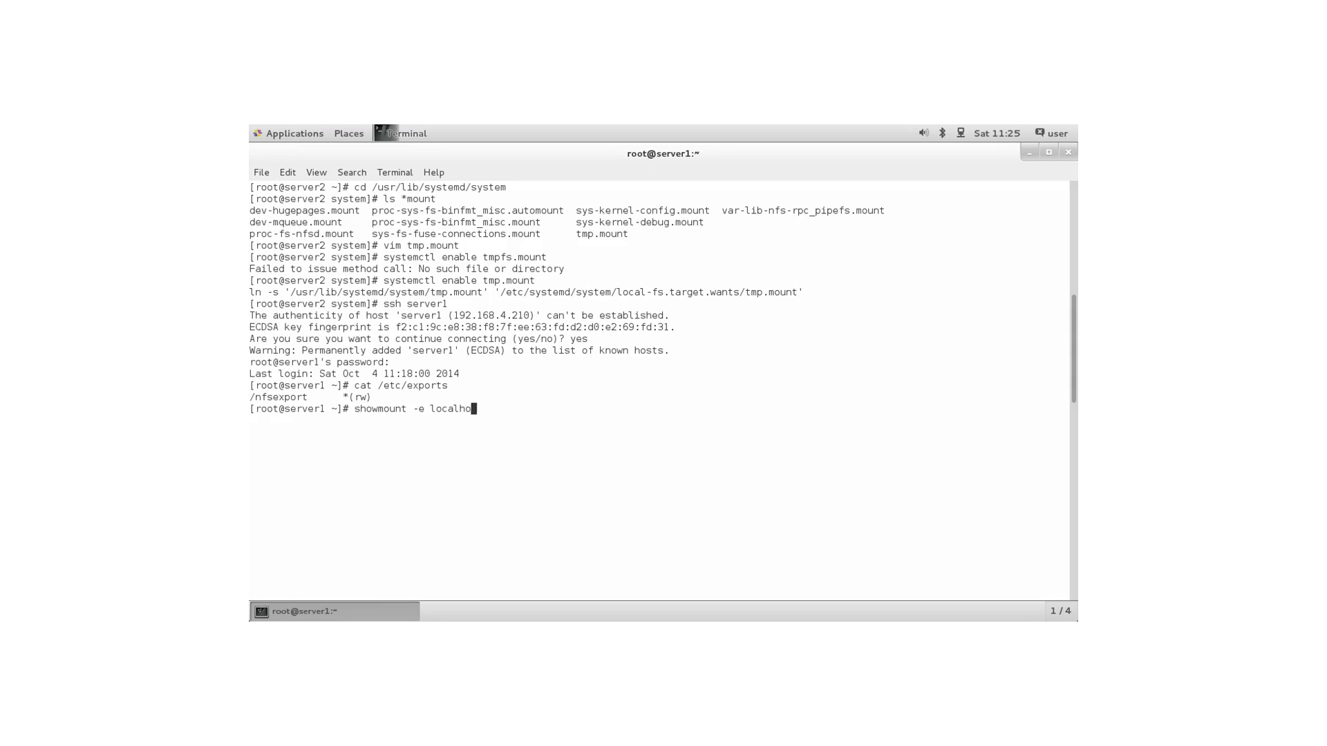
type("st")
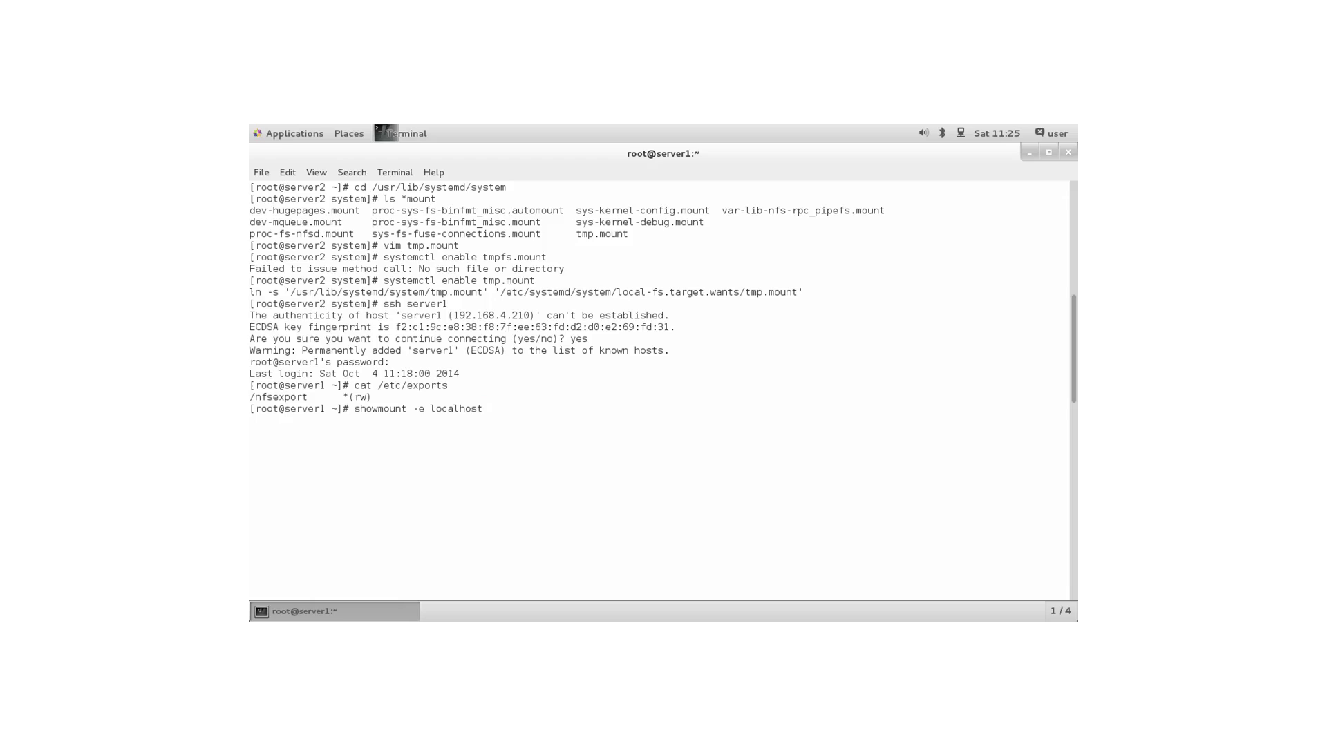
key("Return")
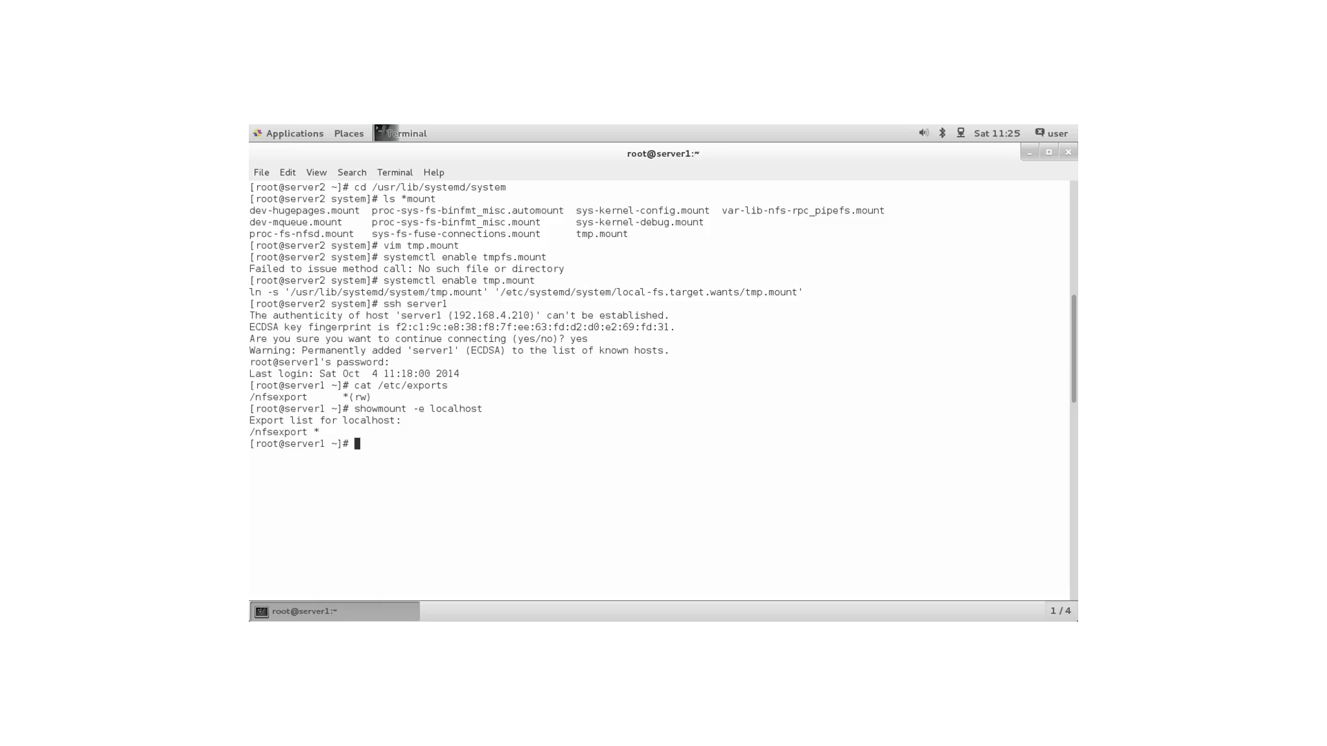
Run firewall-cmd --list-all and highlight nfs among the allowed services.
type("firew")
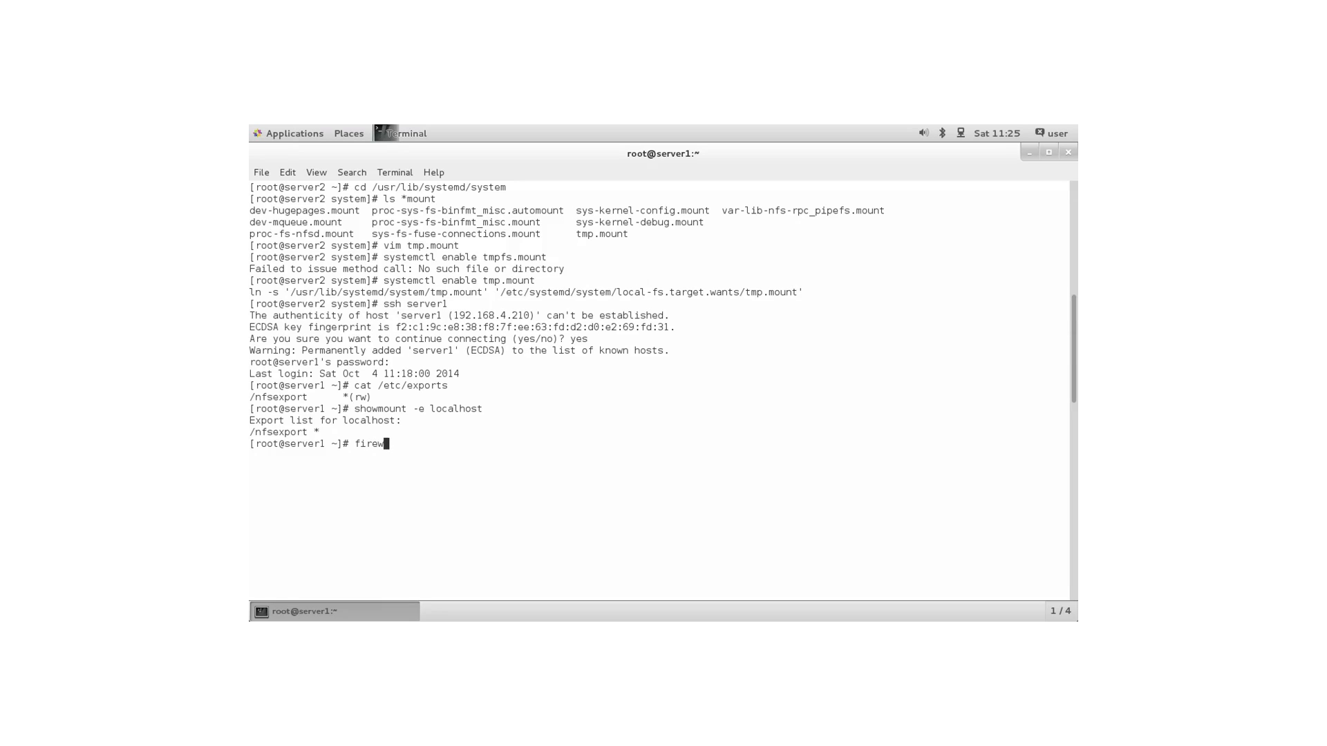
type("all-")
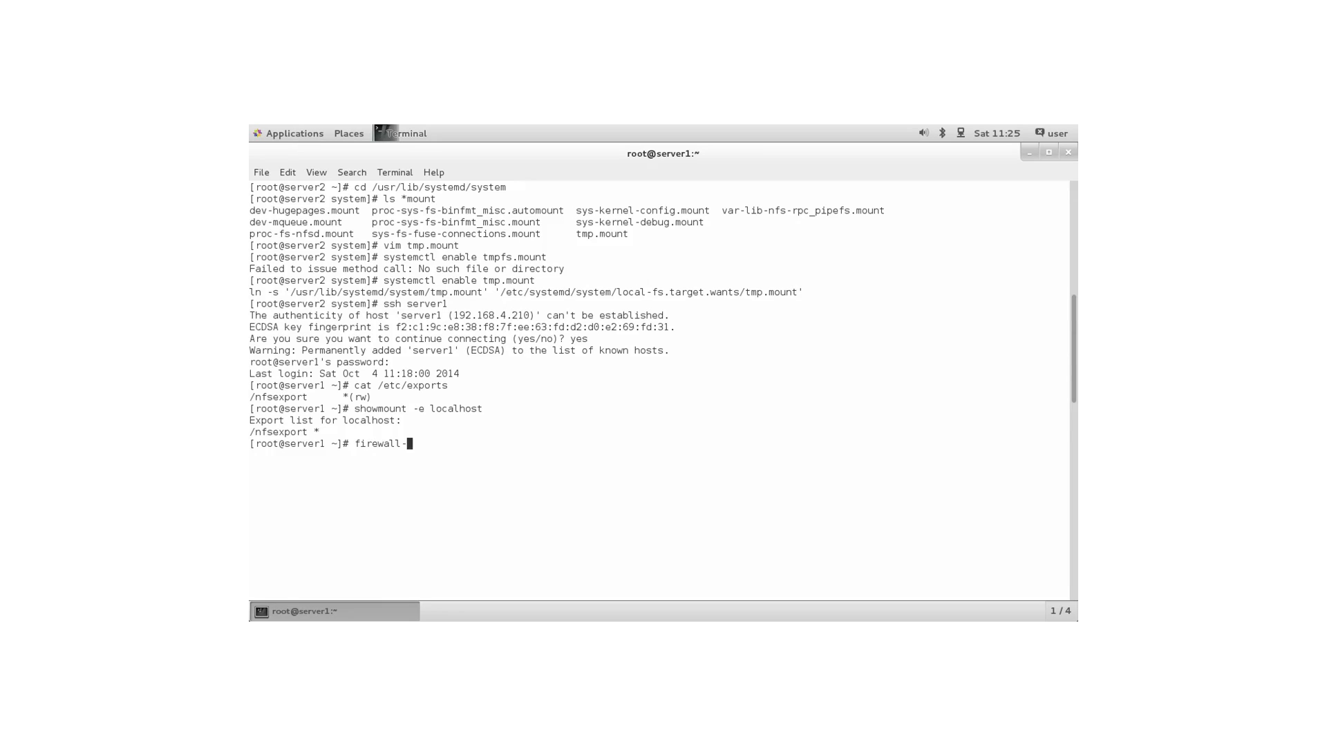
type("cmd")
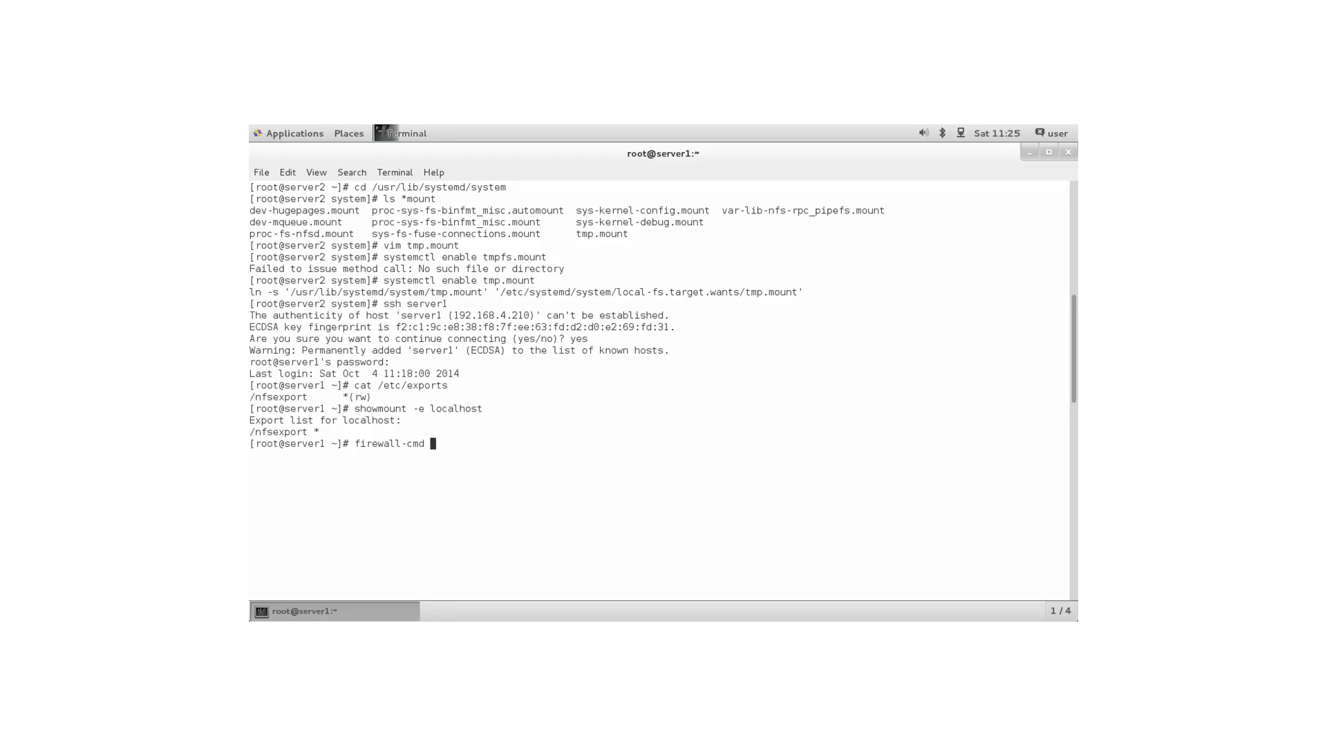
type("--list-all")
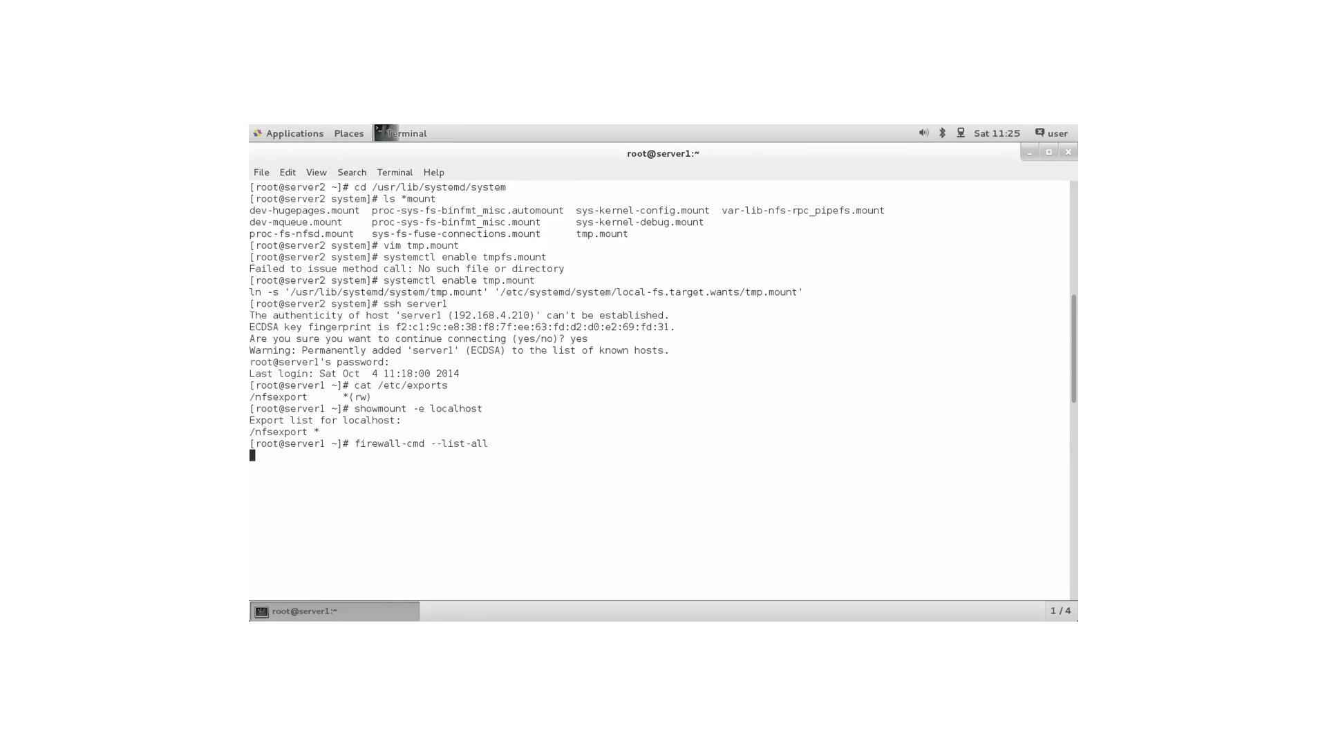
key("Return")
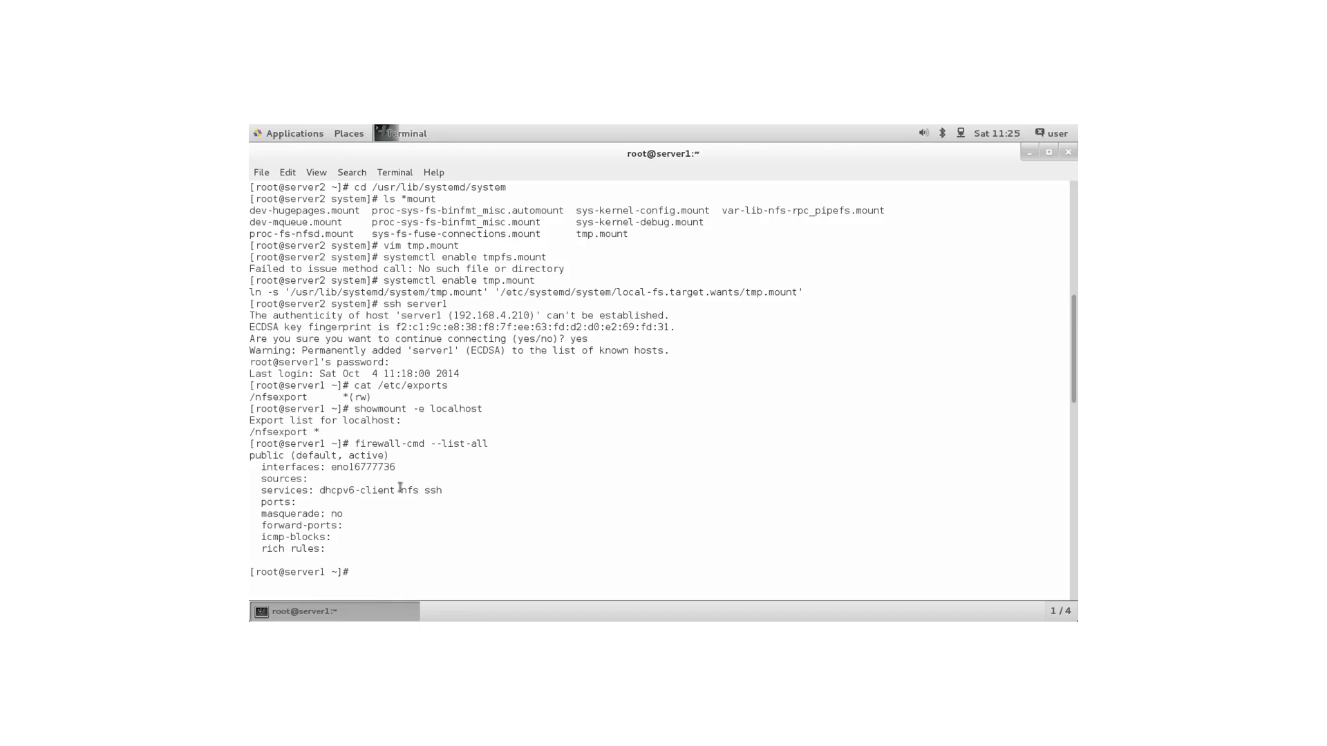
double_click(407, 490)
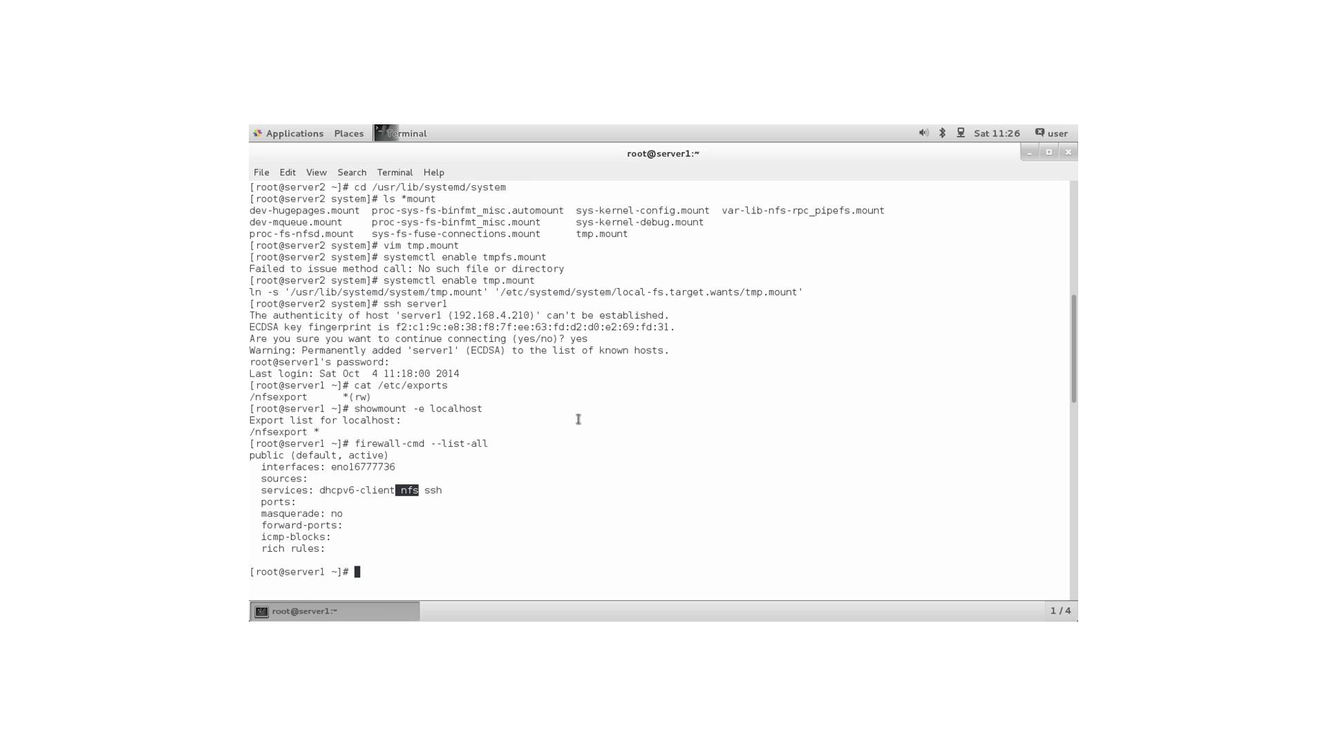
Exit server1, run showmount -e server1 from server2, and clear the screen.
type("exit")
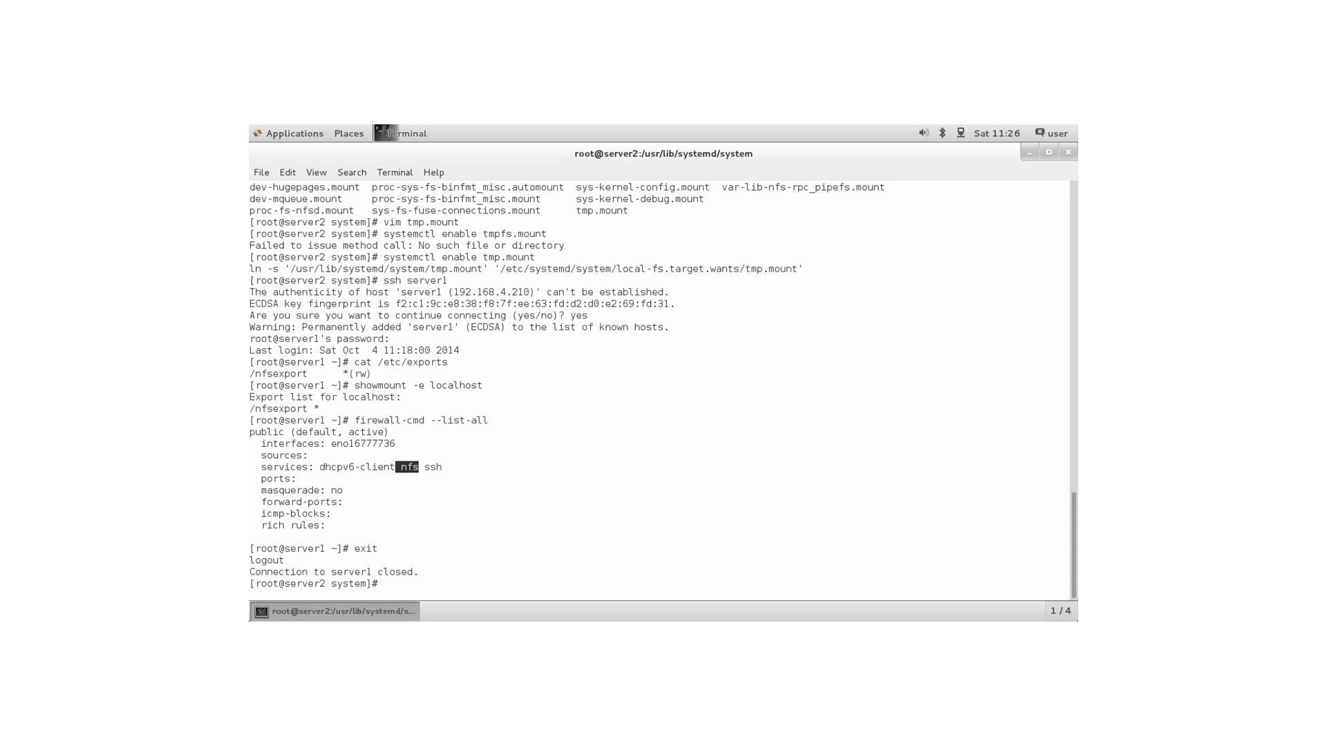
type("showmou")
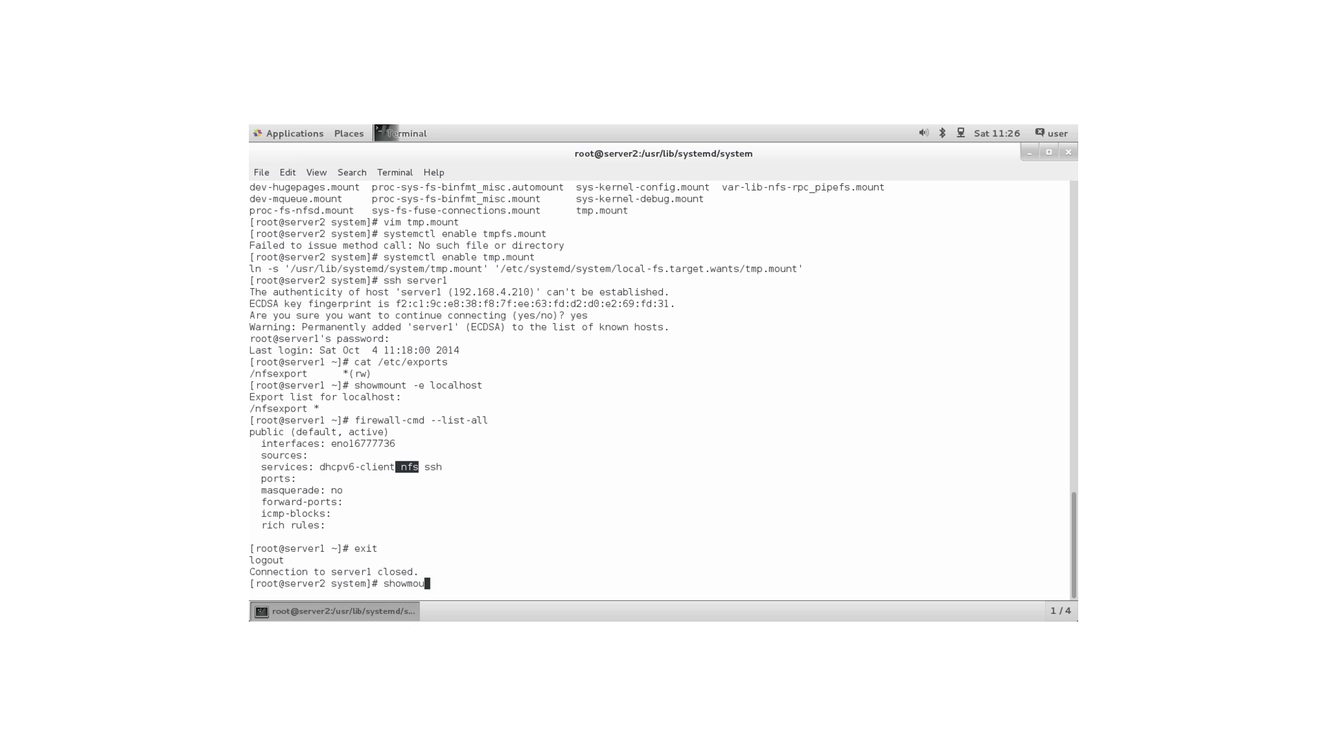
type("nt -e")
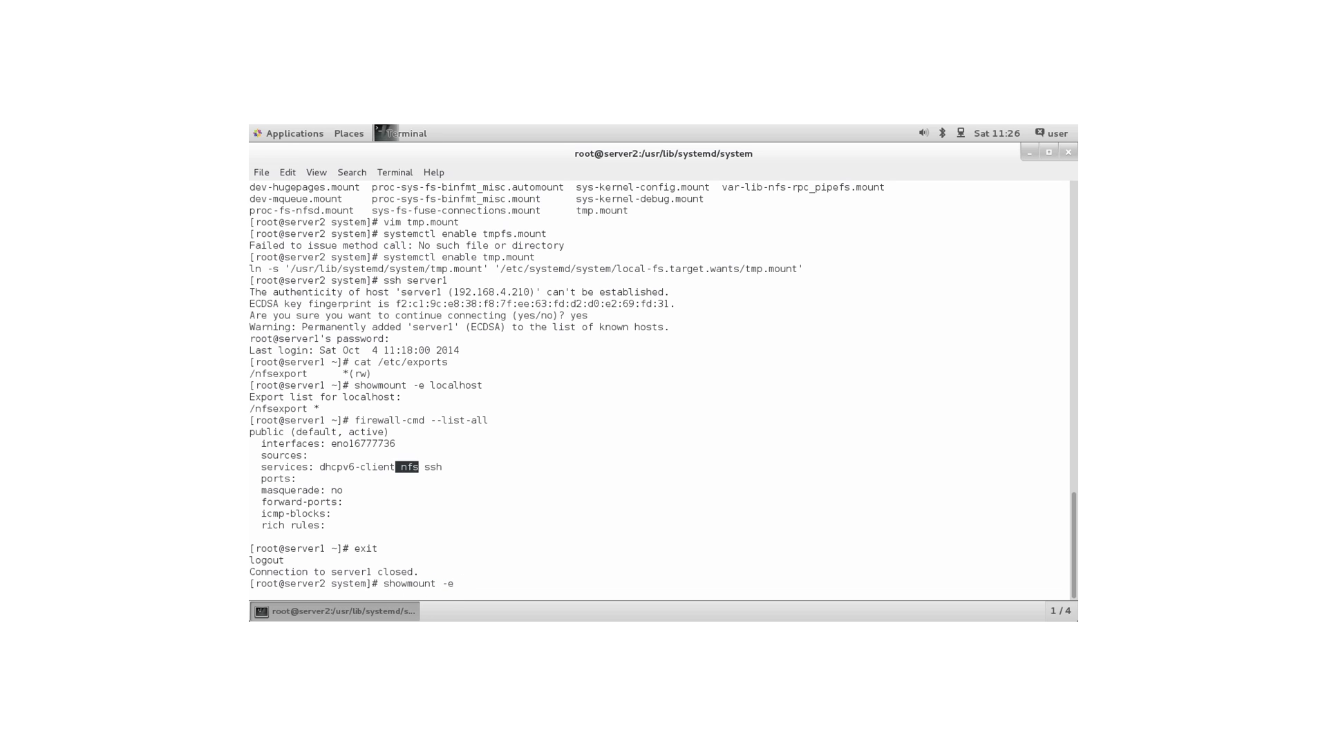
type("server1")
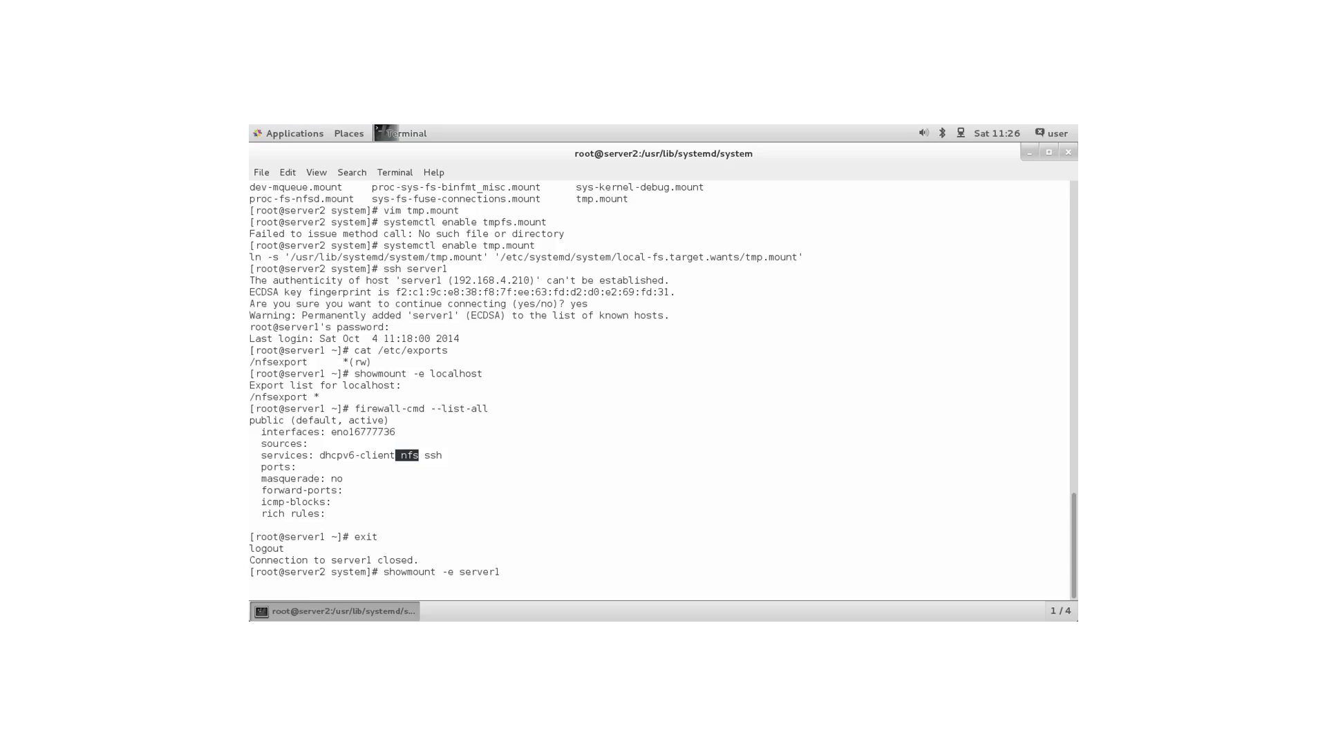
key("Return")
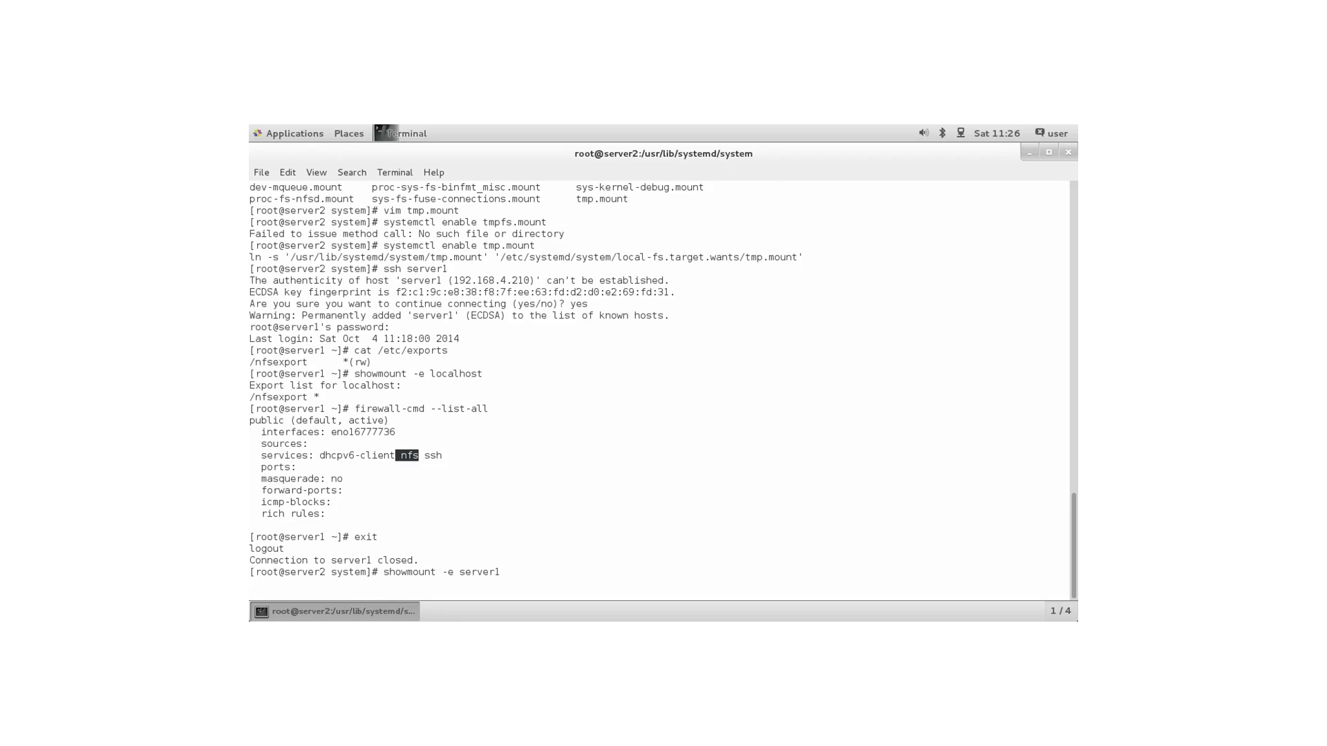
key("Return")
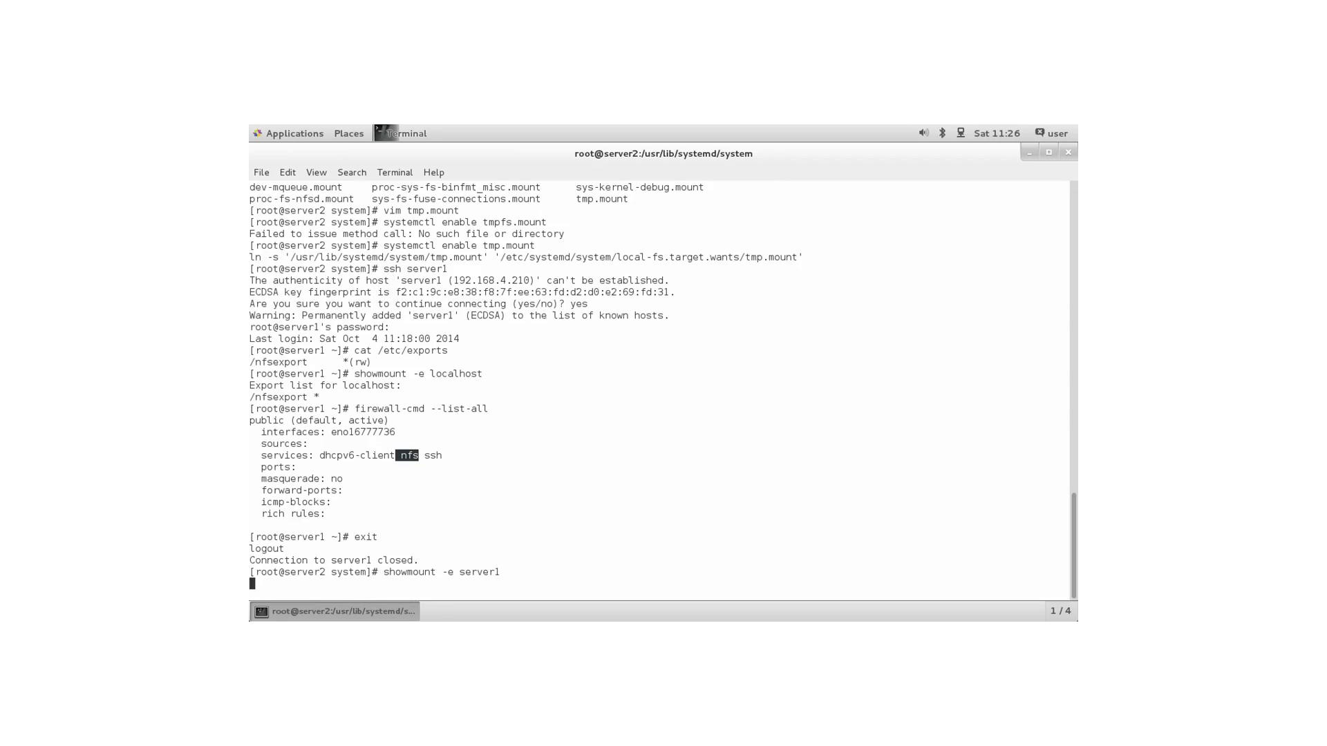
key("ctrl+c")
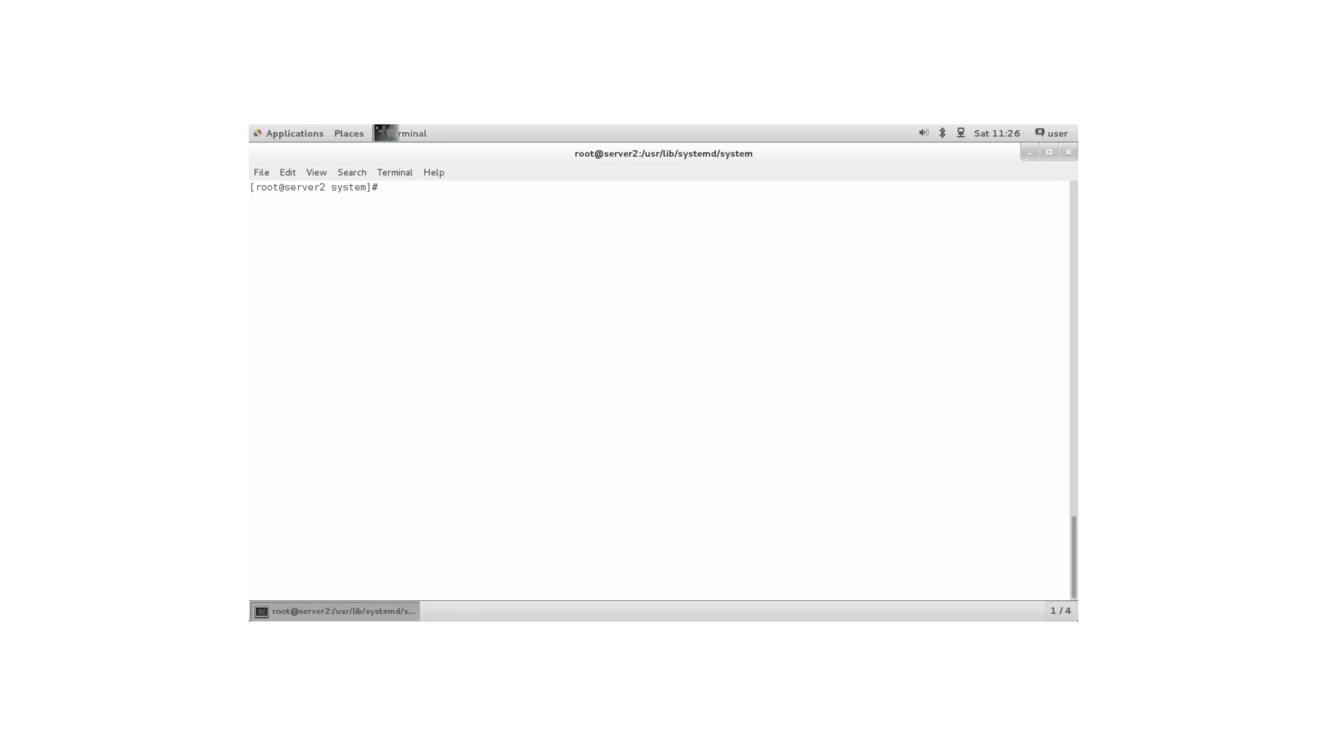
Add 'server1:/nfsexport /mnt/nfs nfs _netdev 0 0' as fstab's last line, then leave vim.
type("vim")
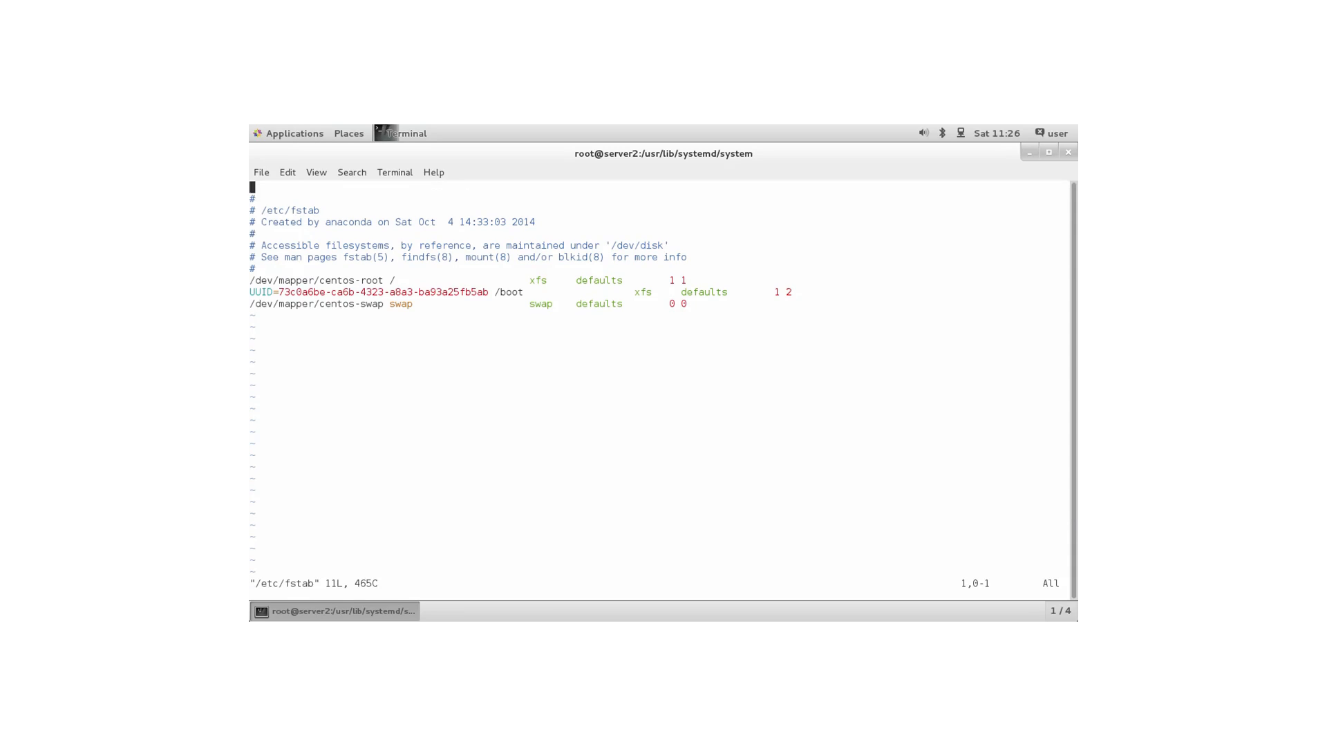
key("G")
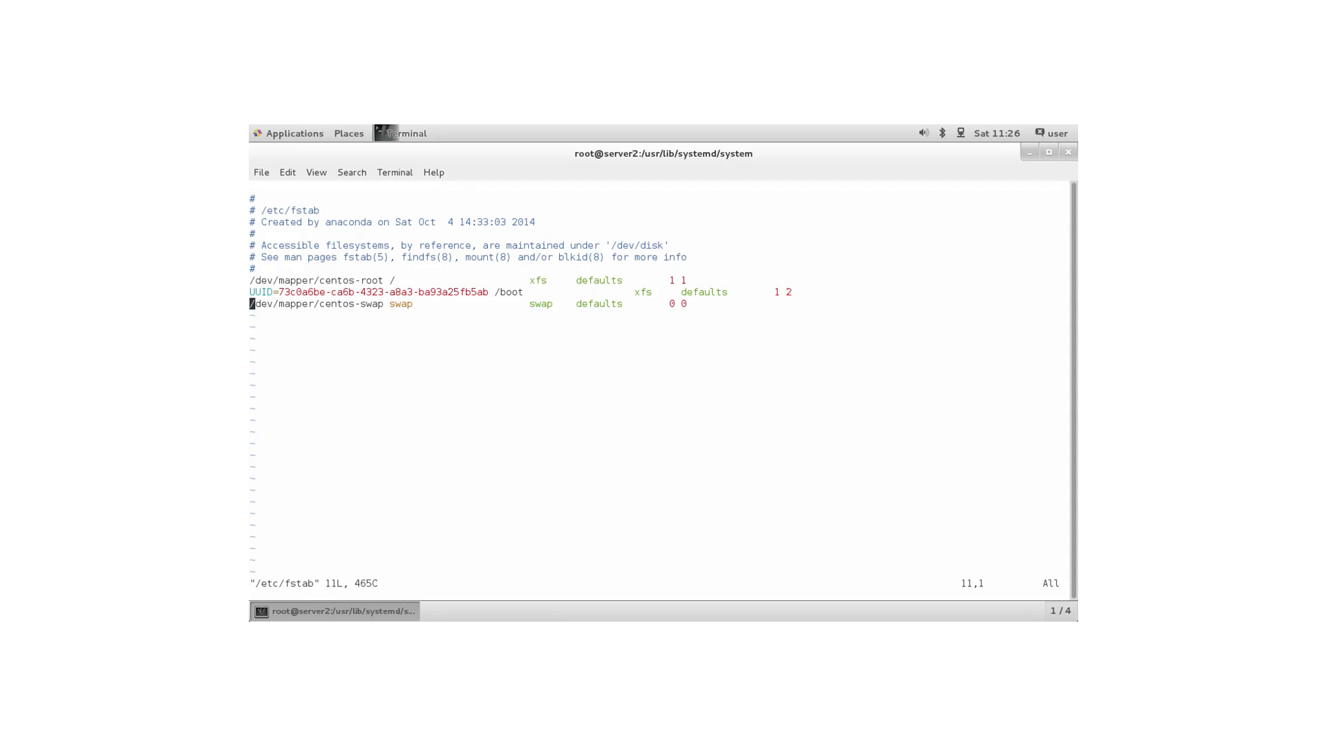
type("server1")
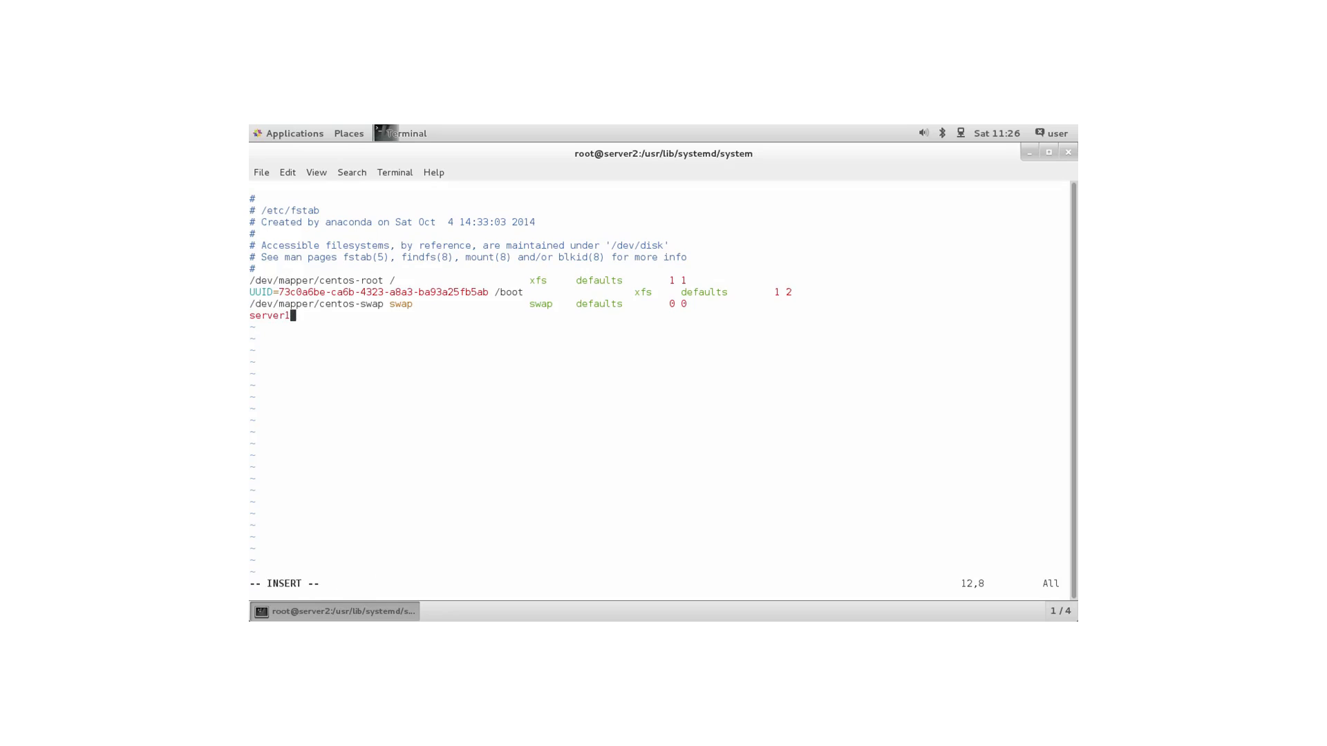
type(":/")
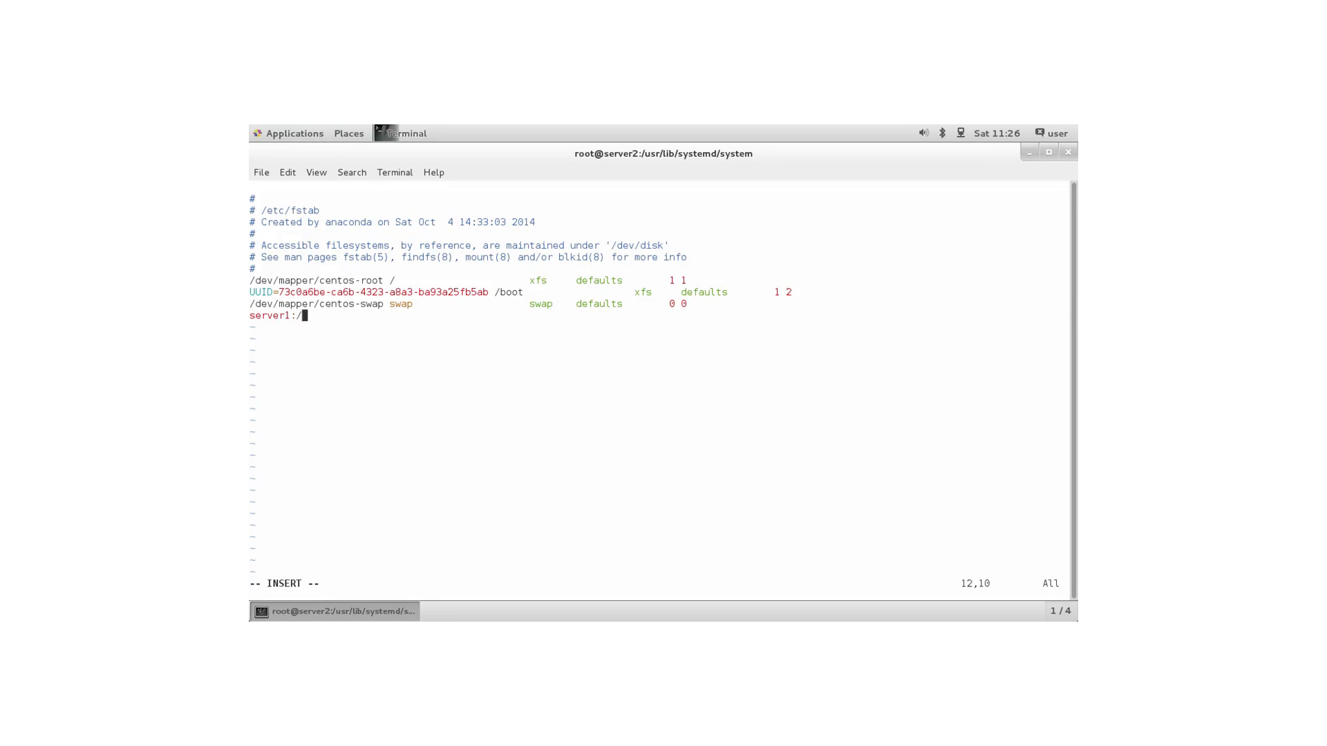
type("nfsexport")
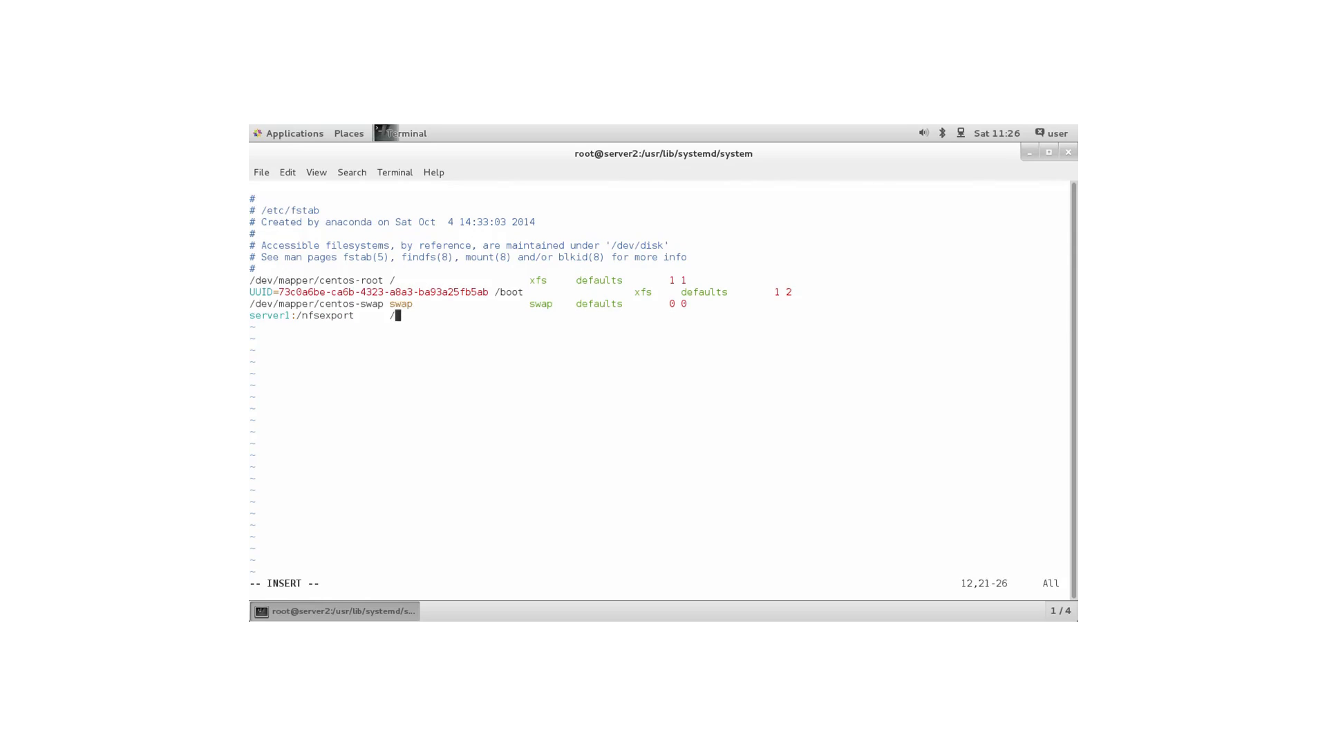
type("mnt/nfs")
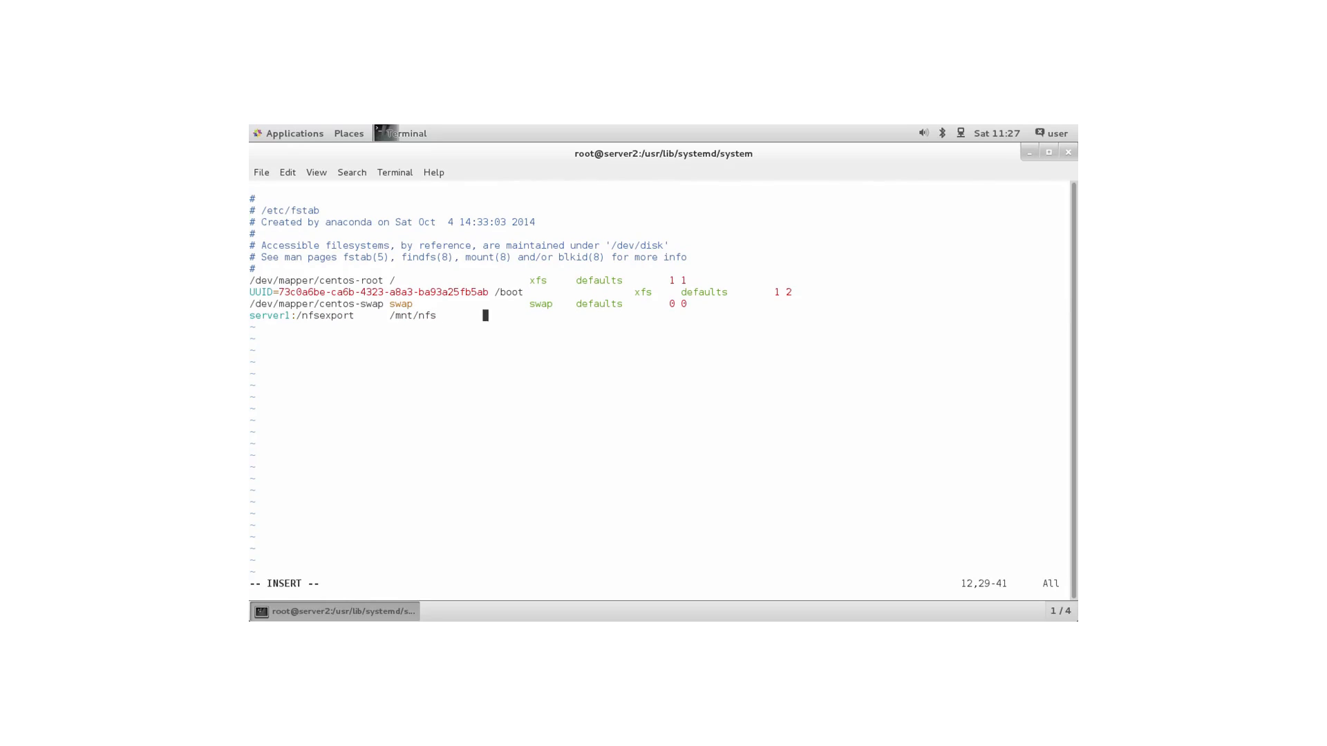
type("nfs")
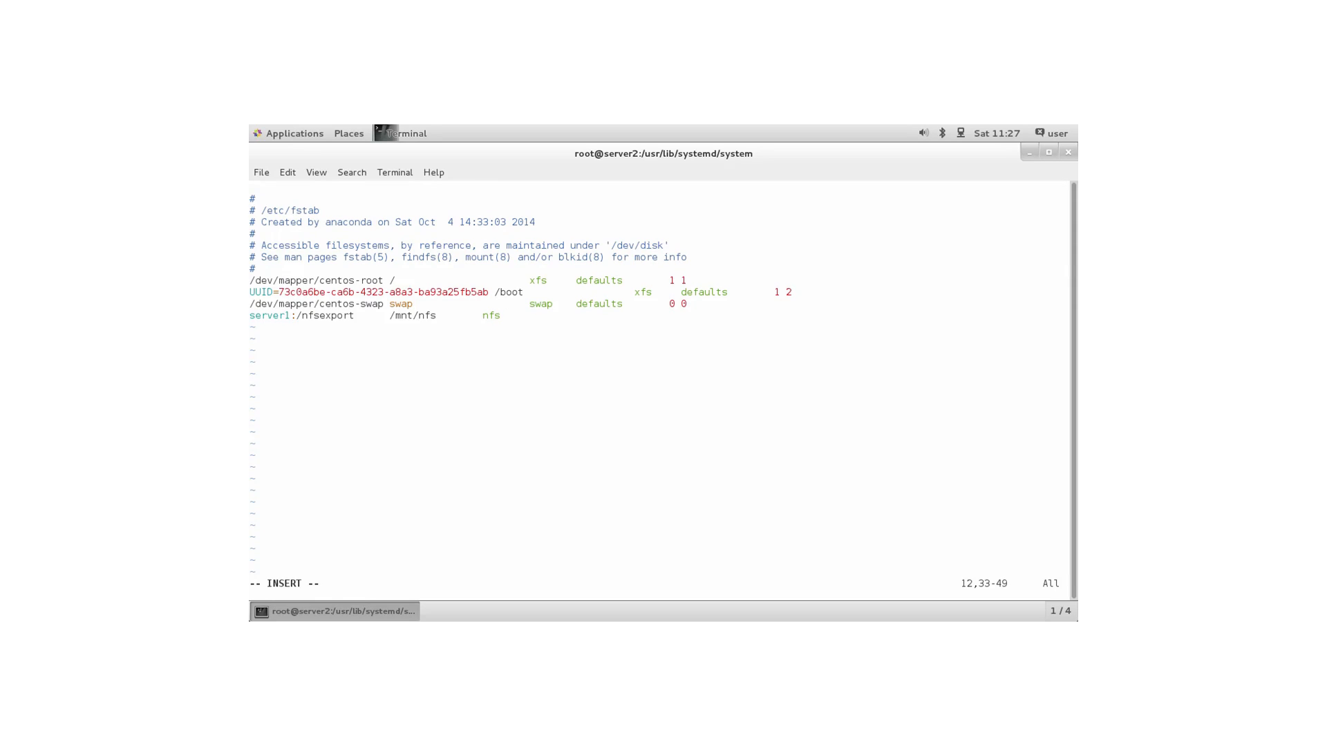
type("_netdev")
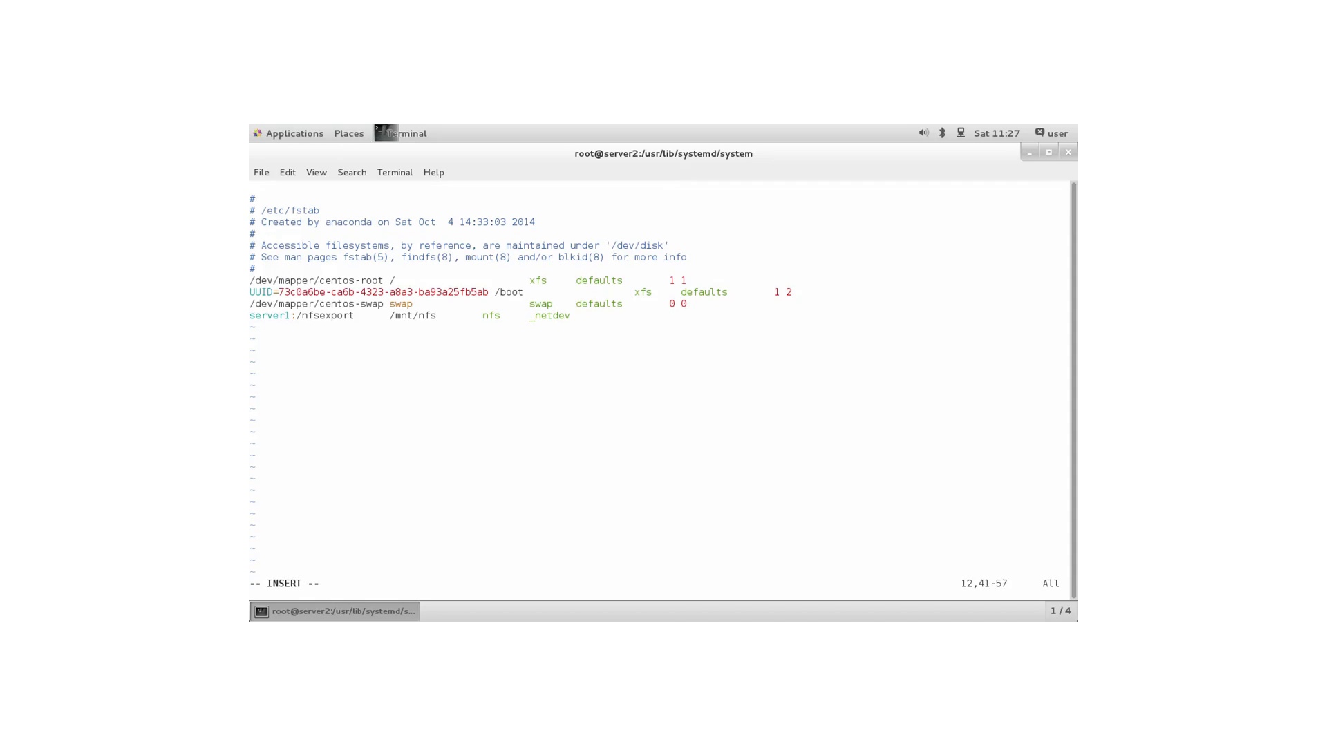
type("0 0")
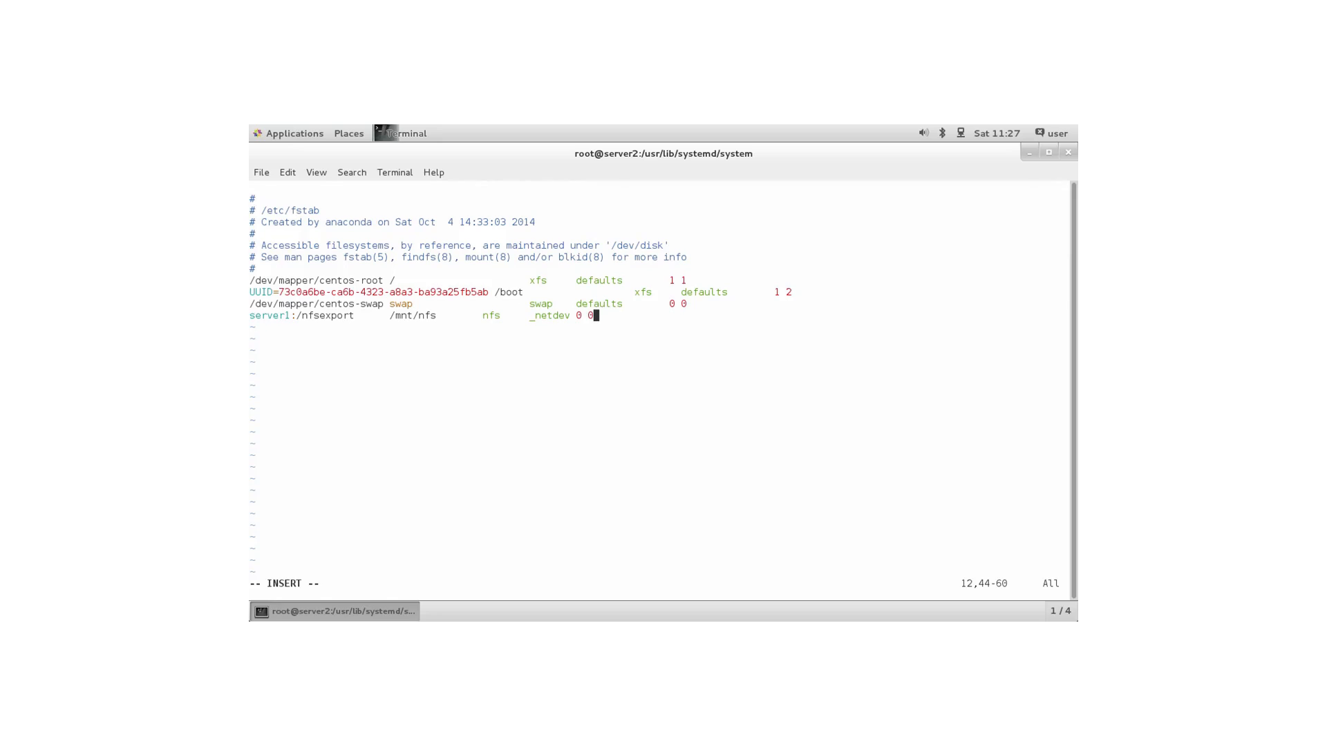
mouse_move(595, 316)
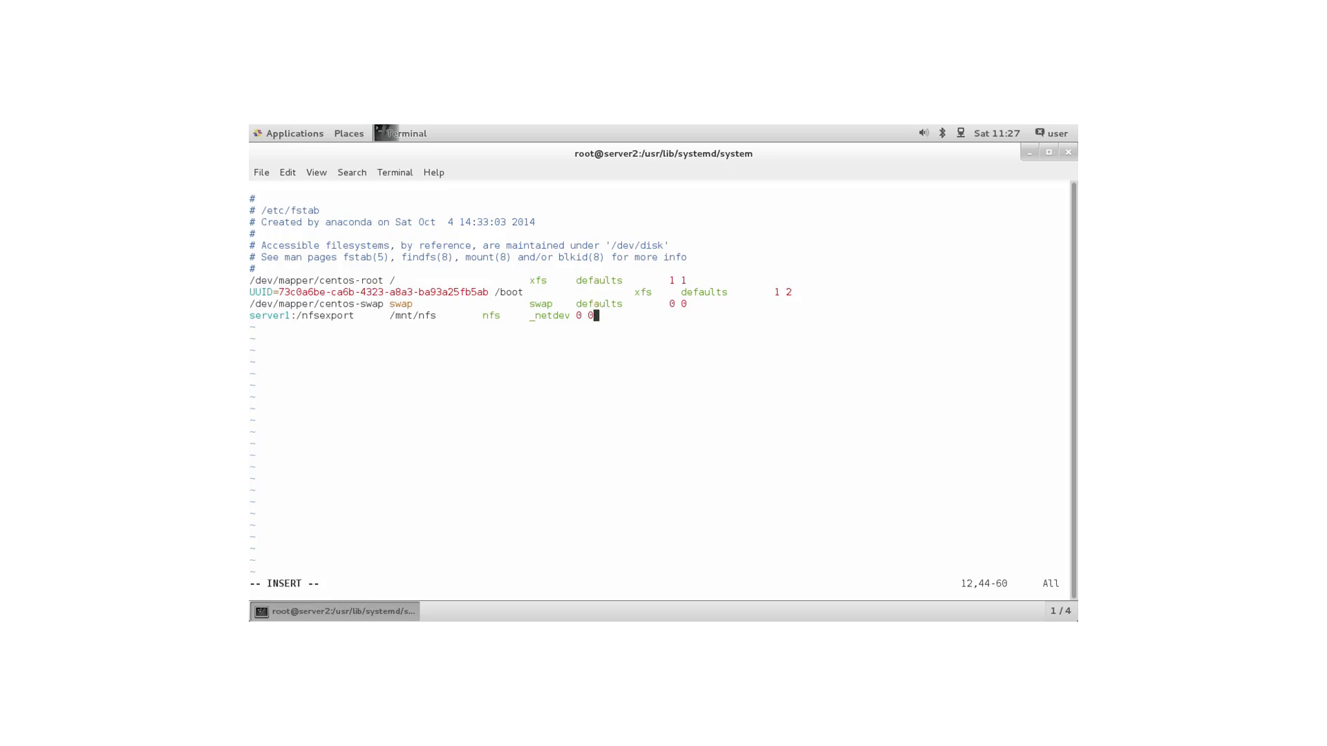
key("Escape")
type("cat")
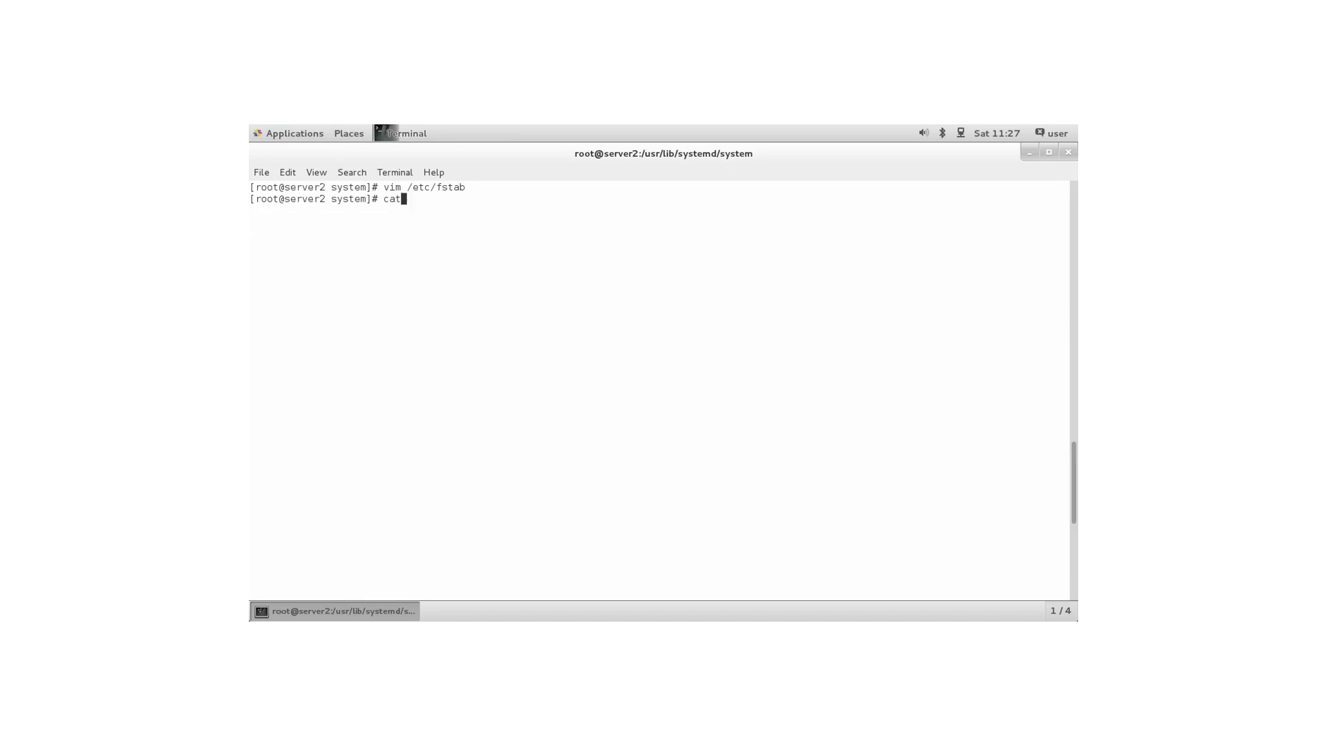
Print /etc/fstab, change to /etc/systemd/system, and type vim mnt-nfs.mount.
type("/etc/fst")
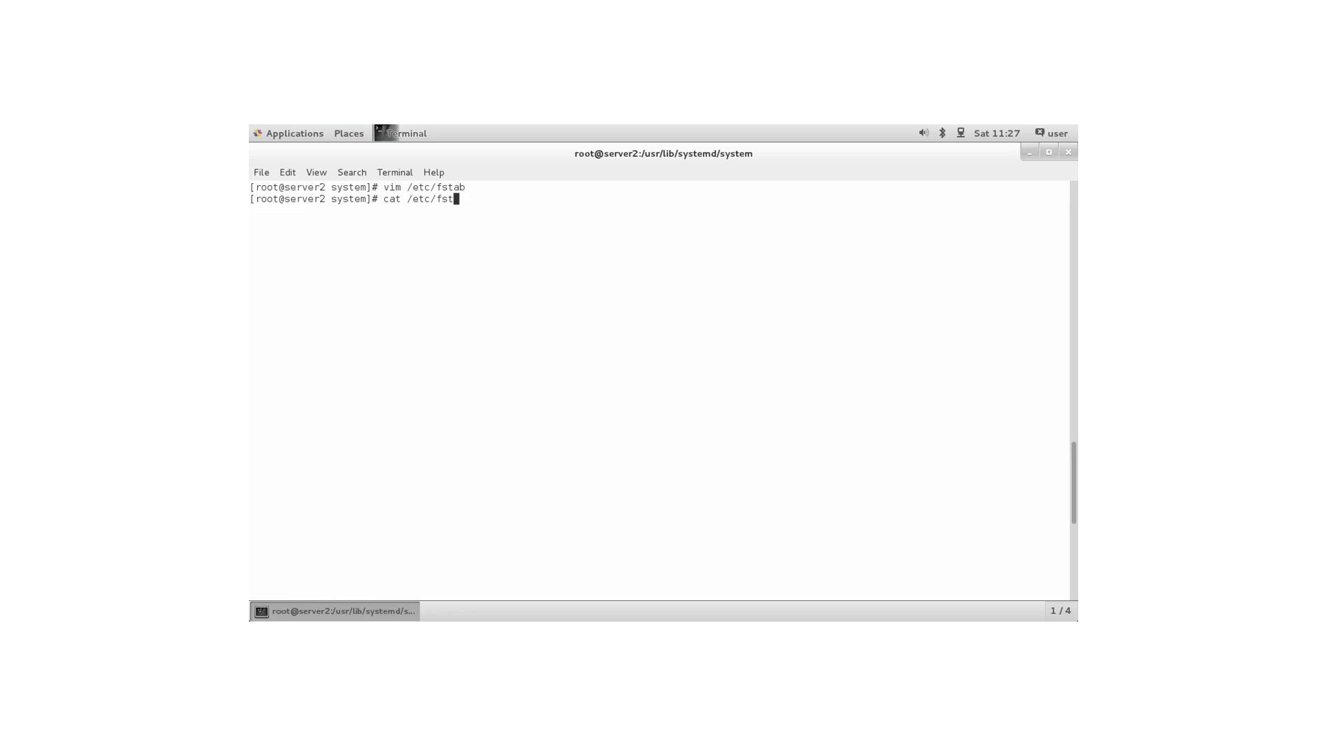
key("Return")
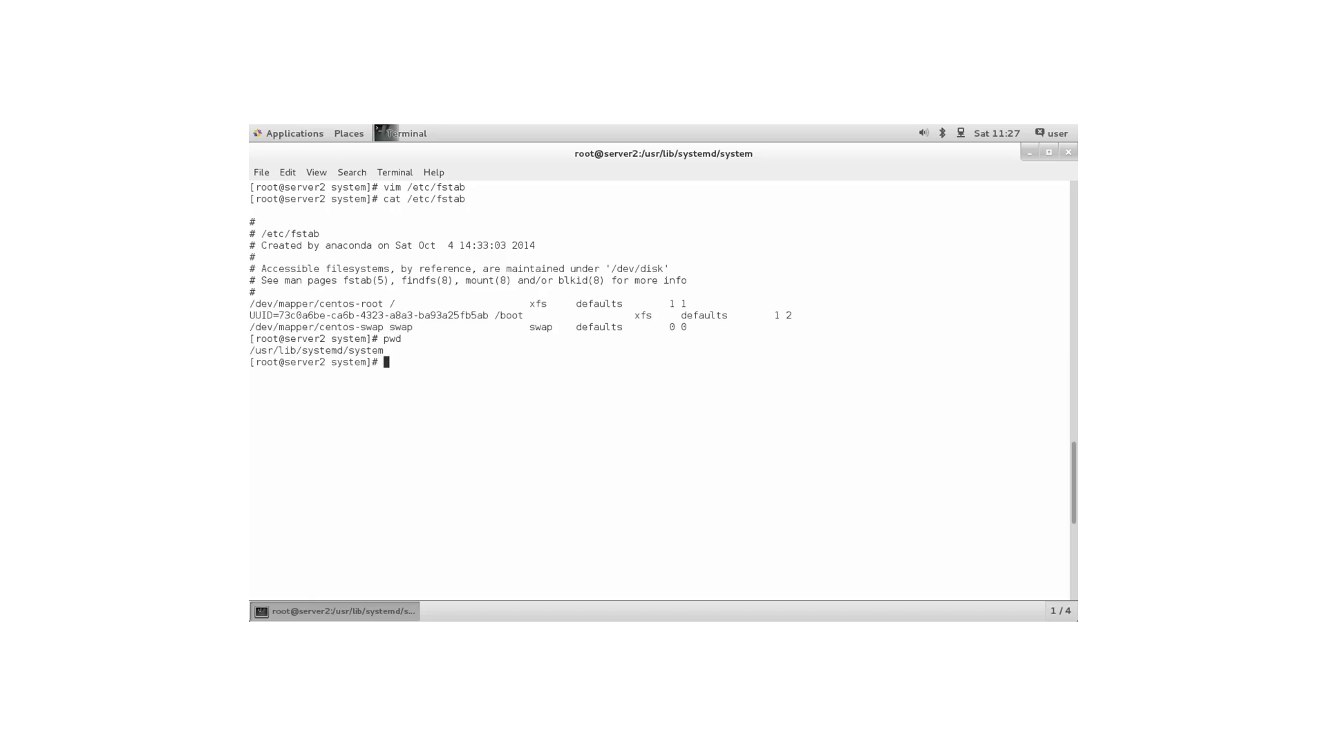
type("cd /etc/")
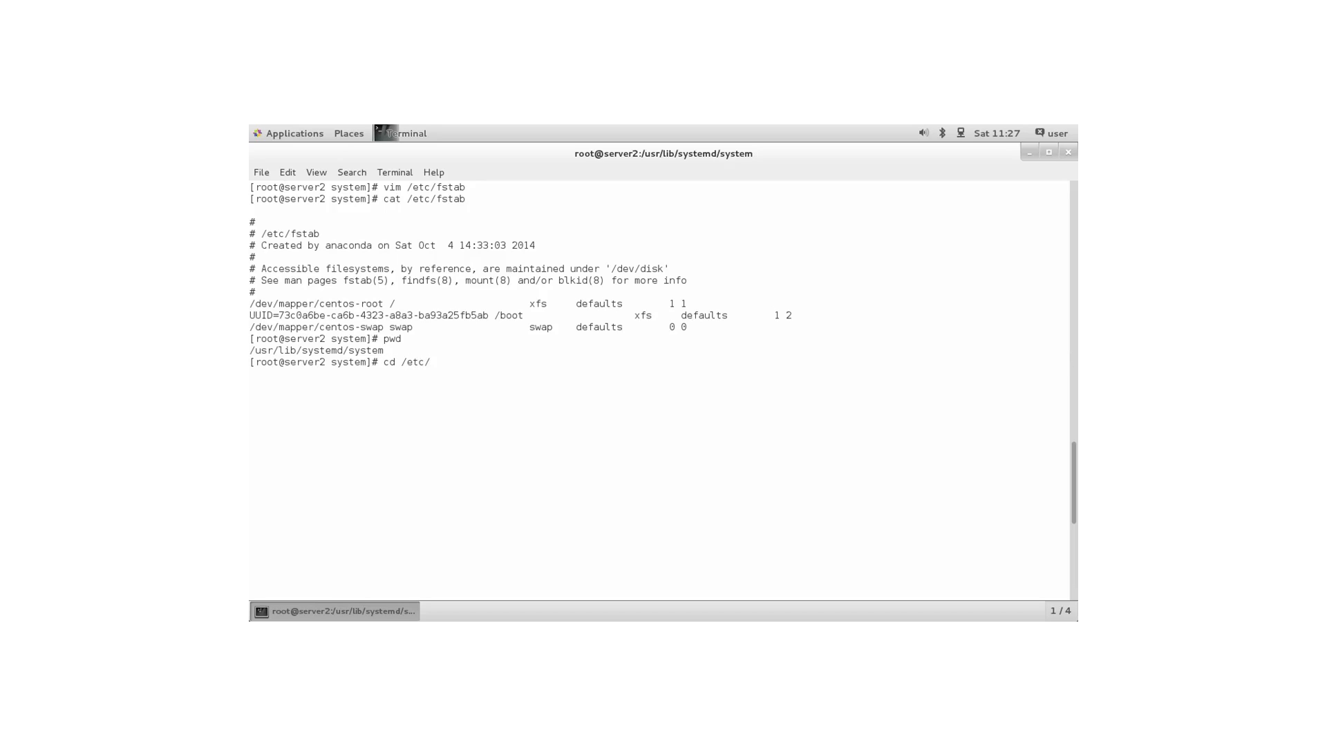
type("systemd/syste")
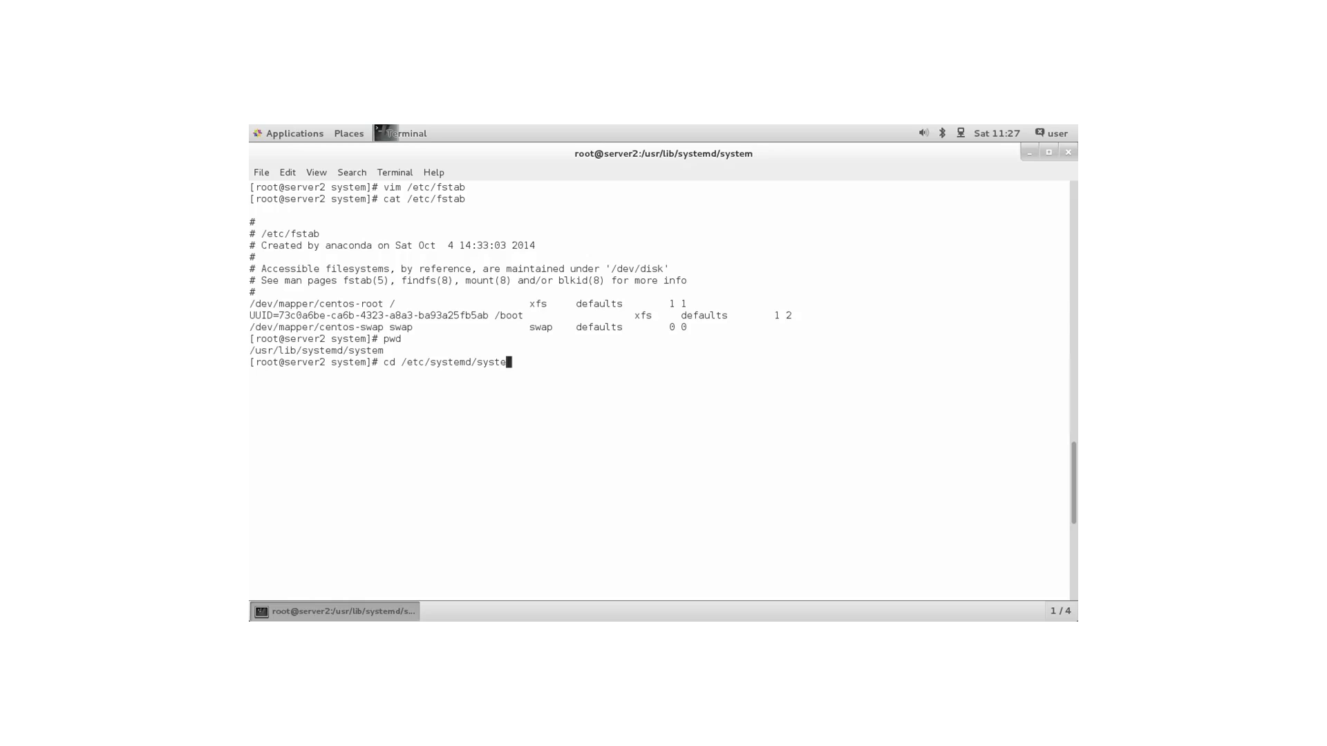
key("Return")
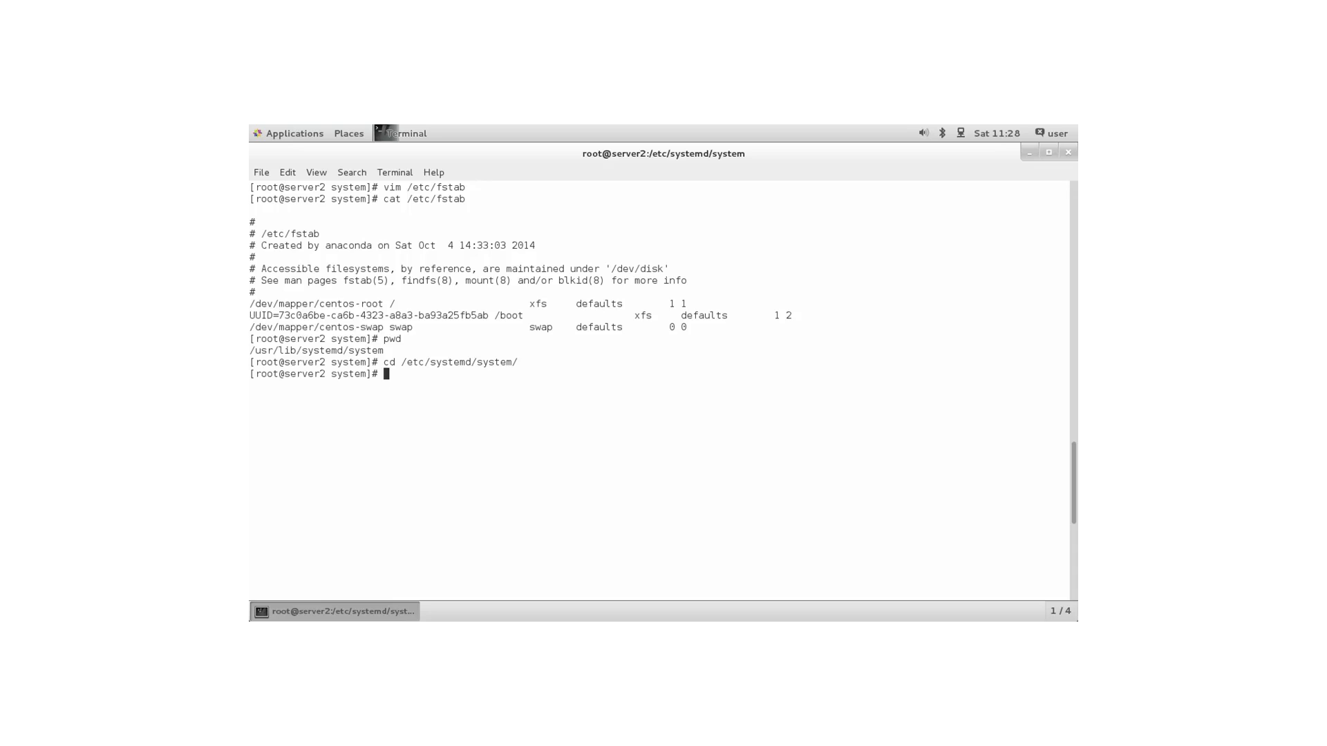
type("vim")
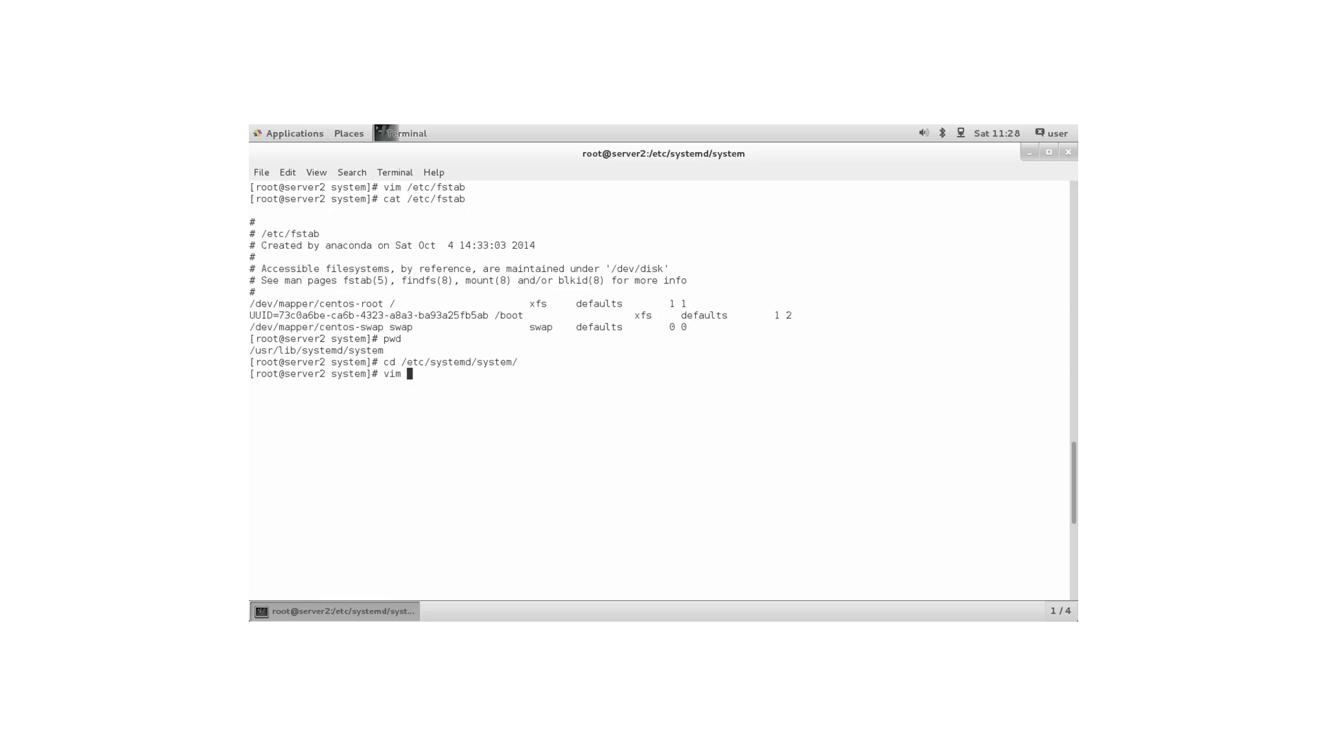
type("mnt-nfs.mount")
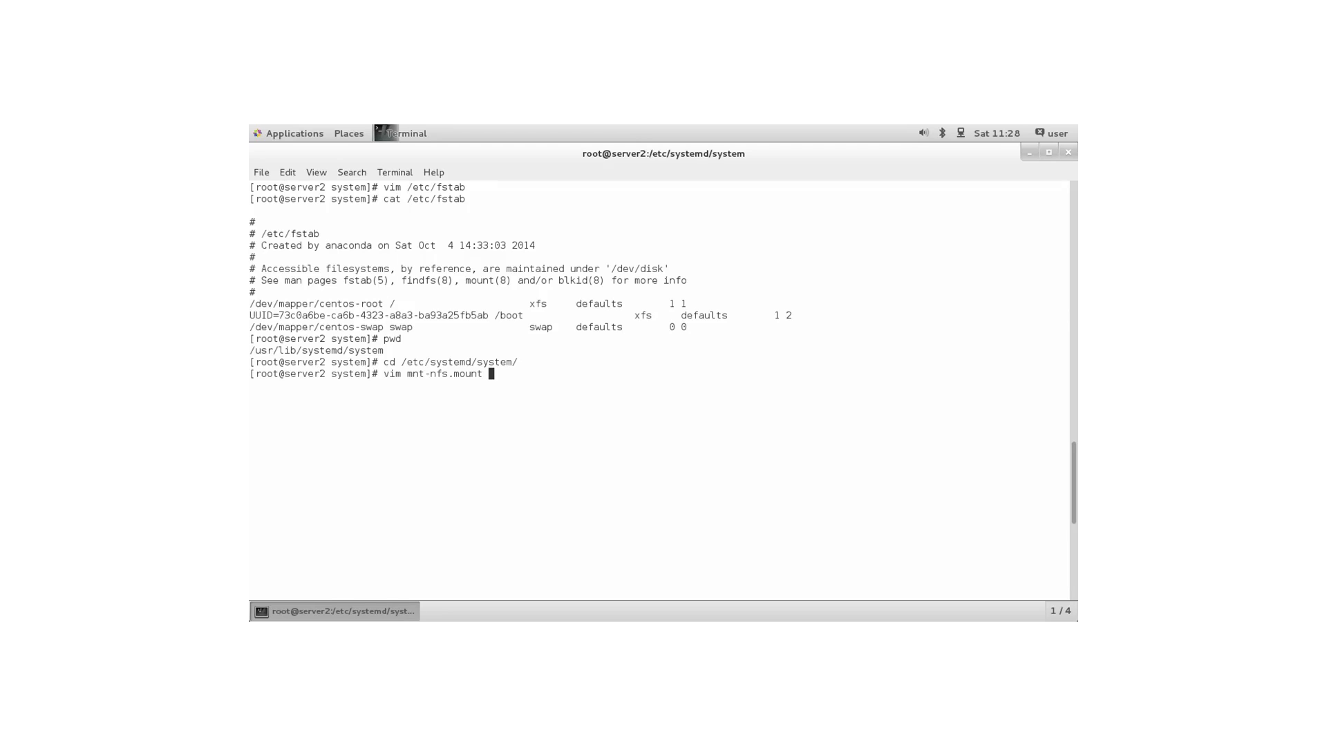
Review the mnt-nfs.mount unit for server1's nfsexport, then select nfs.target.wants in the listing.
key("Return")
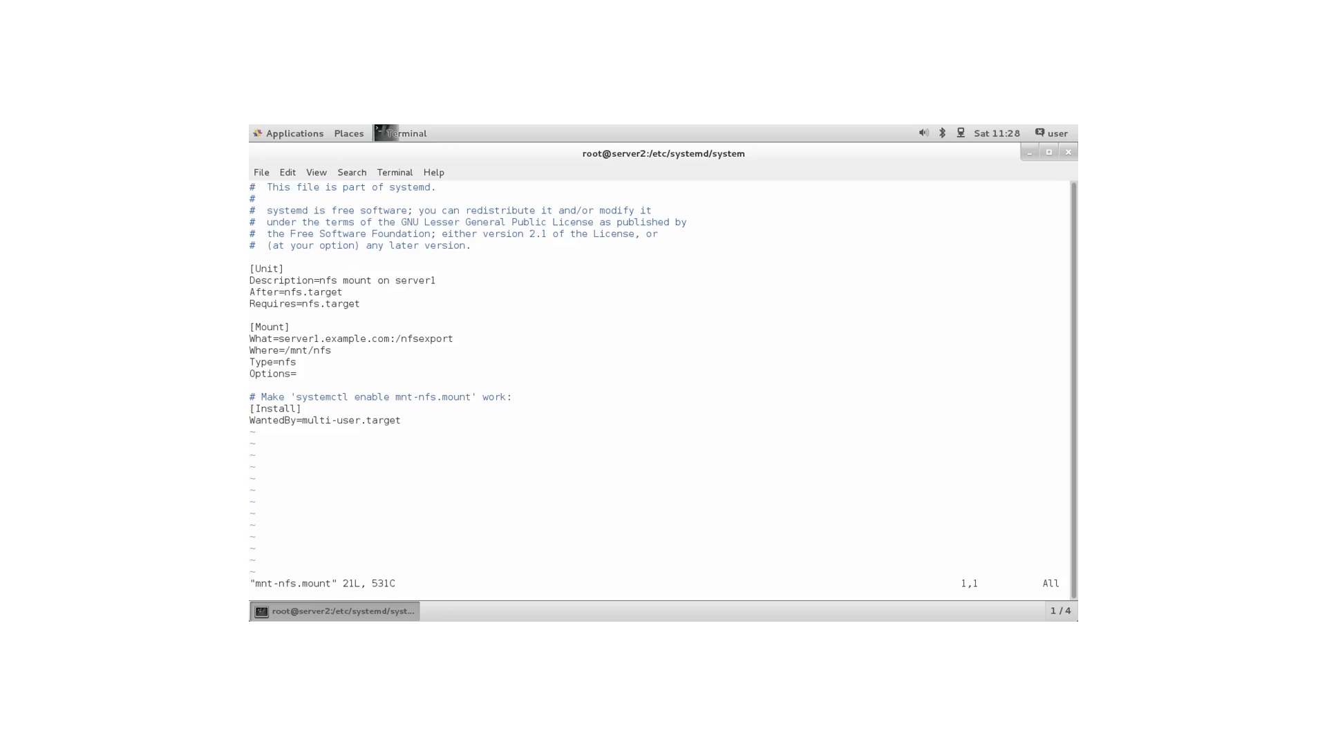
left_click(252, 187)
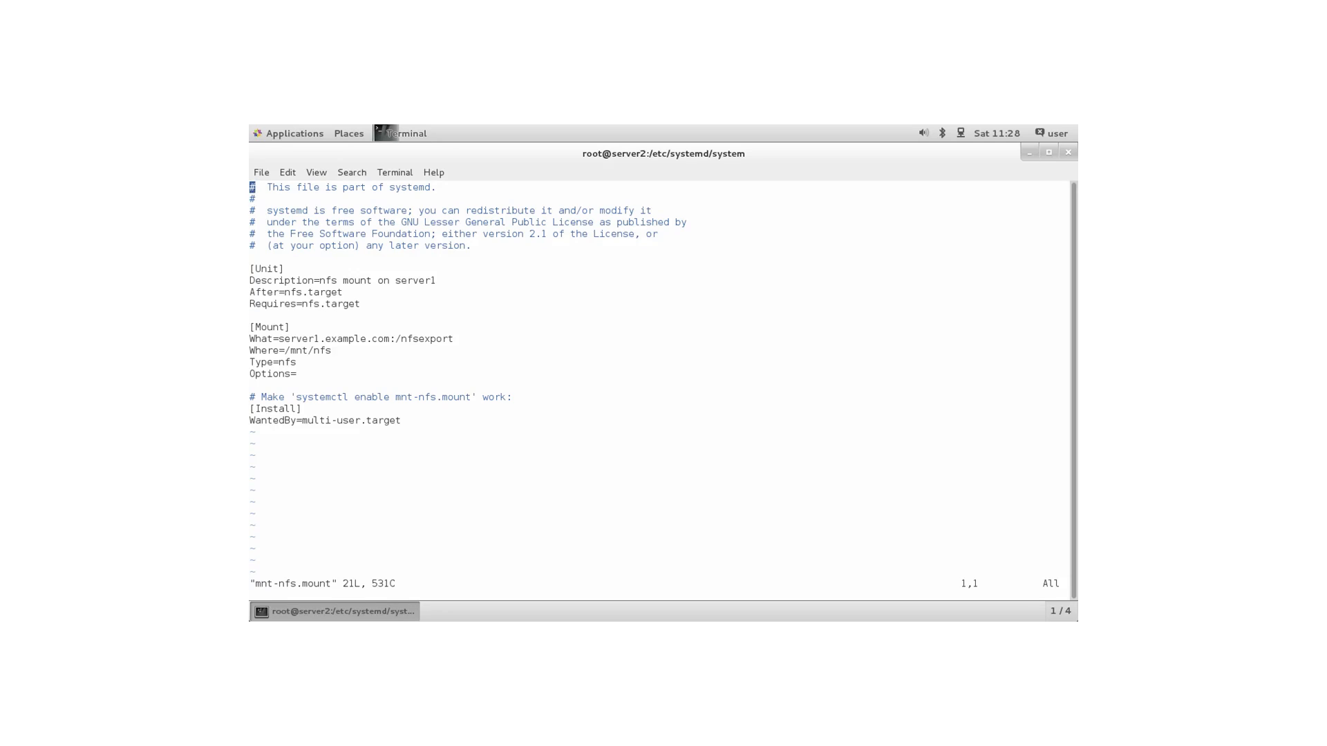
key("Down")
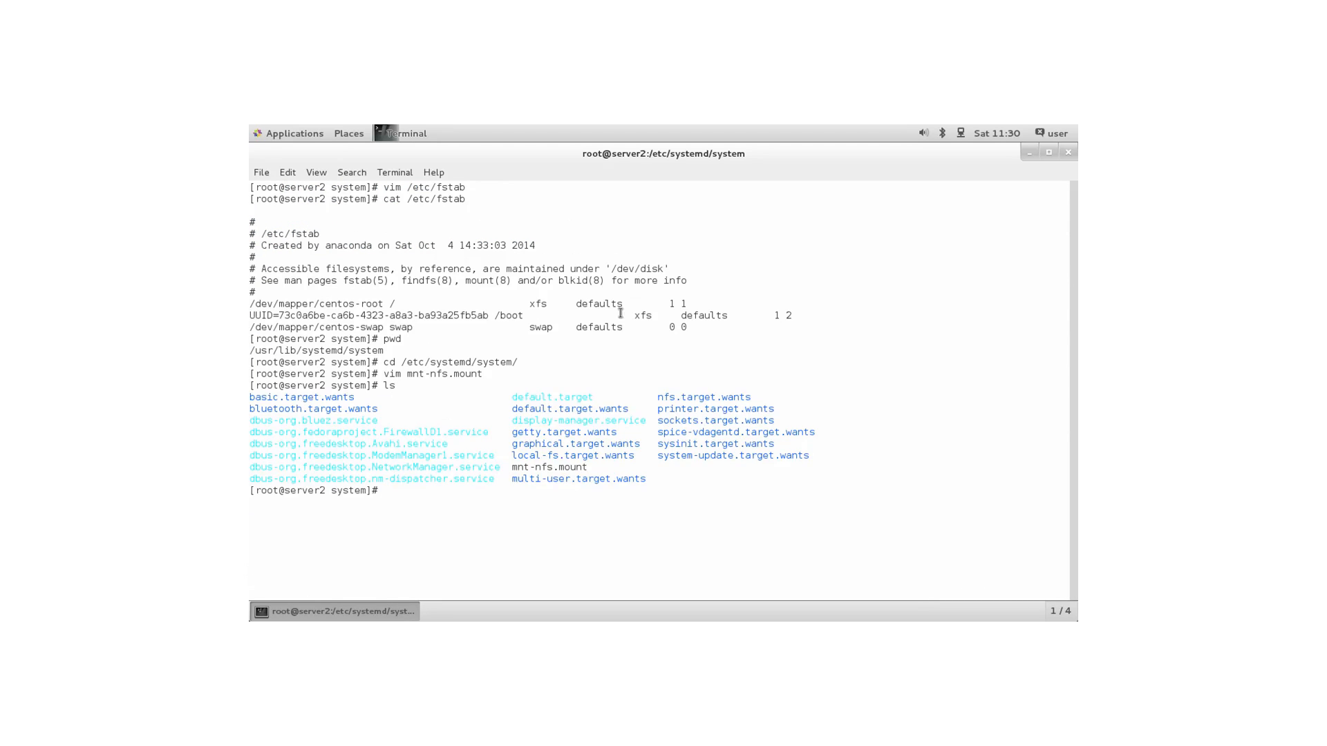
double_click(667, 397)
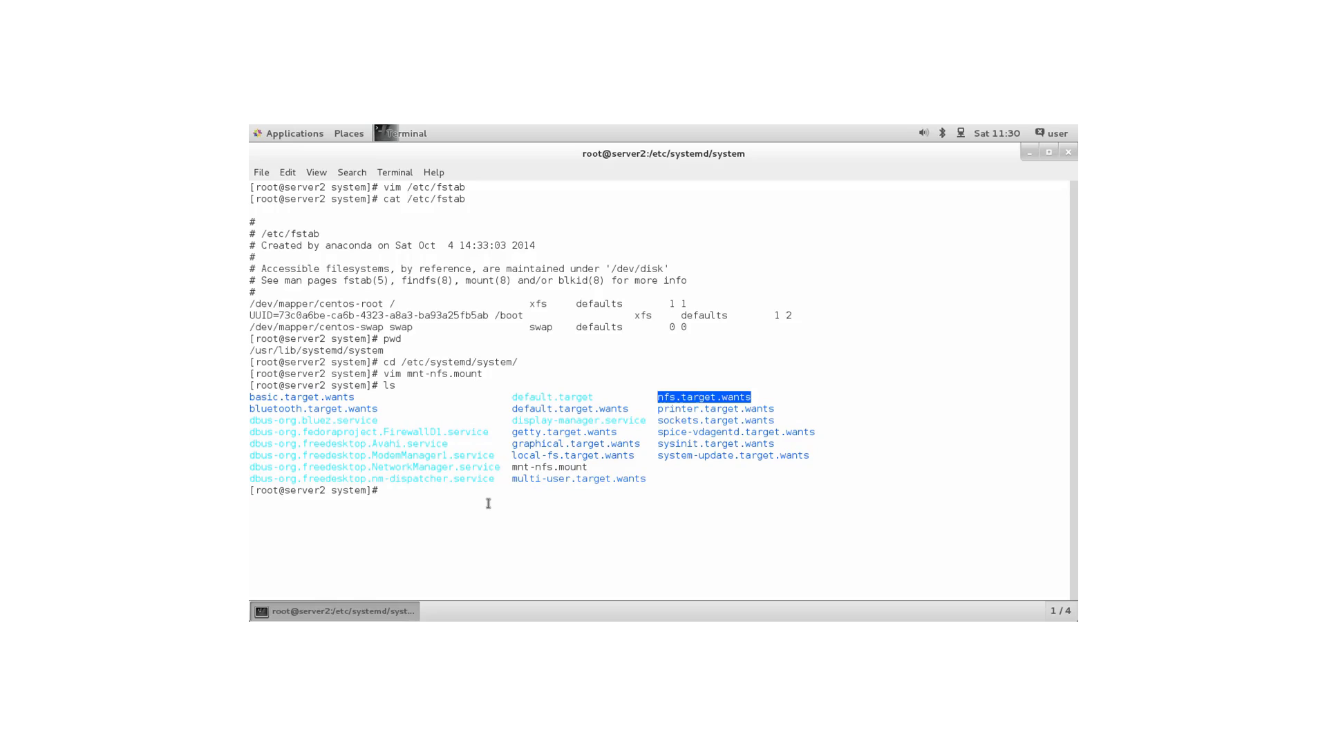
Move into the nfs.target.wants directory.
type("cd nf")
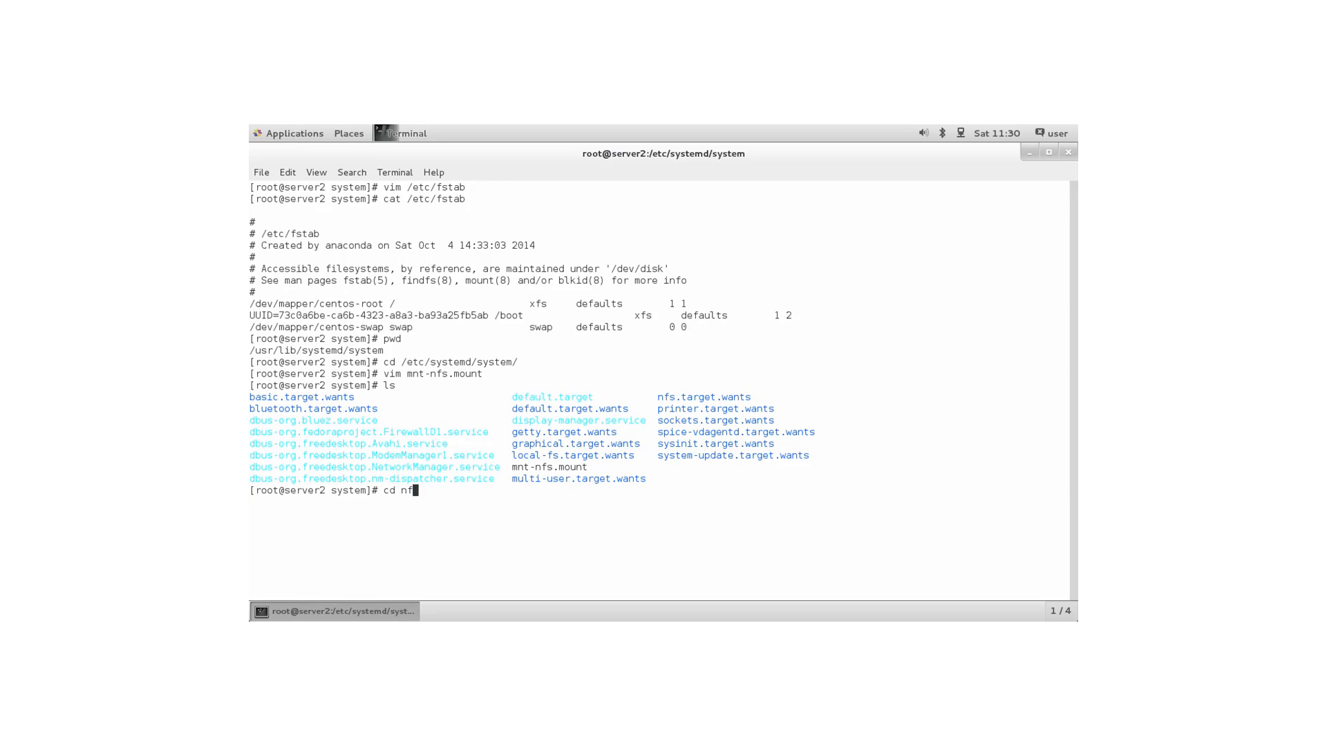
type("s.target.wants/")
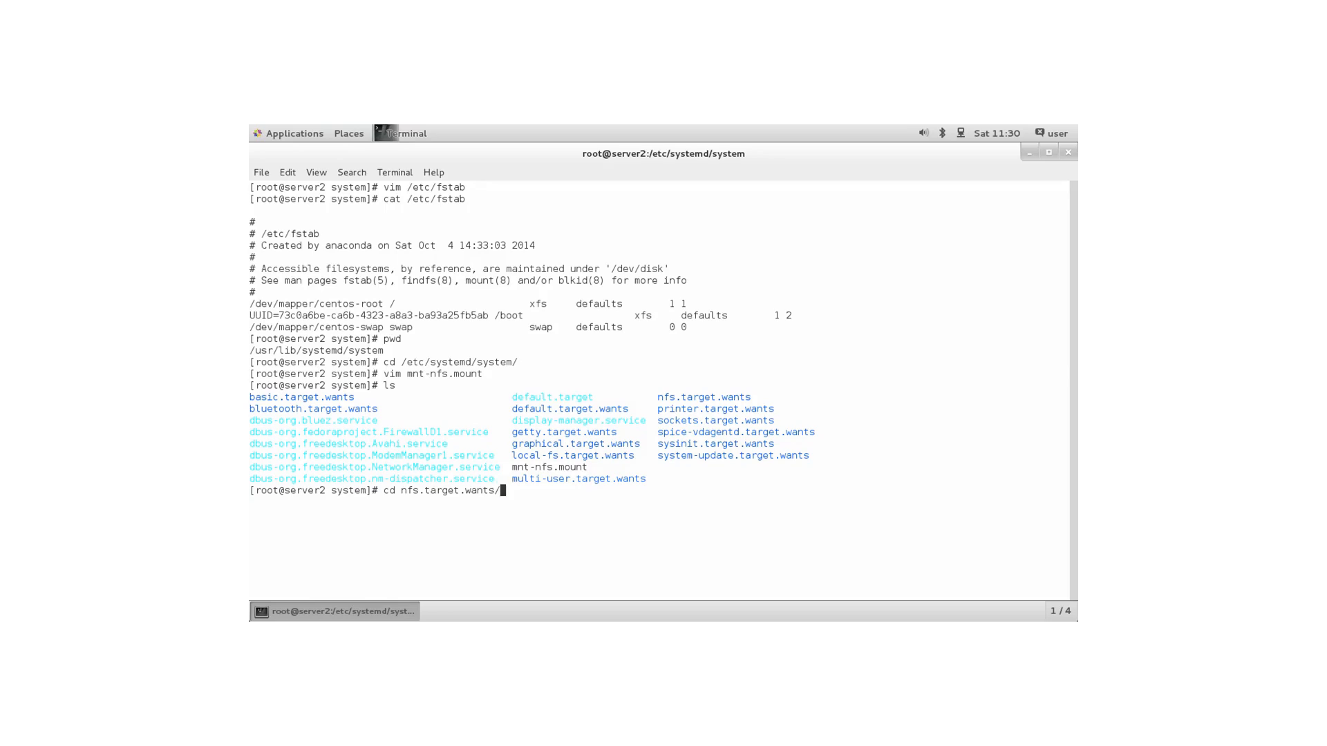
key("Return")
type("l")
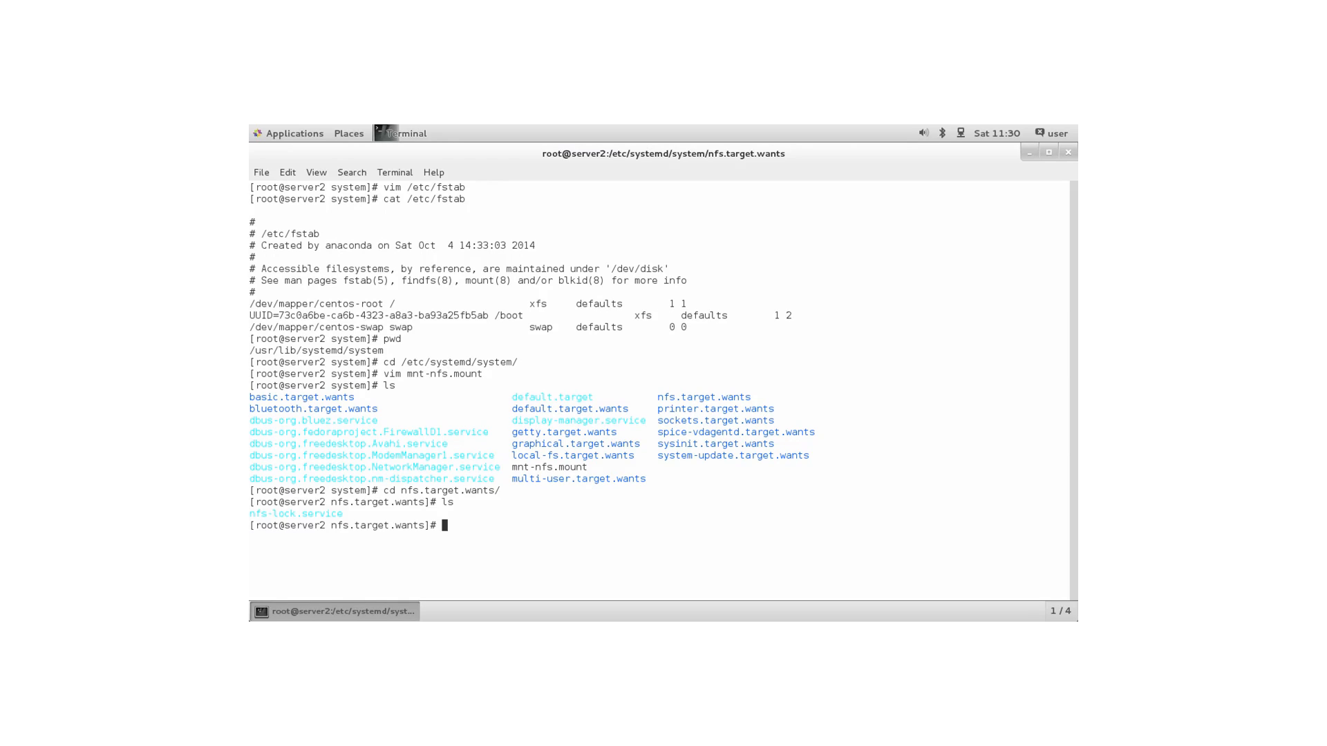
Run systemctl status nfs.target and highlight its active state.
type("sy")
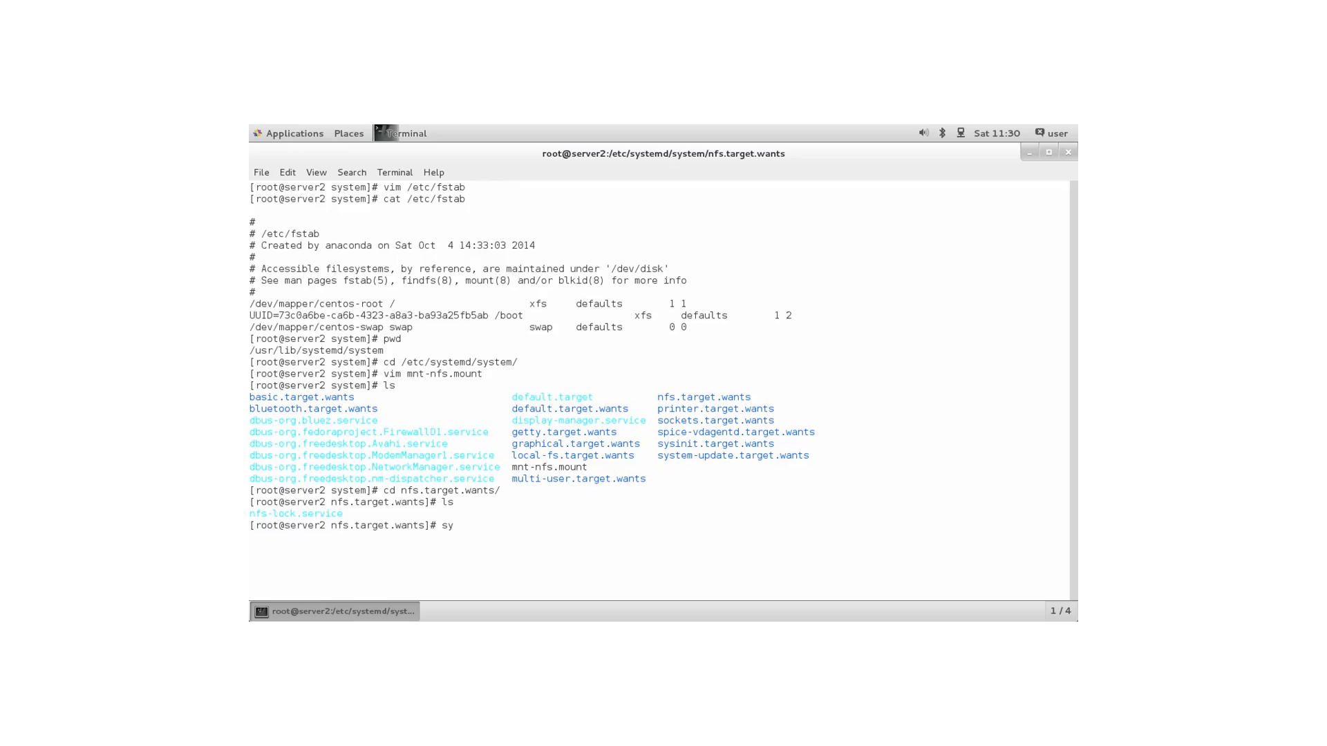
type("stem")
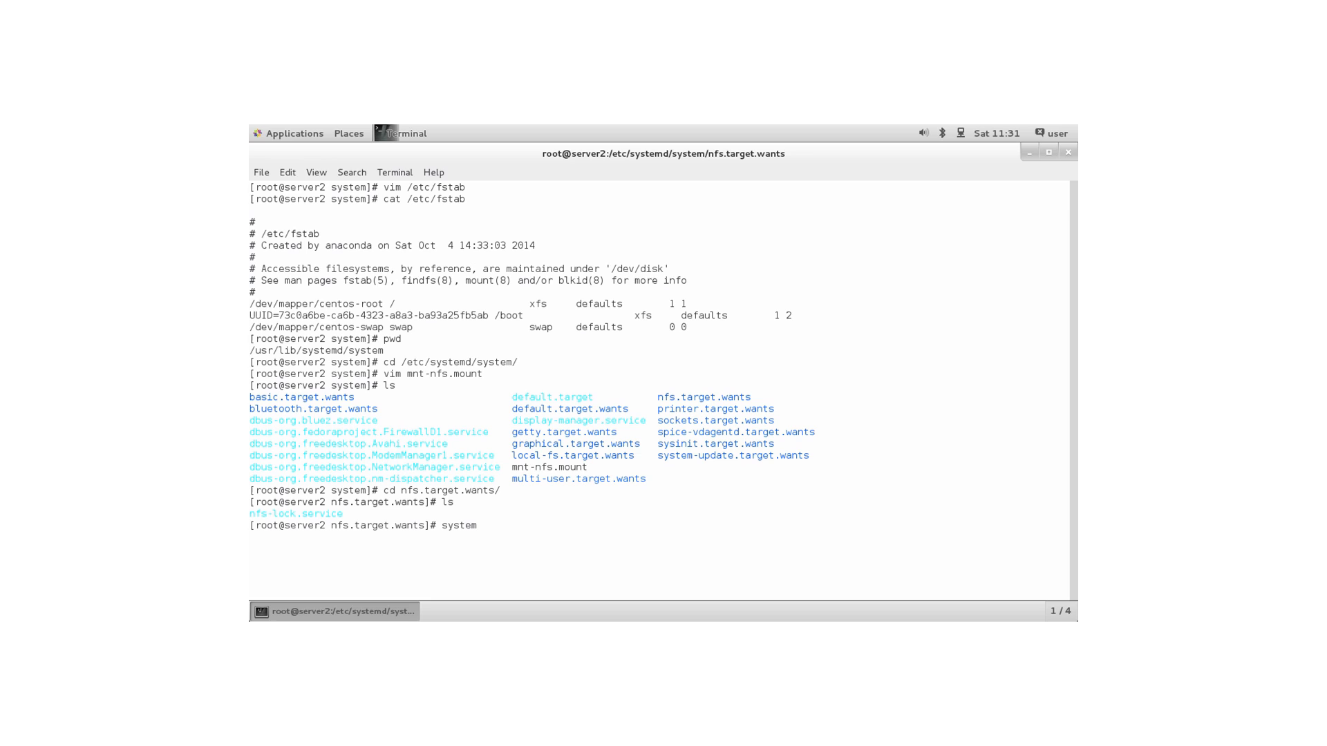
type("ctl")
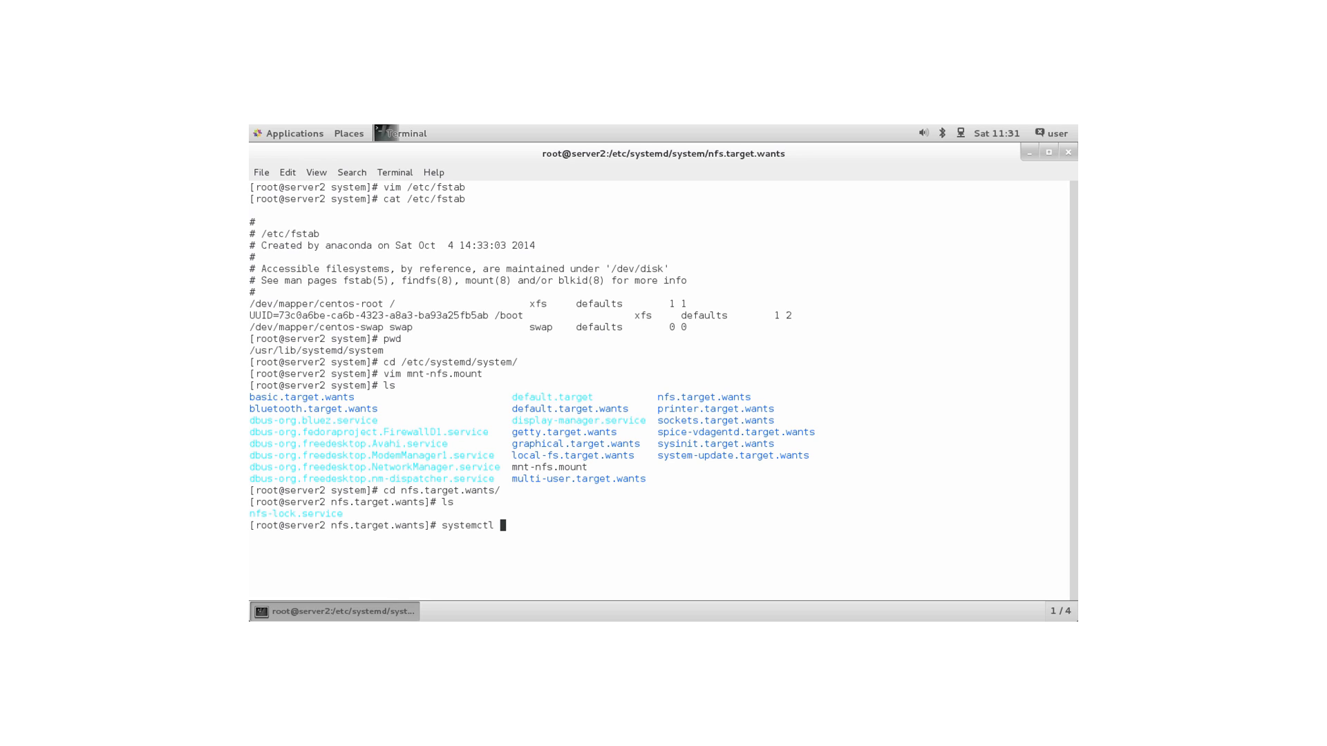
type("status")
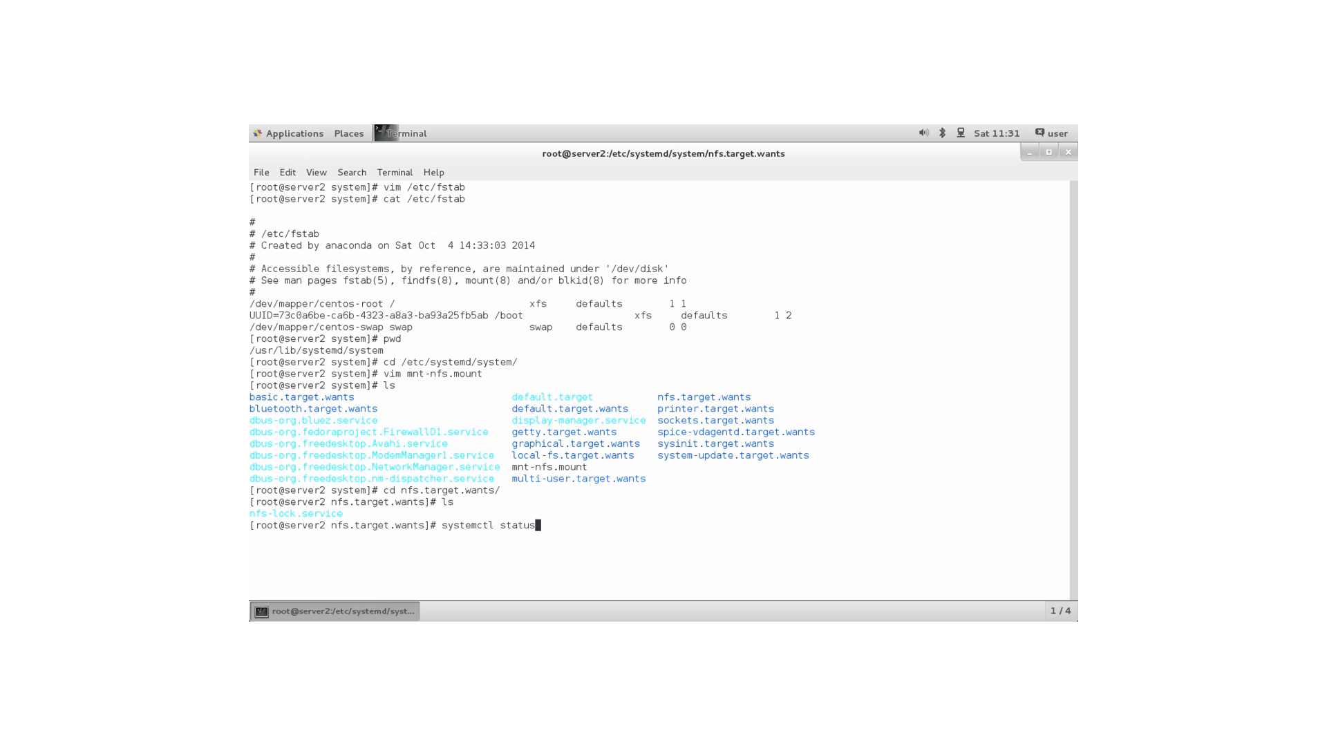
type("nfs.ta")
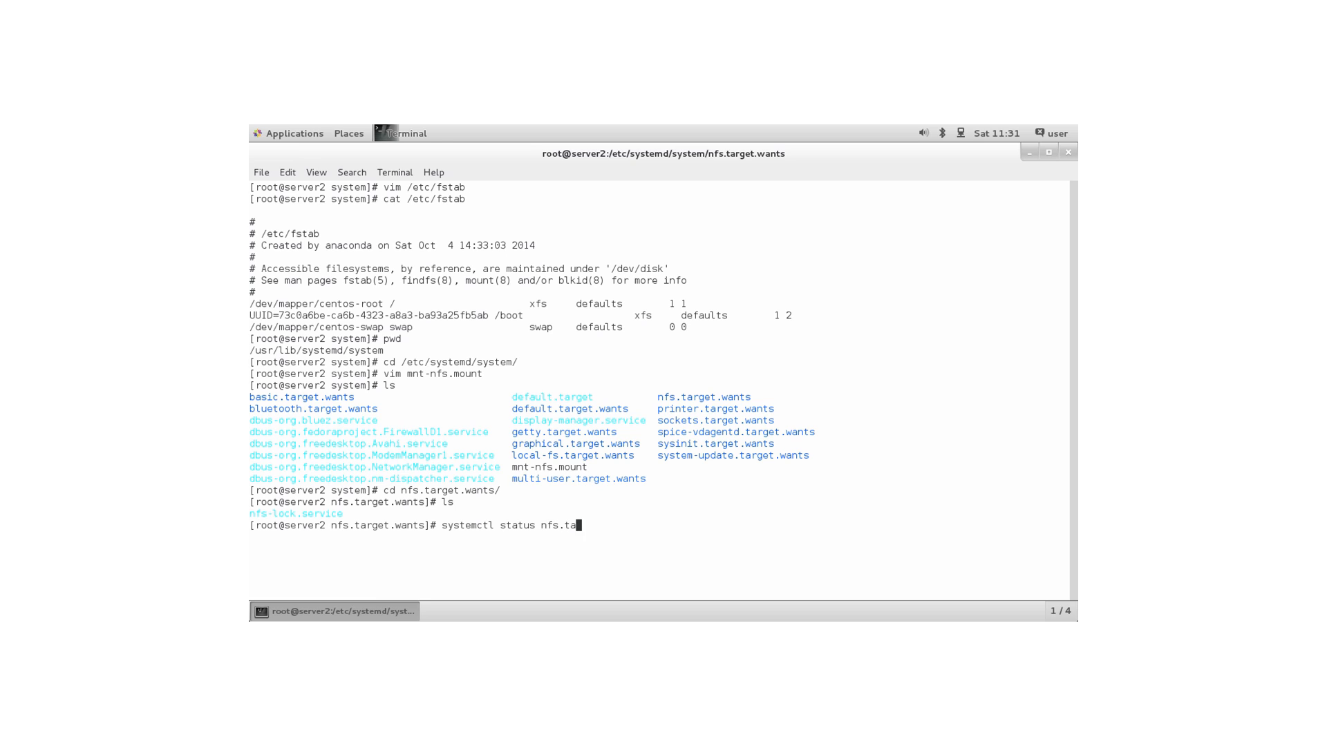
key("Return")
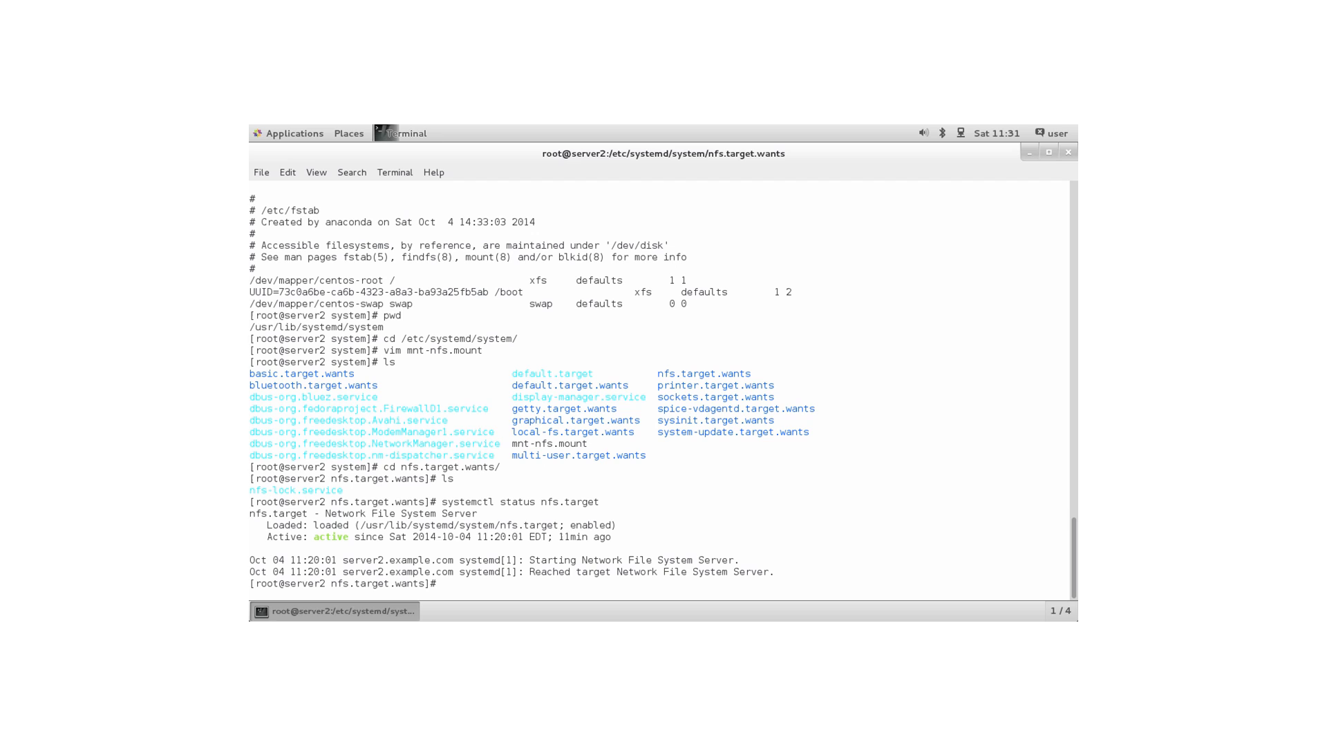
double_click(581, 525)
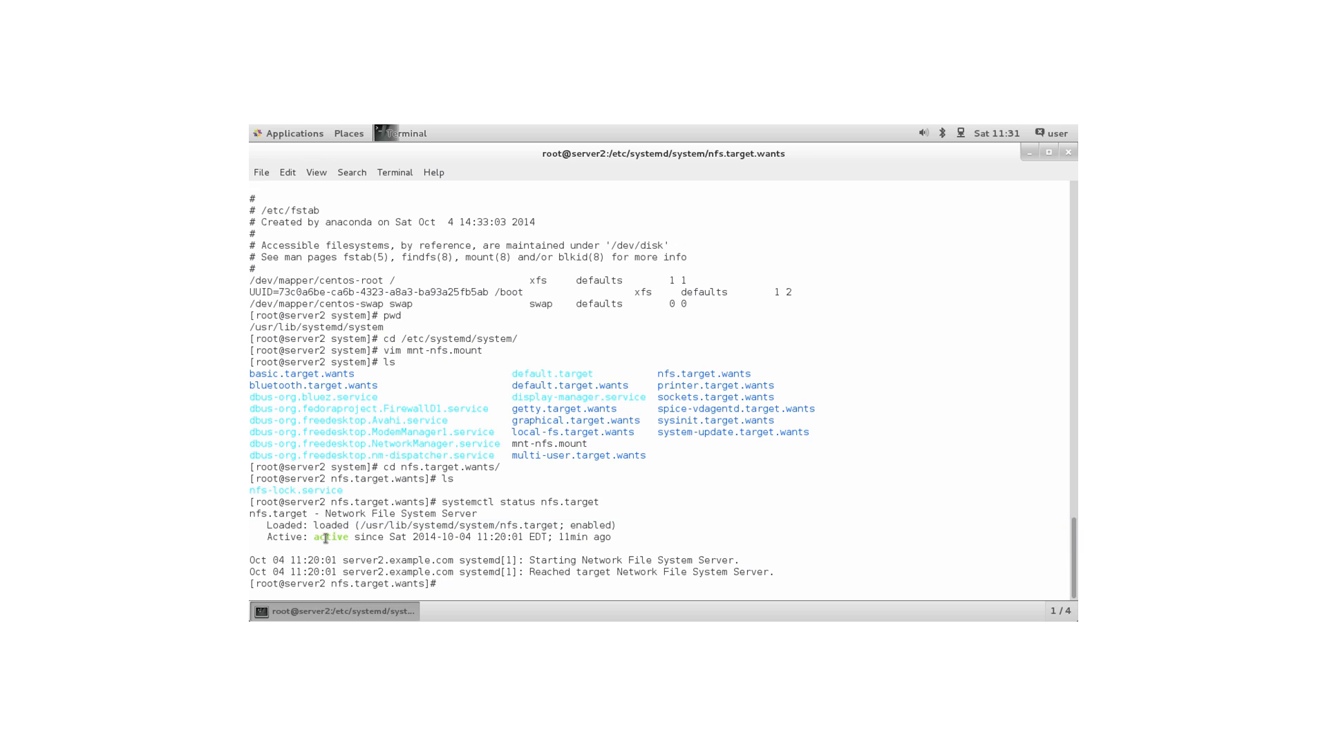
mouse_move(657, 457)
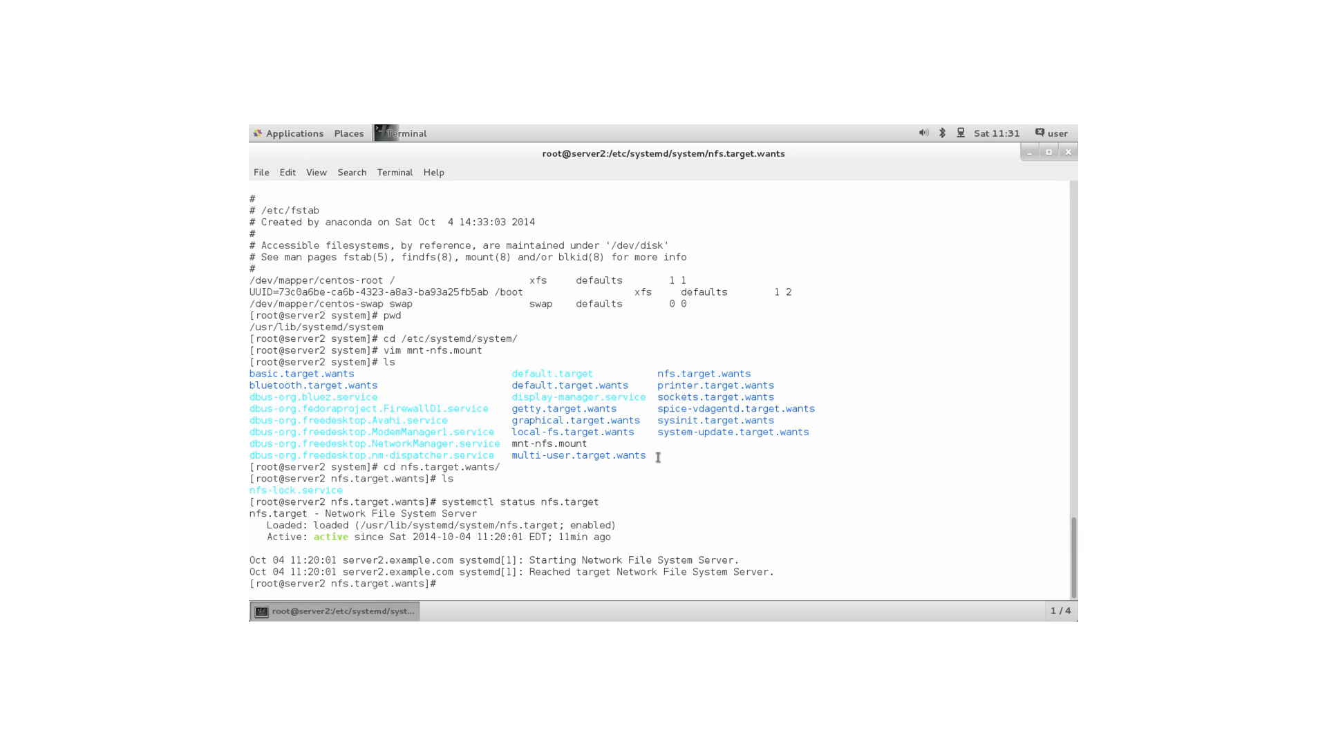
Return to /etc/systemd/system, list it, and reopen mnt-nfs.mount in vim.
type("cd")
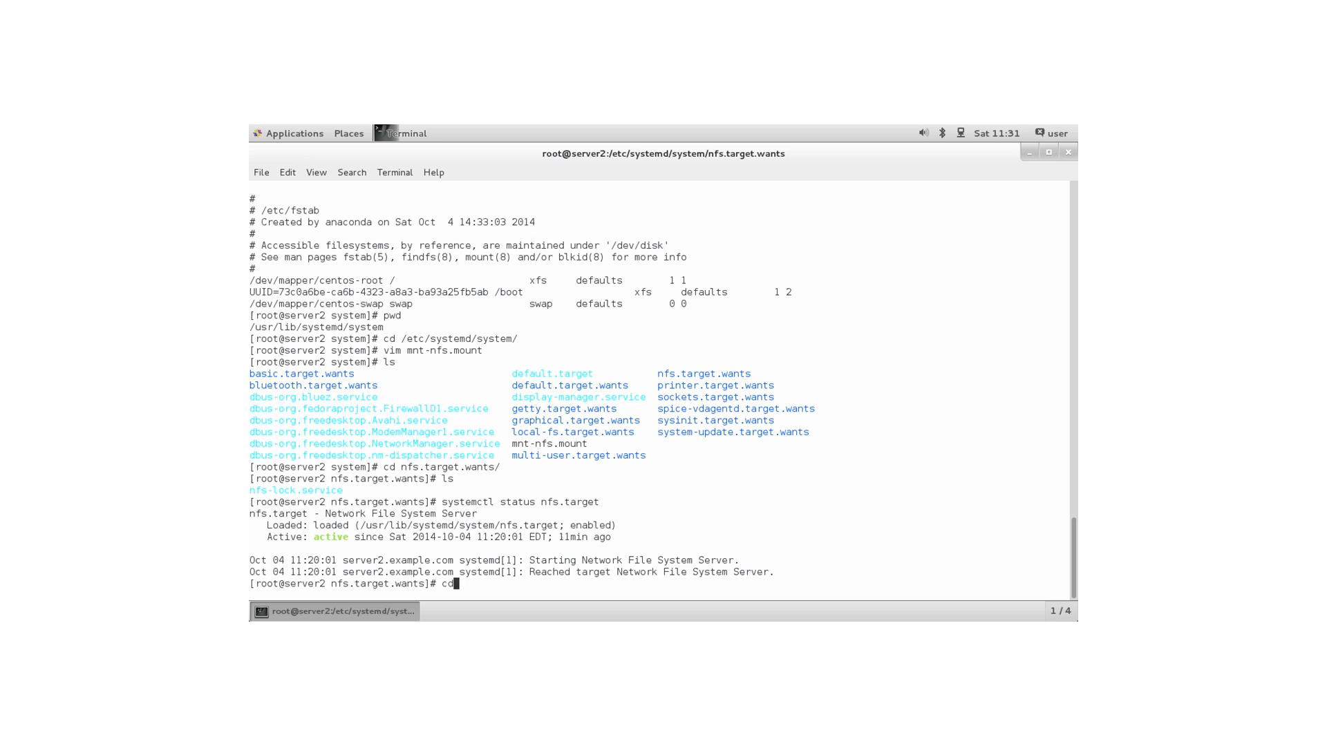
type("systemctl status nfs.target")
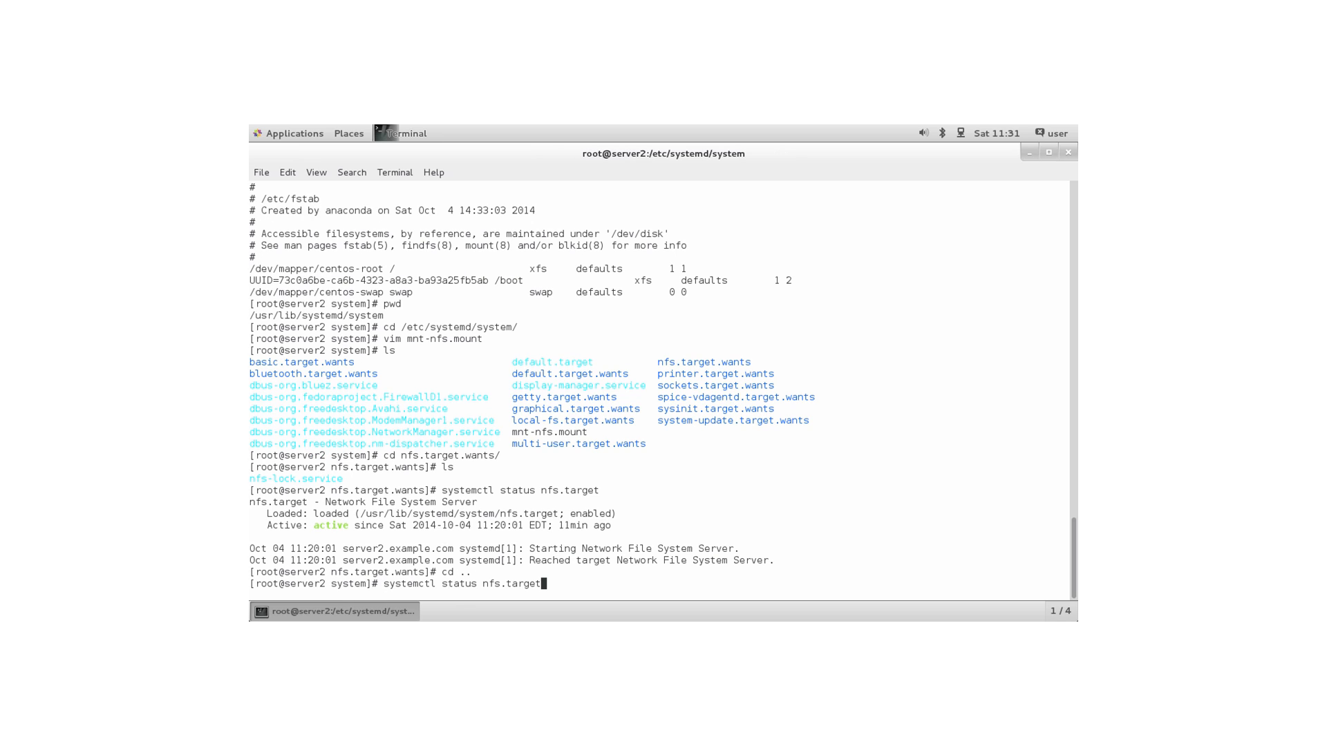
type("ls")
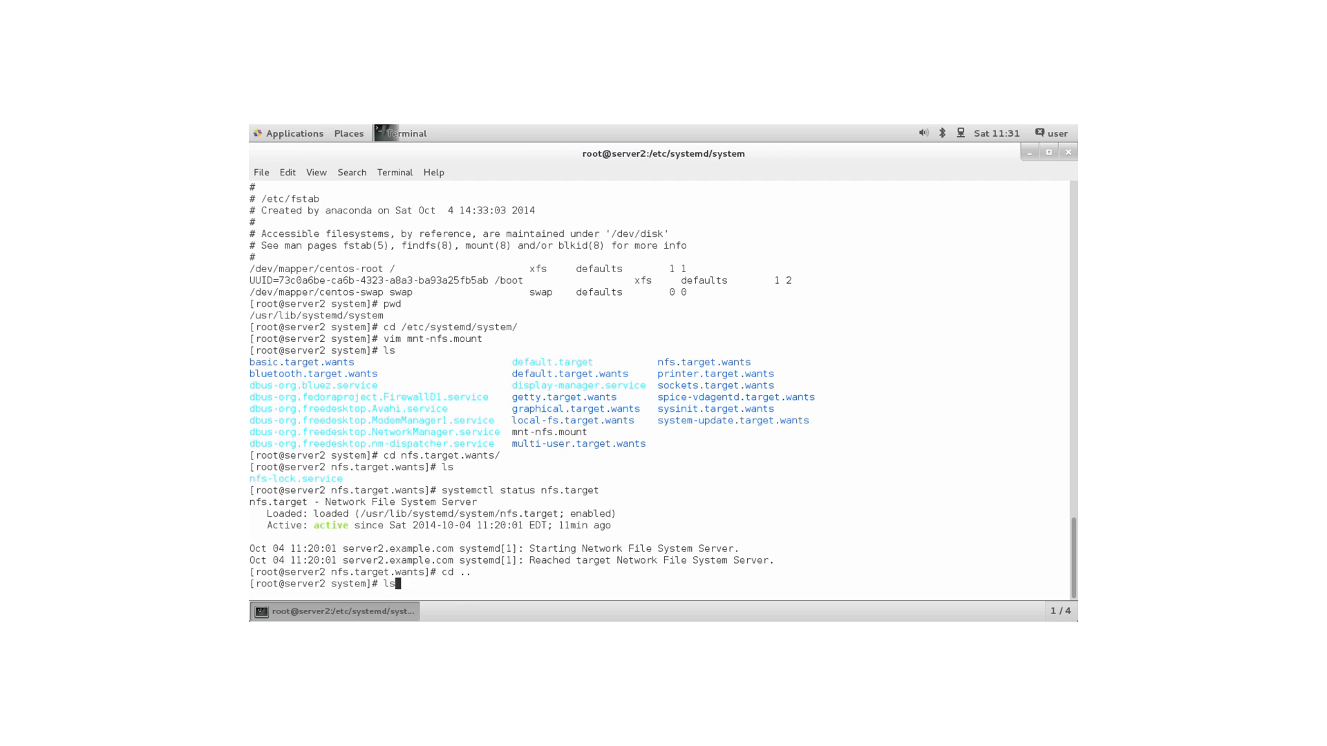
type("vim mnt-nfs.mount")
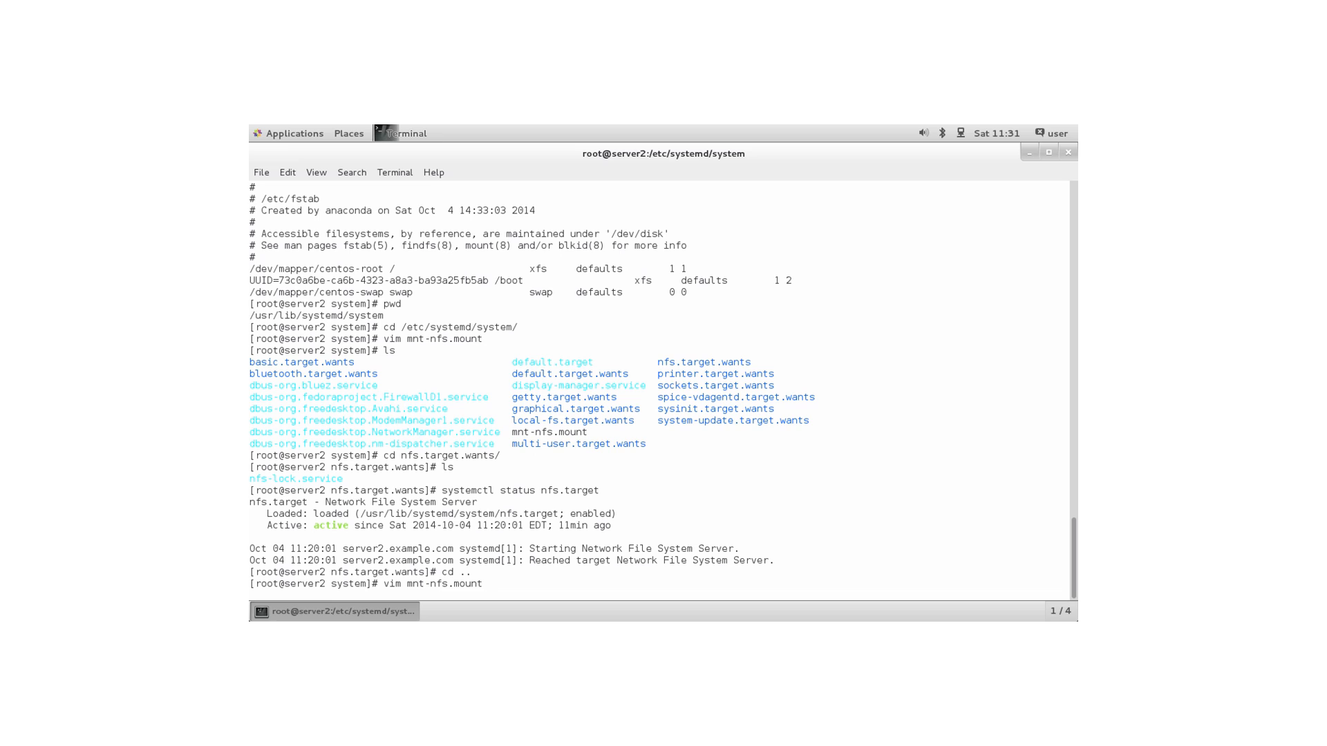
key("Return")
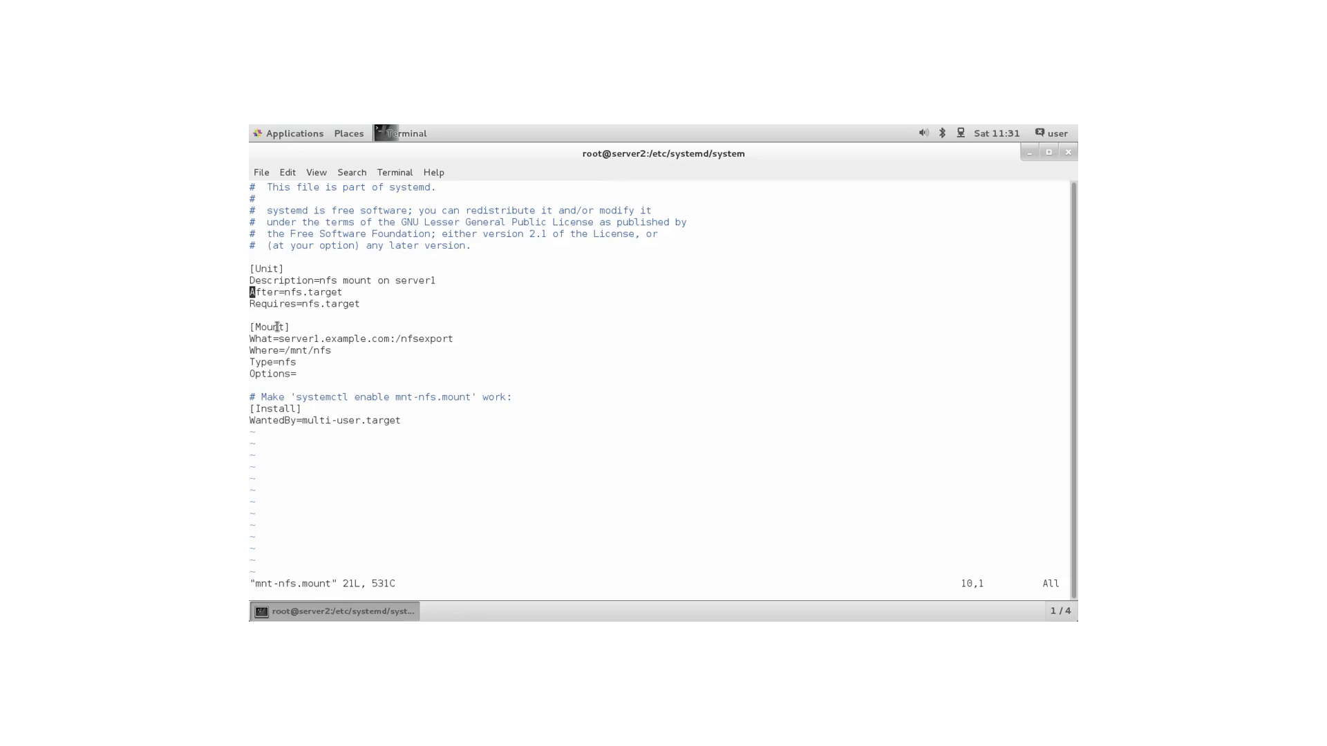
mouse_move(304, 330)
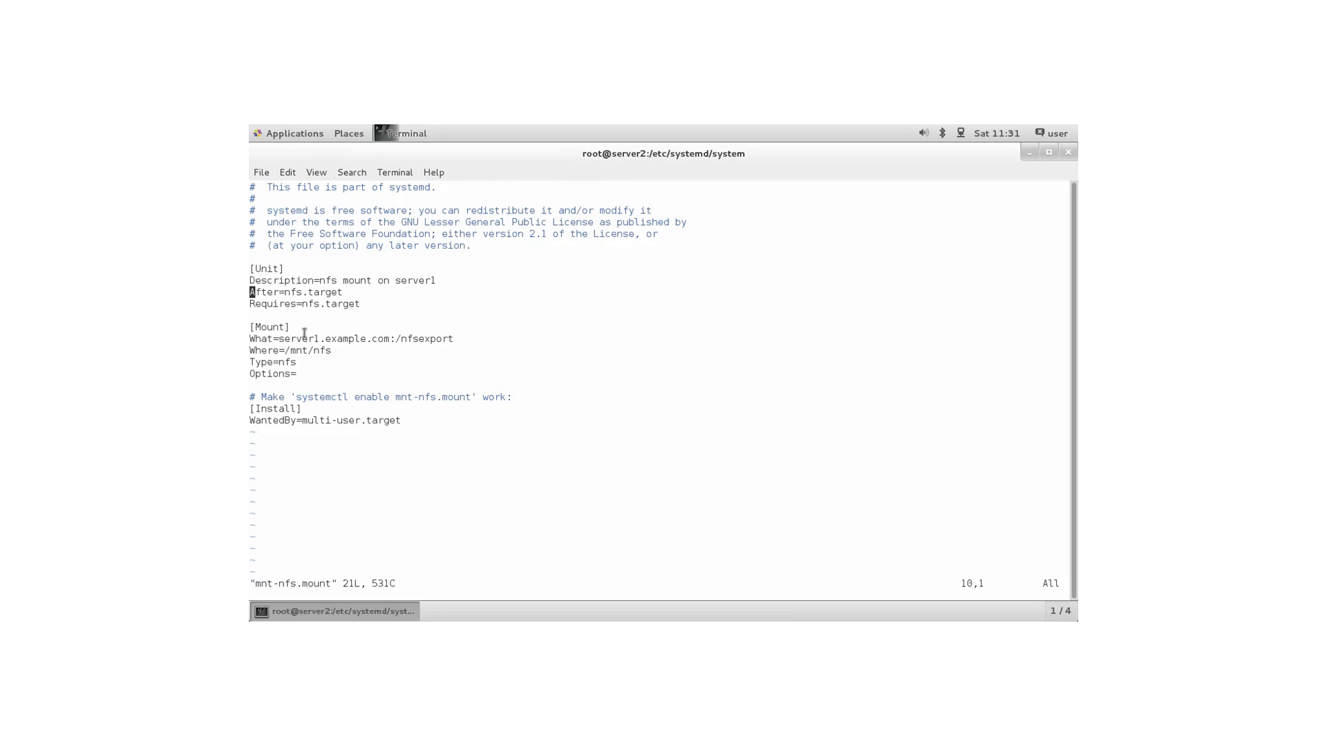
mouse_move(451, 391)
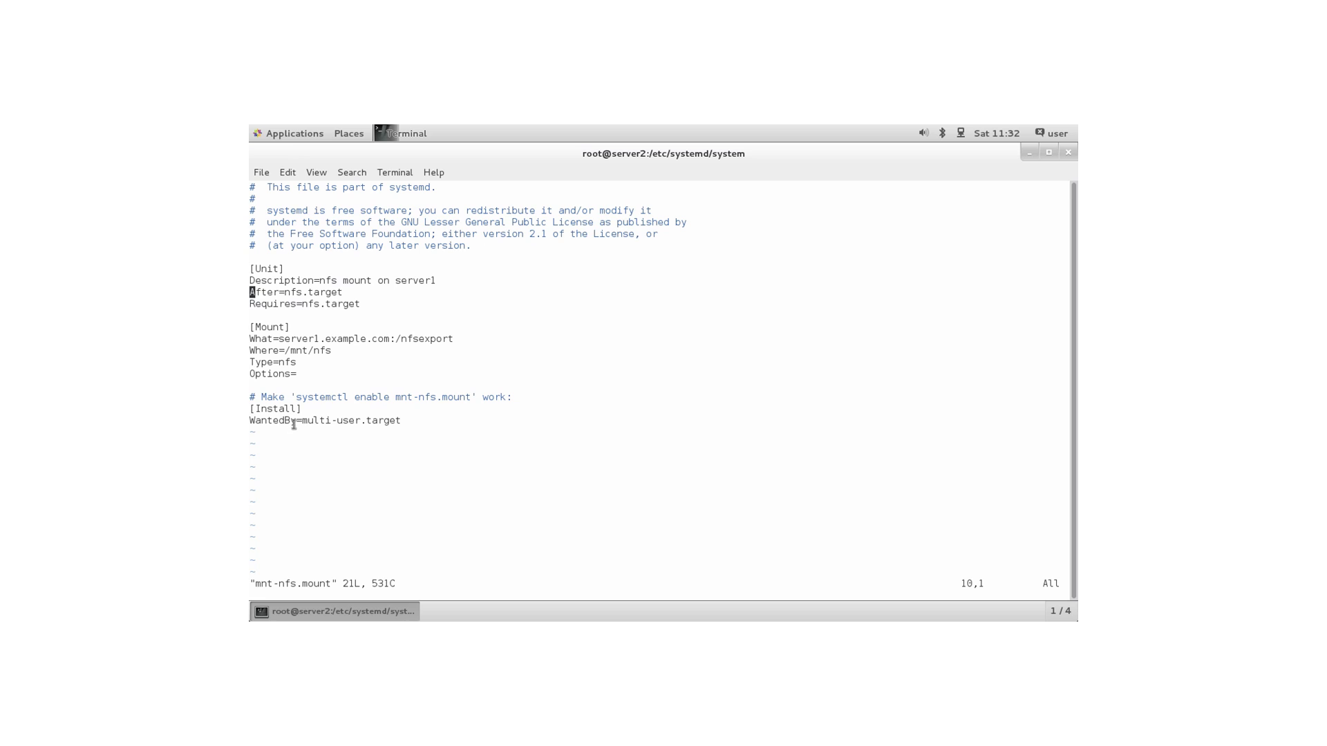
mouse_move(426, 436)
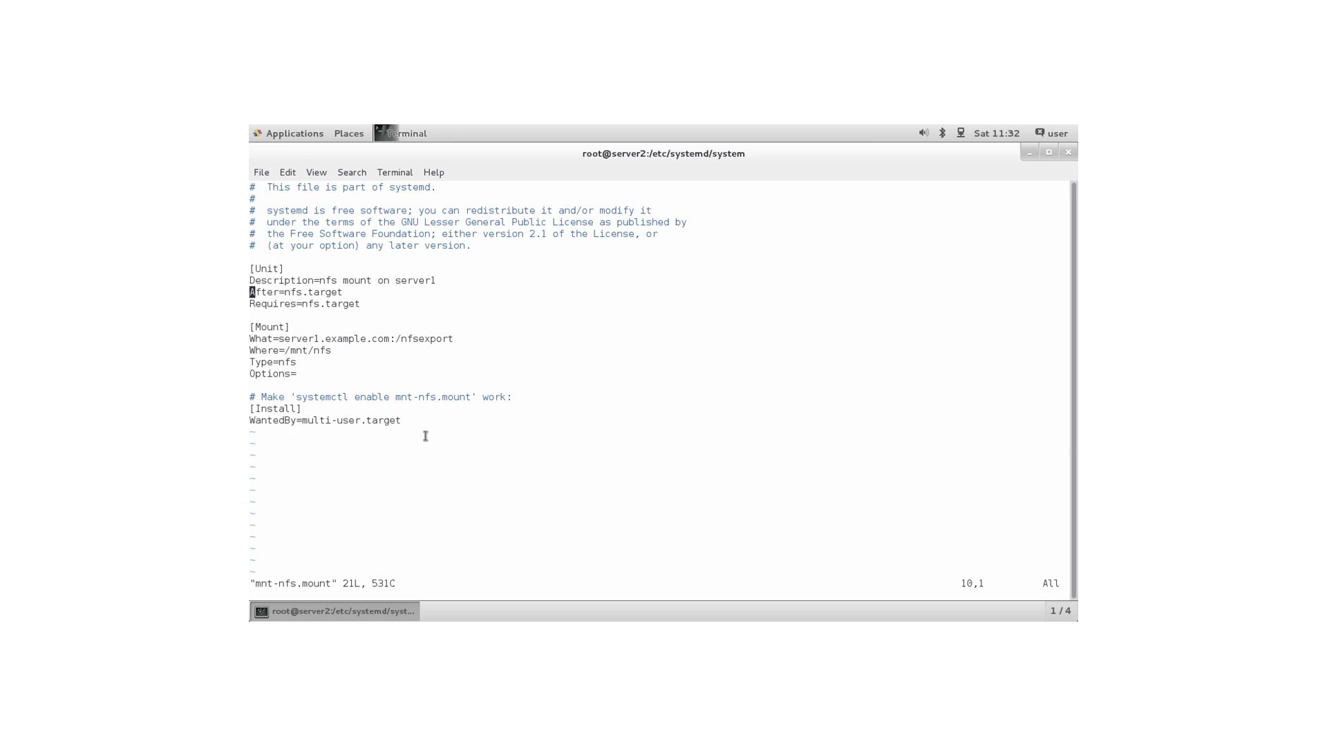
mouse_move(425, 436)
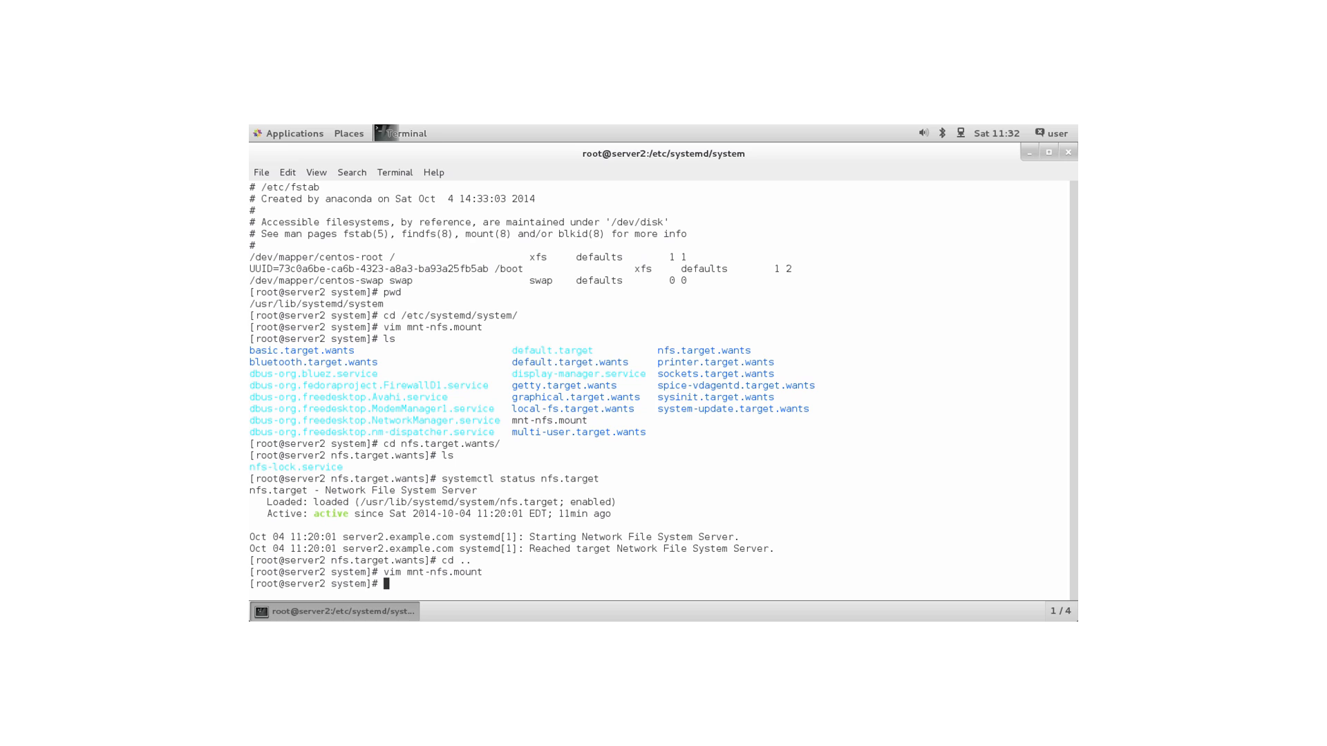
Long-list multi-user.target.wants to confirm the mnt-nfs.mount symlink to /etc/systemd/system/mnt-nfs.mount.
type("cd multi-user.target.wants/")
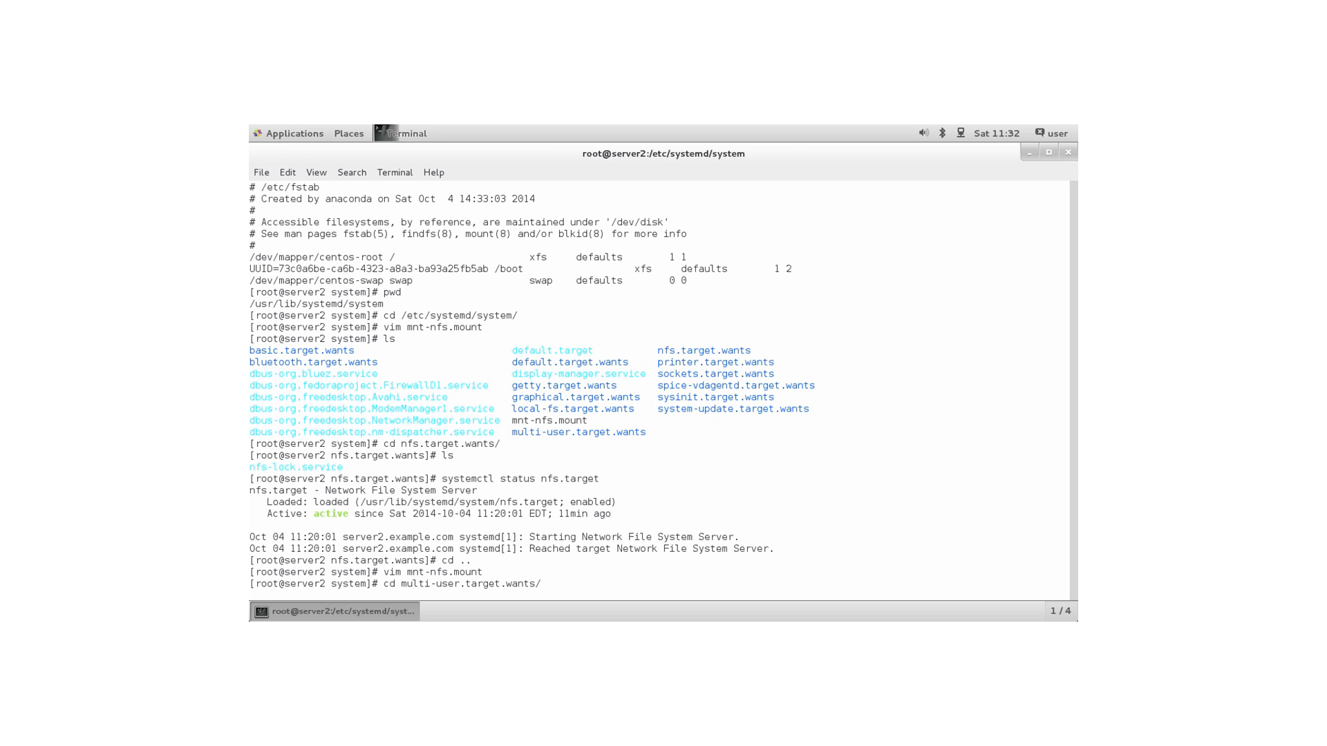
type("ls -")
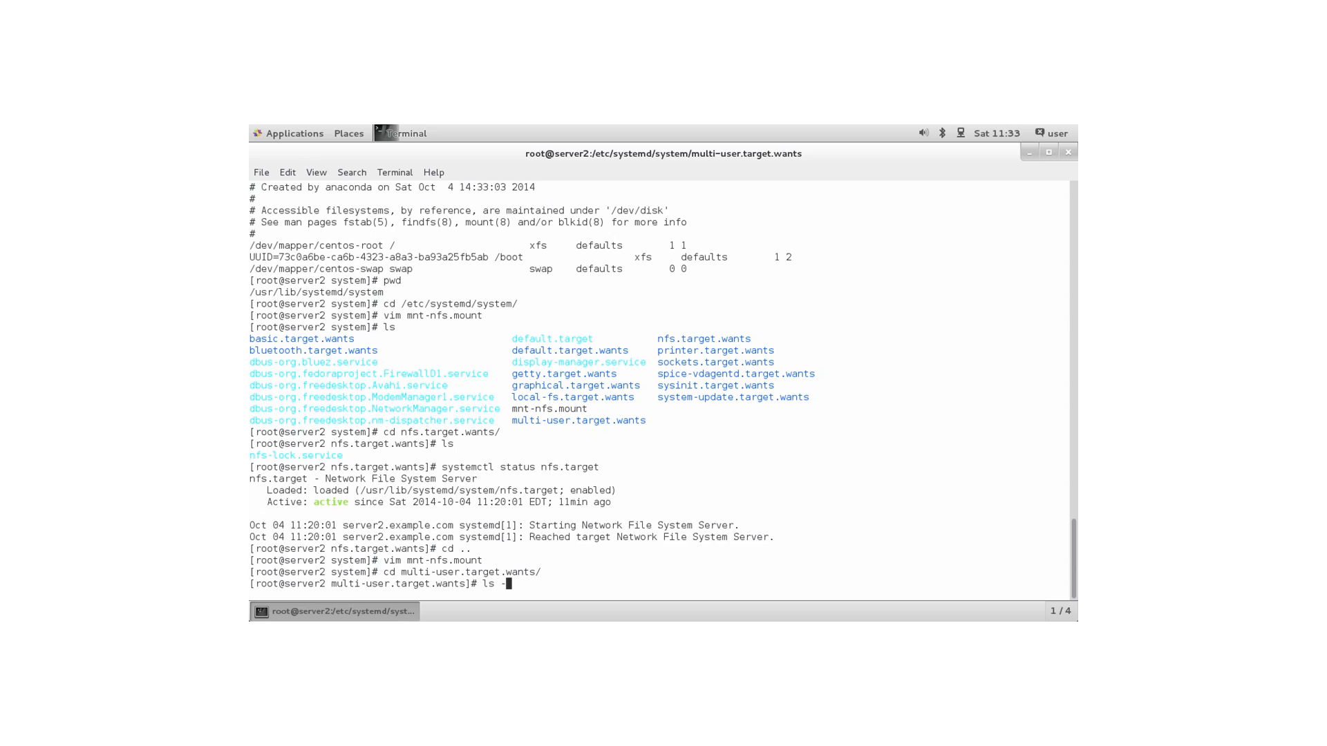
type("l")
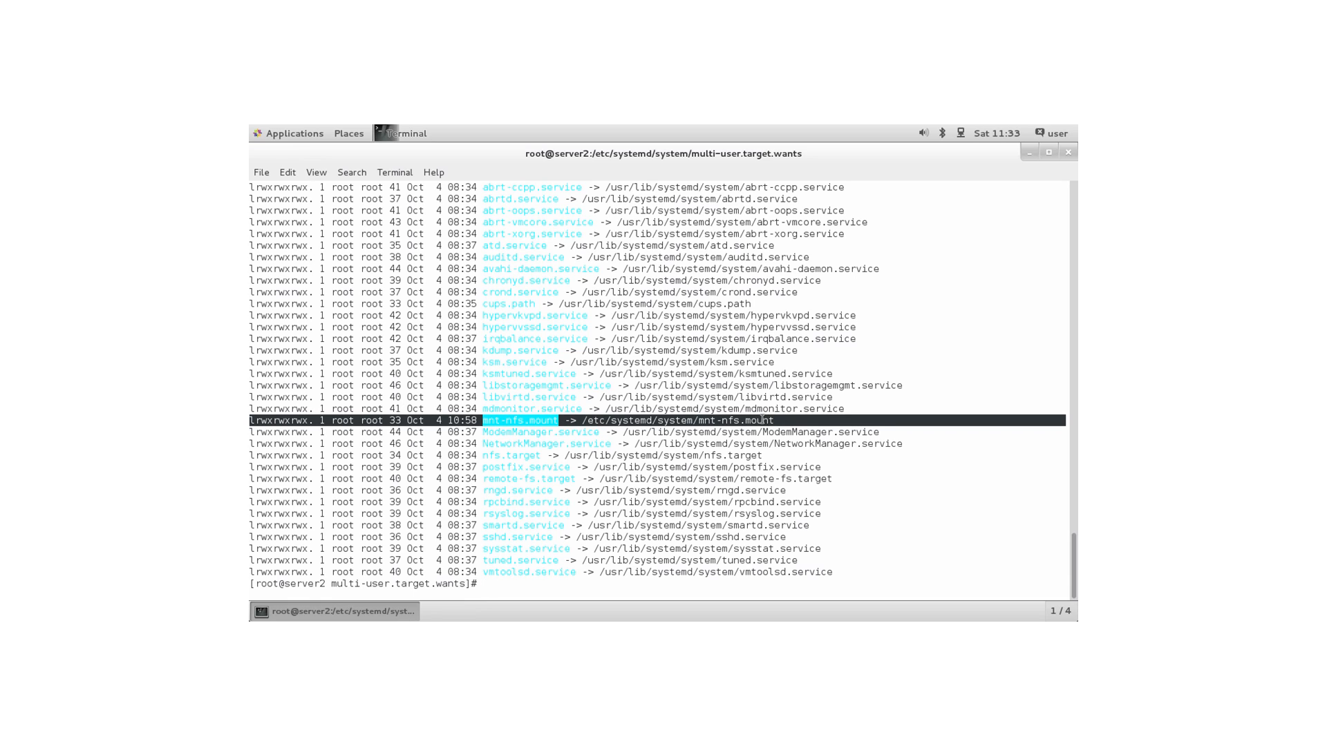
mouse_move(550, 440)
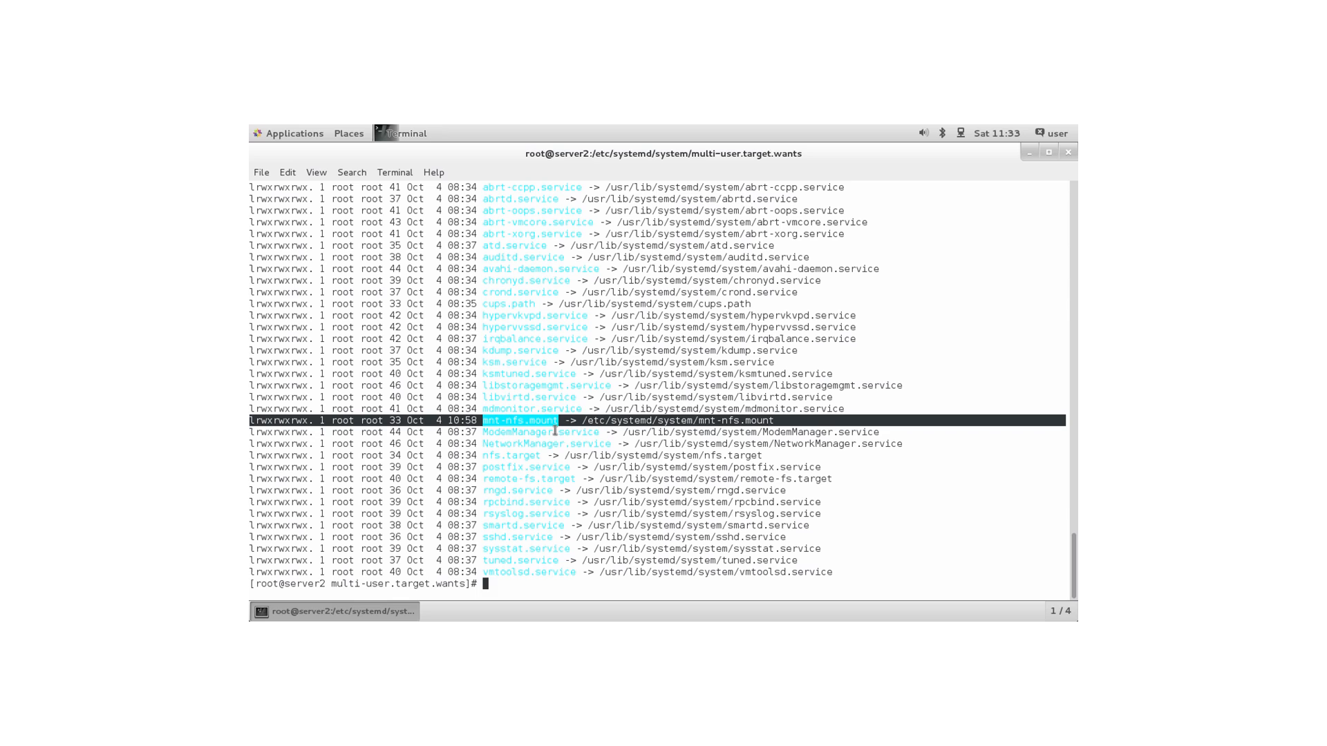
type("mount")
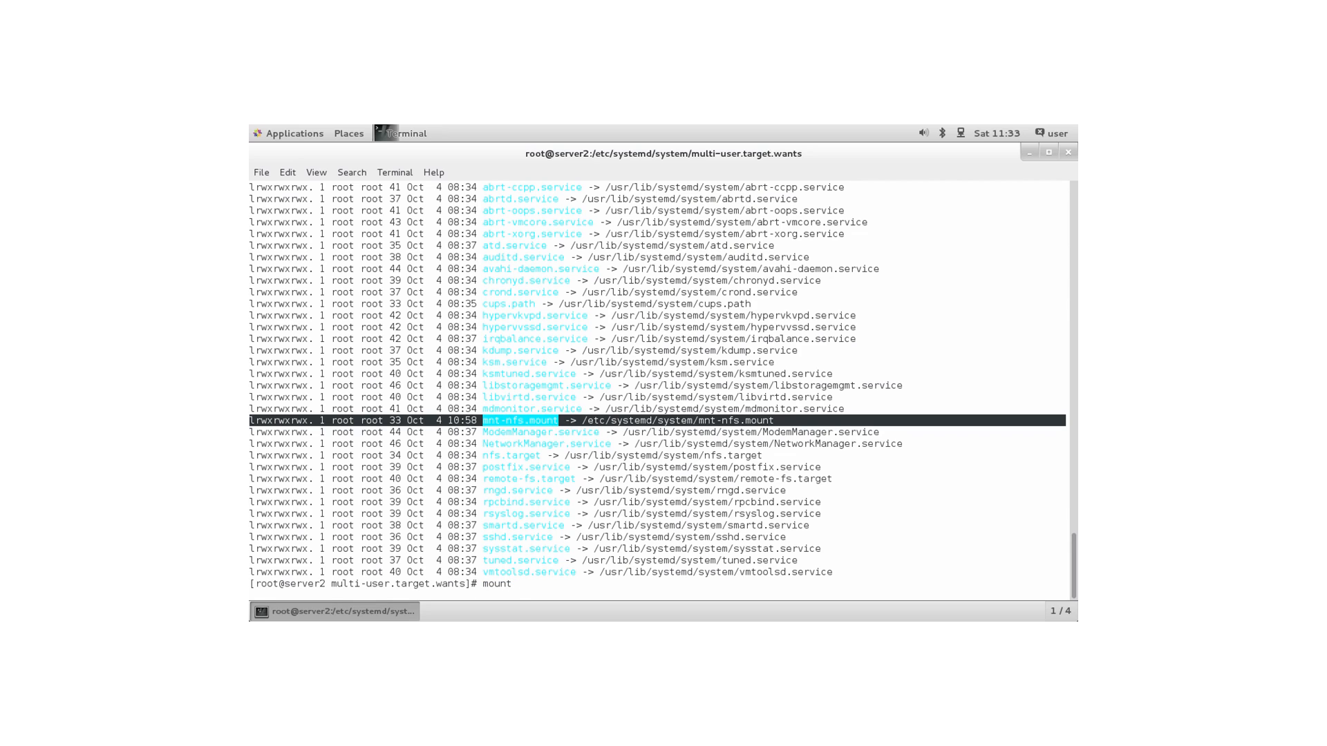
Run mount to confirm server1.example.com:/nfsexport is mounted on /mnt/nfs as nfs4.
key("Return")
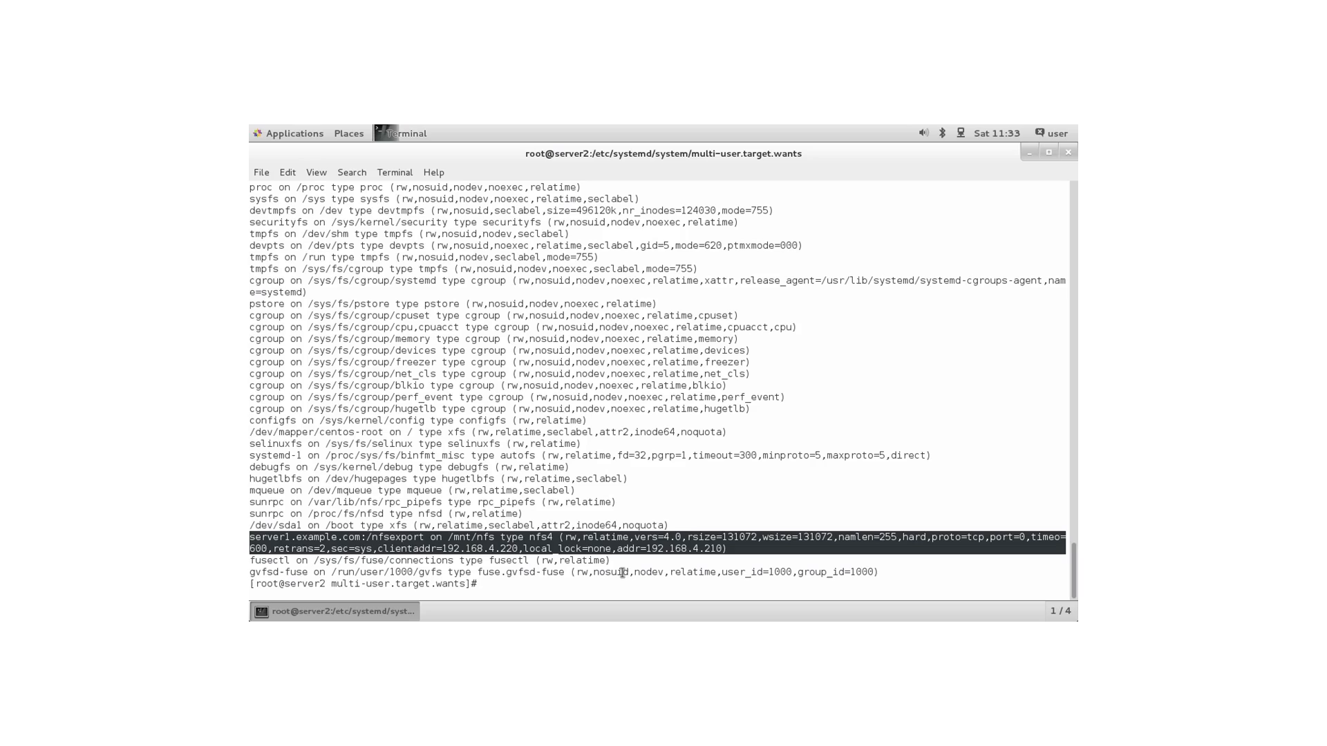
mouse_move(486, 584)
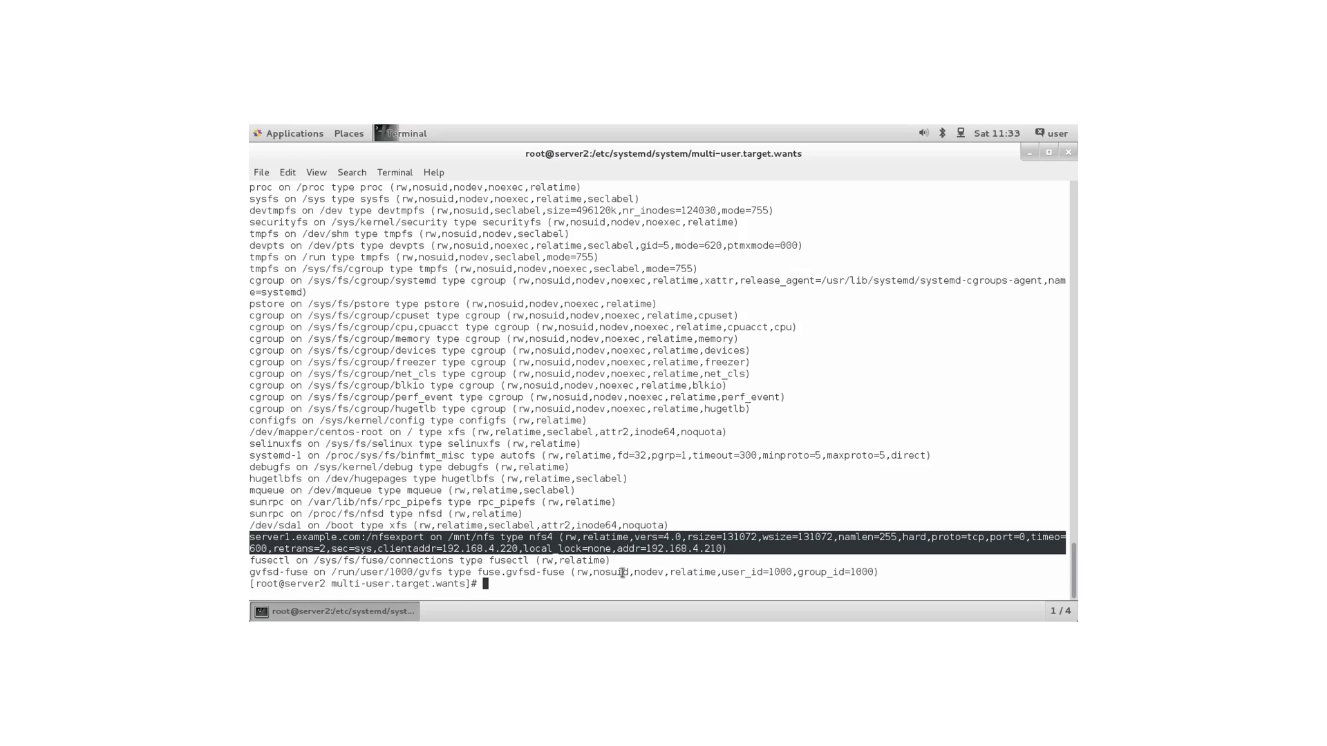
type("system")
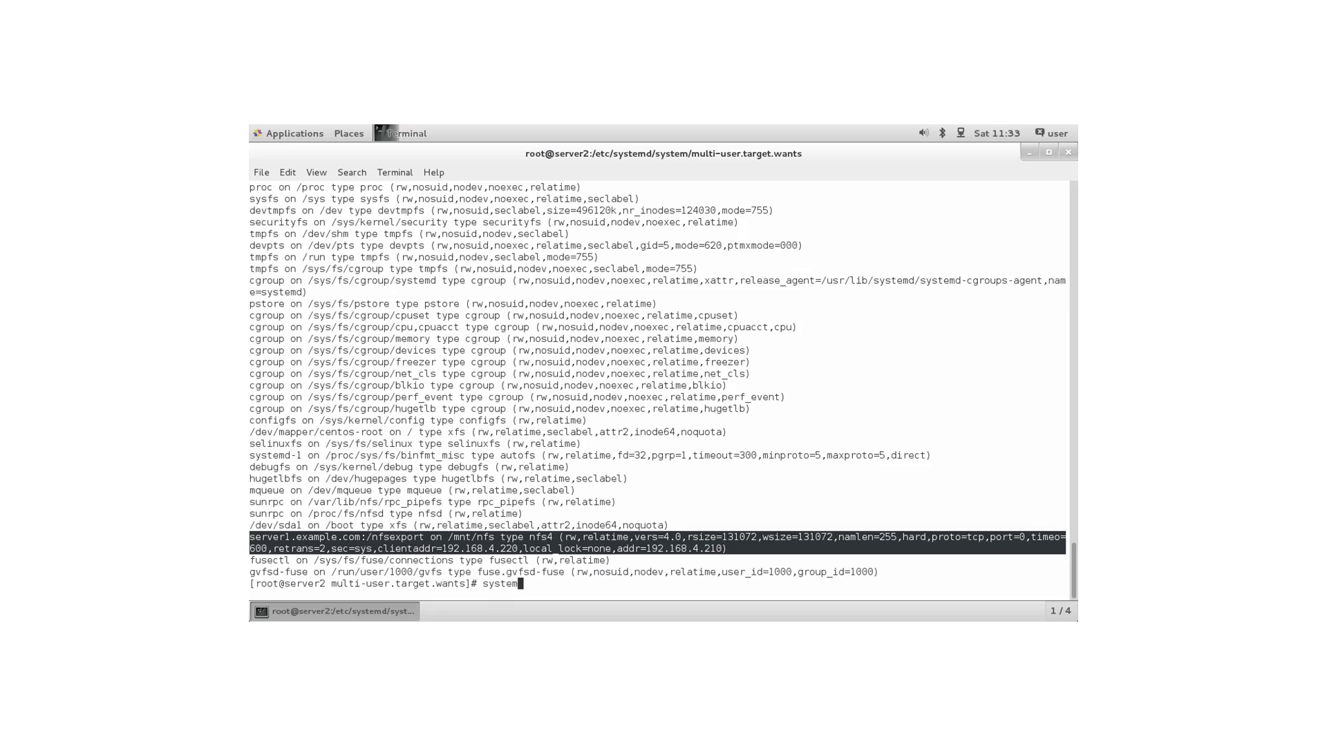
Run systemctl status on mnt-nfs.mount, confirming it is enabled and active (mounted).
type("ctl status")
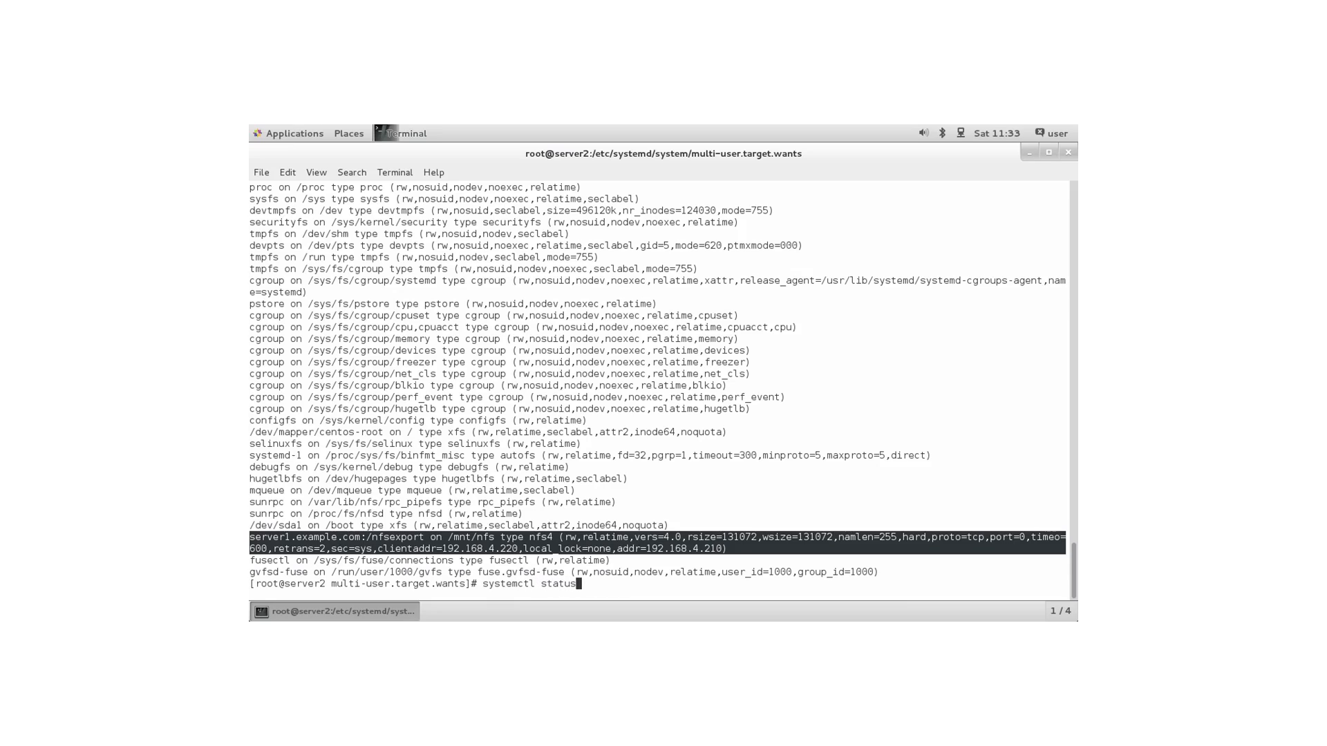
type("mnt-nfs")
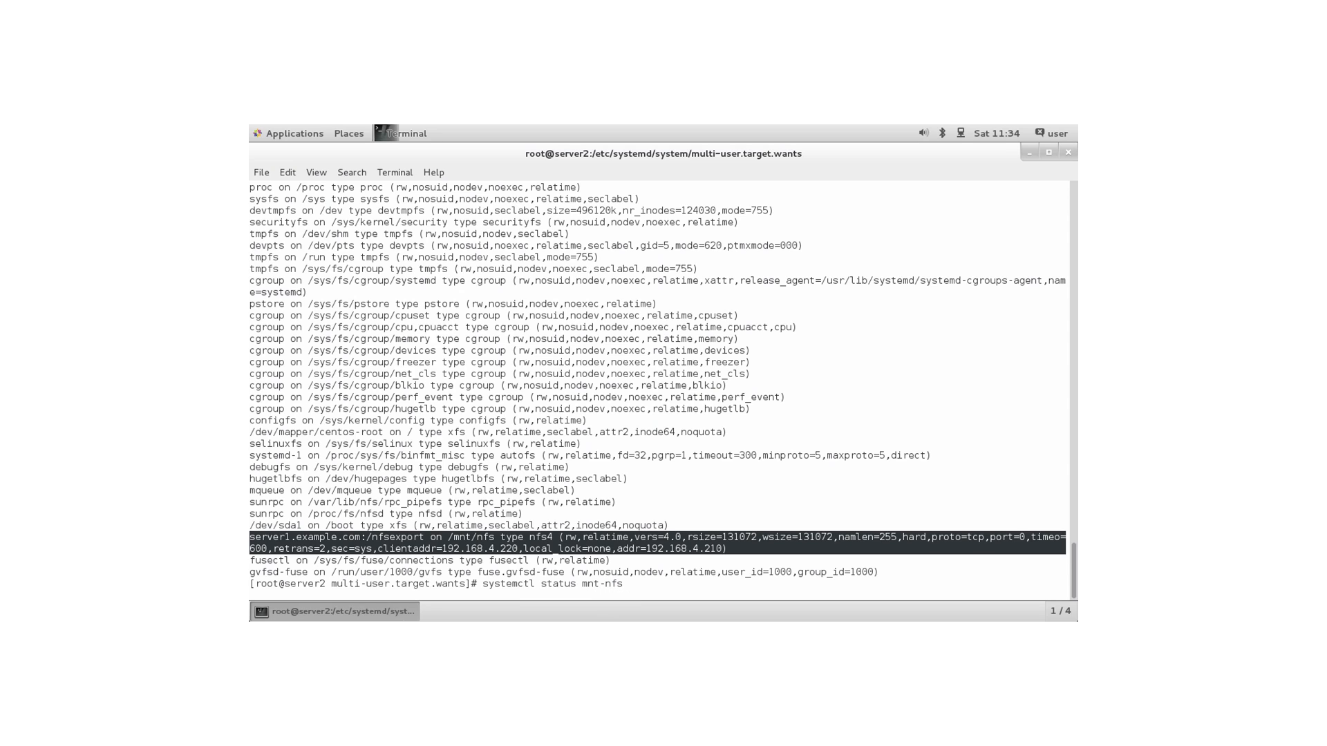
key("Return")
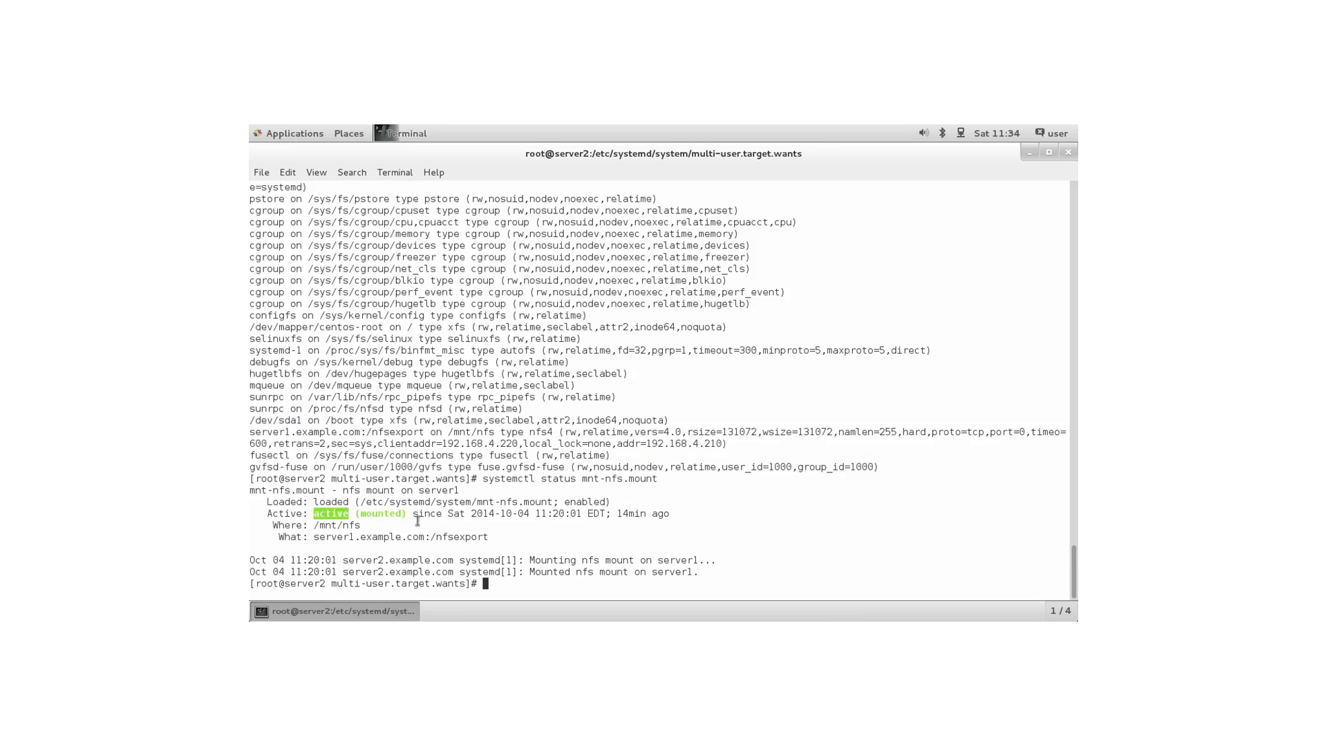
mouse_move(630, 516)
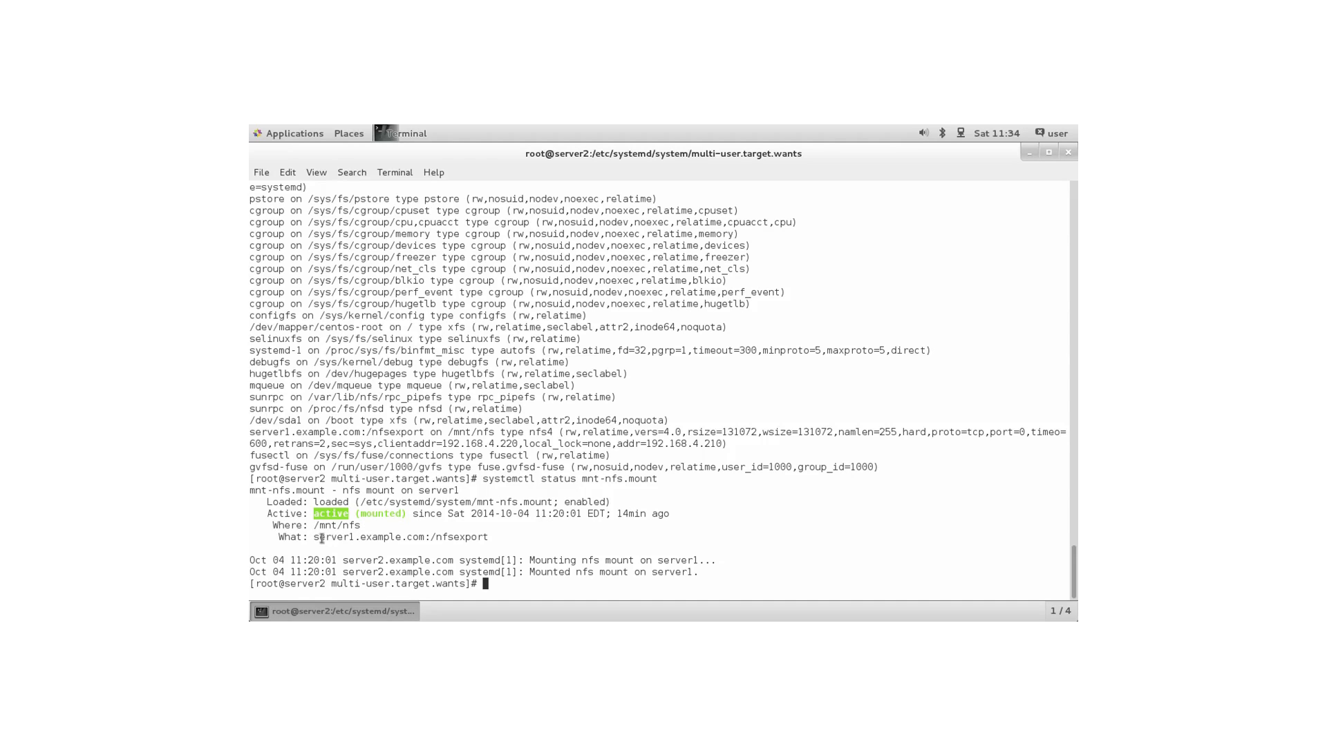
mouse_move(551, 572)
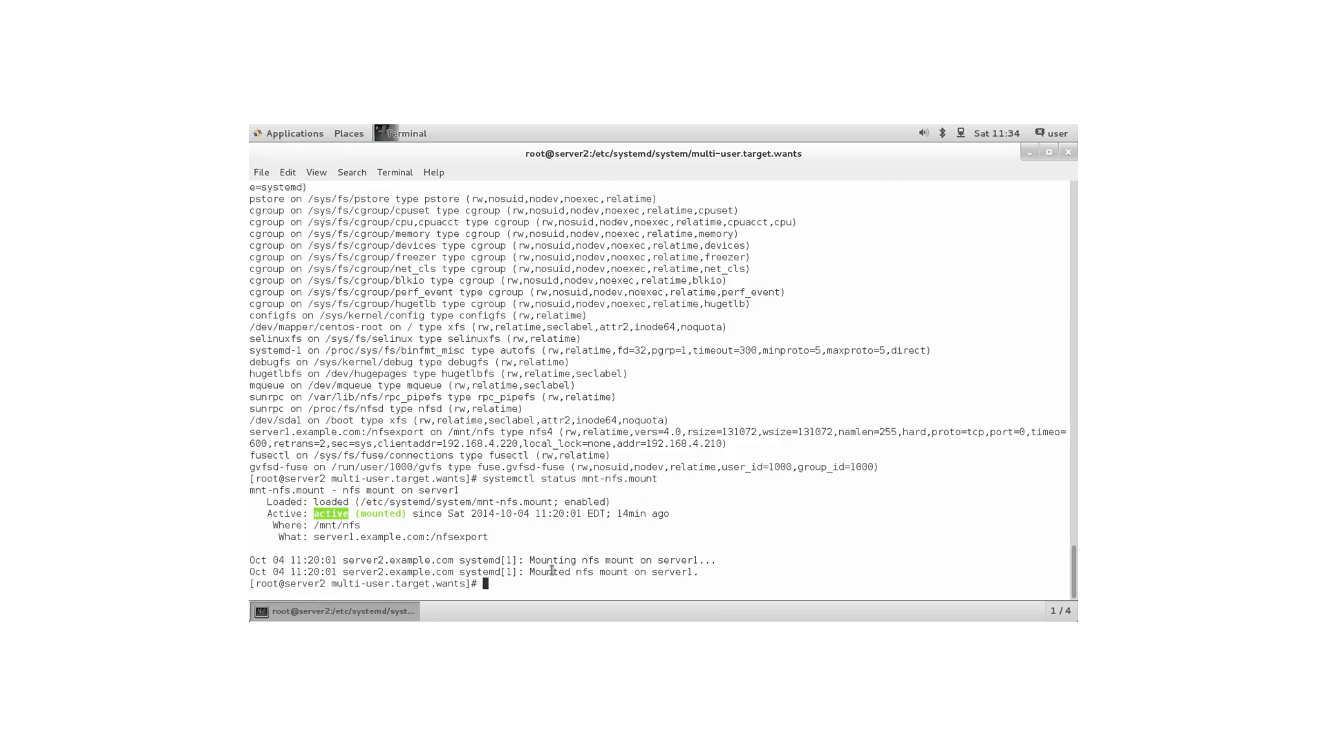